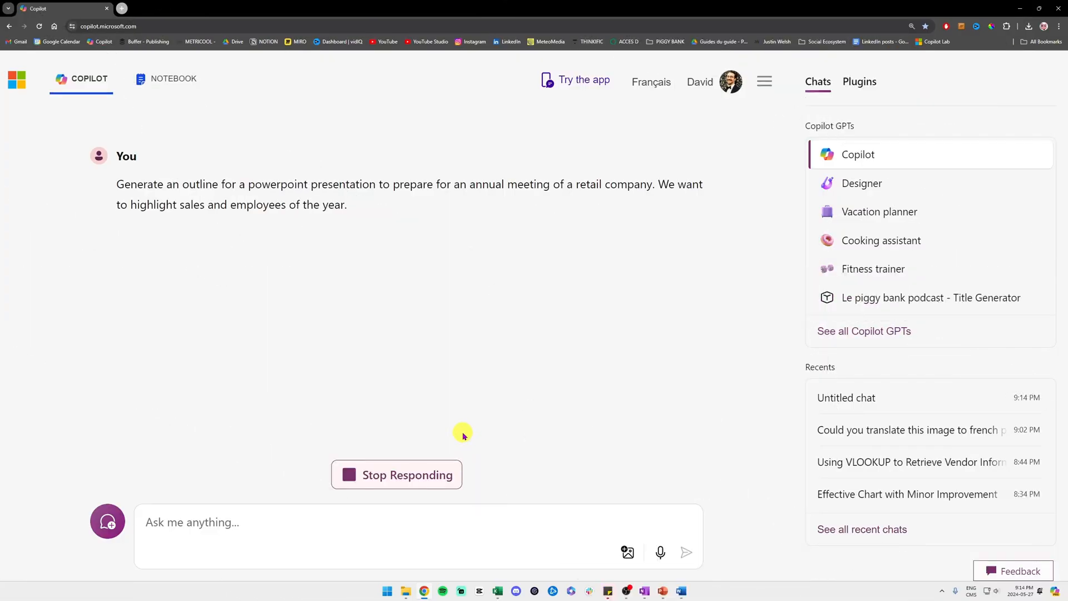
mouse_move(439, 429)
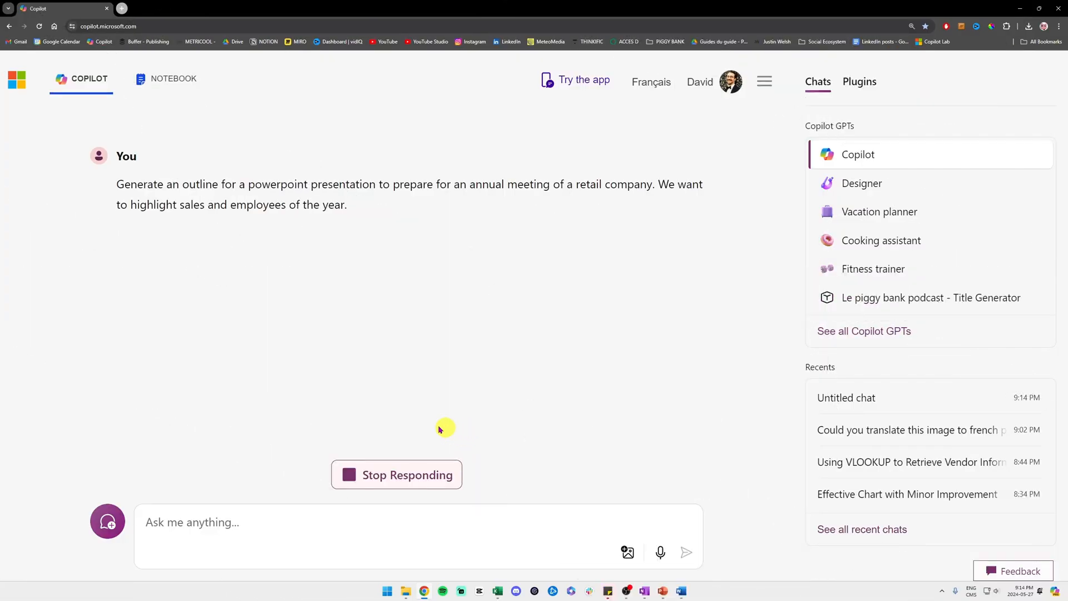
mouse_move(344, 391)
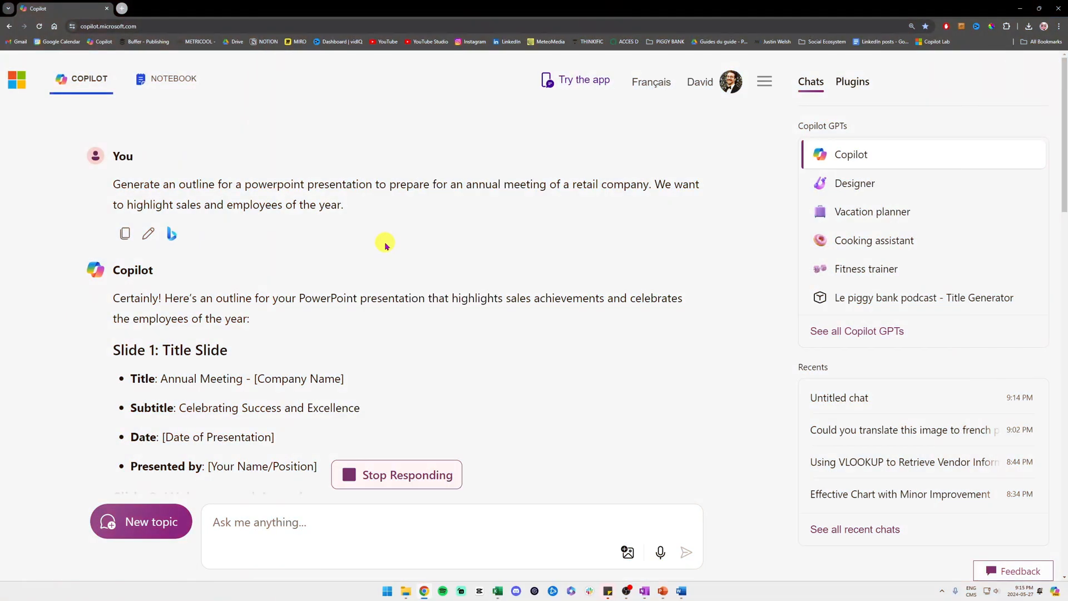
- Scroll through Copilot's ten-slide annual meeting outline down to closing remarks and Q&A
scroll(down, 3)
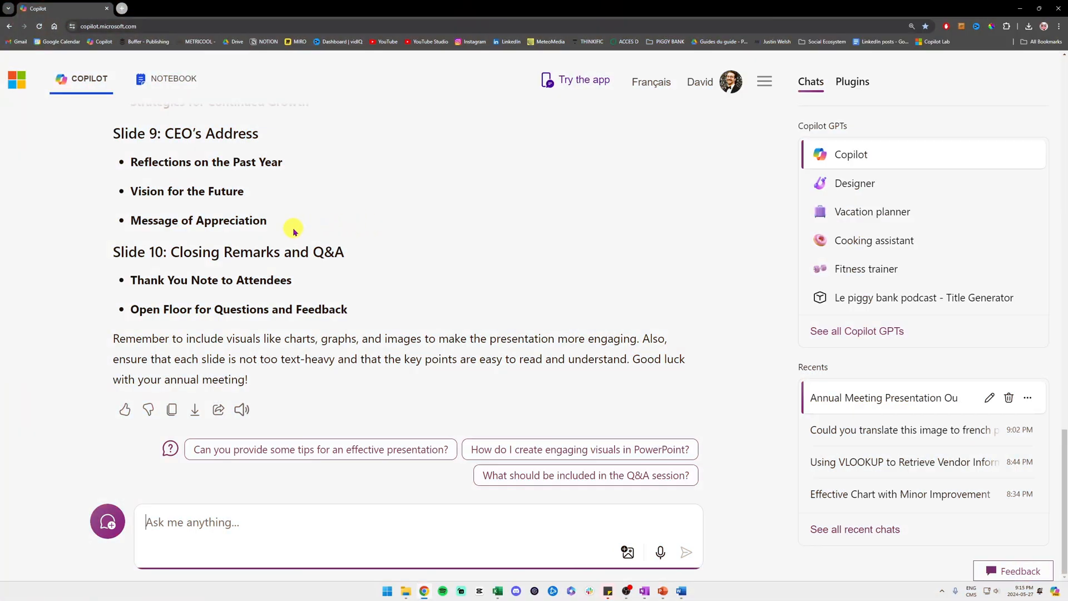
mouse_move(172, 409)
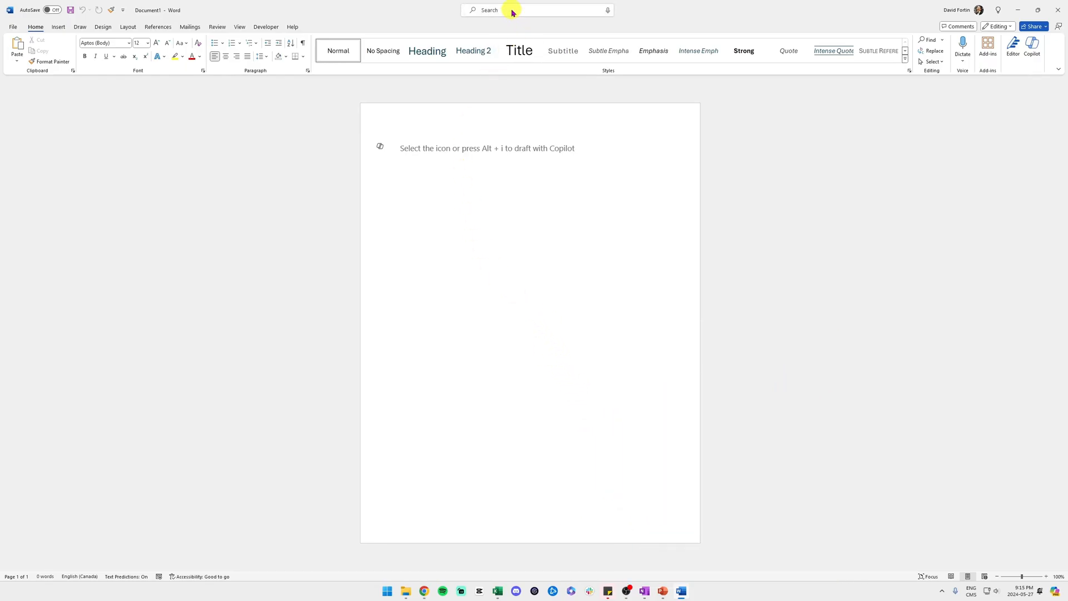
- Search for 'outline view' and switch the pasted Word document to Outline view
click(531, 9)
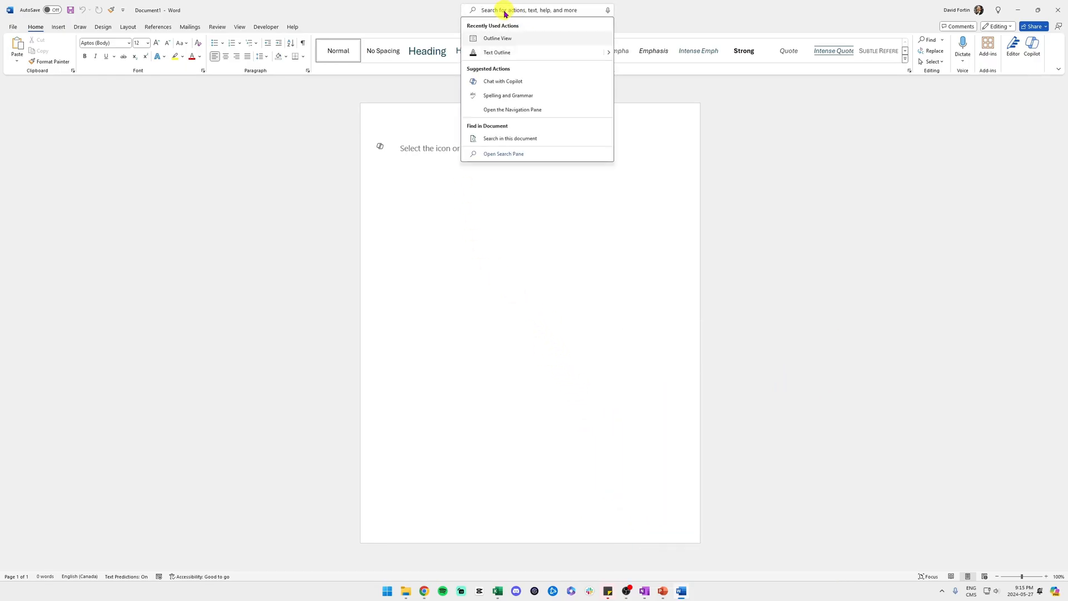
text(outline view)
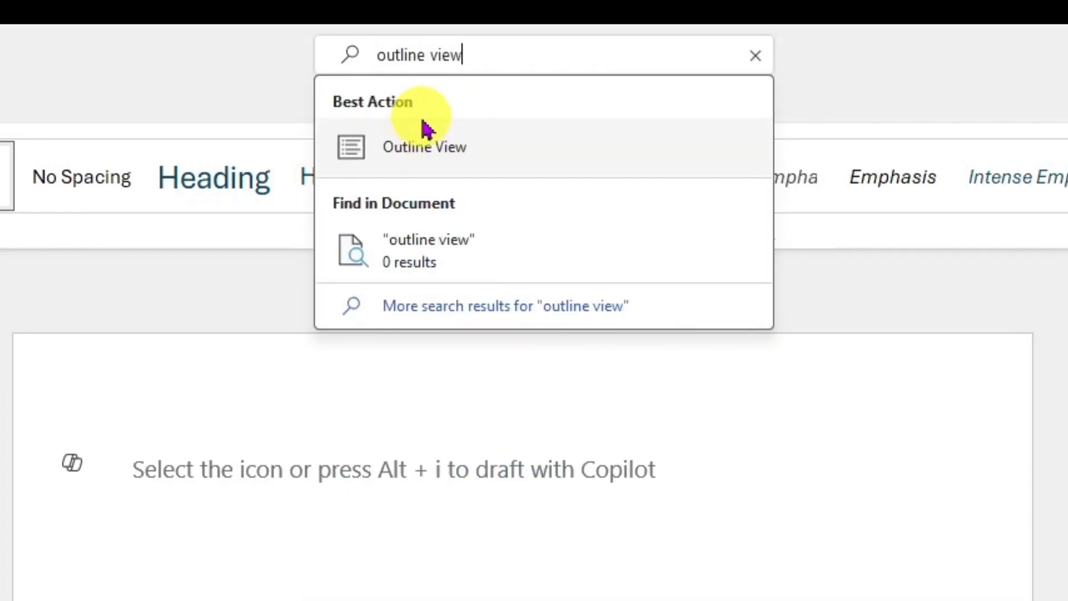
mouse_move(537, 147)
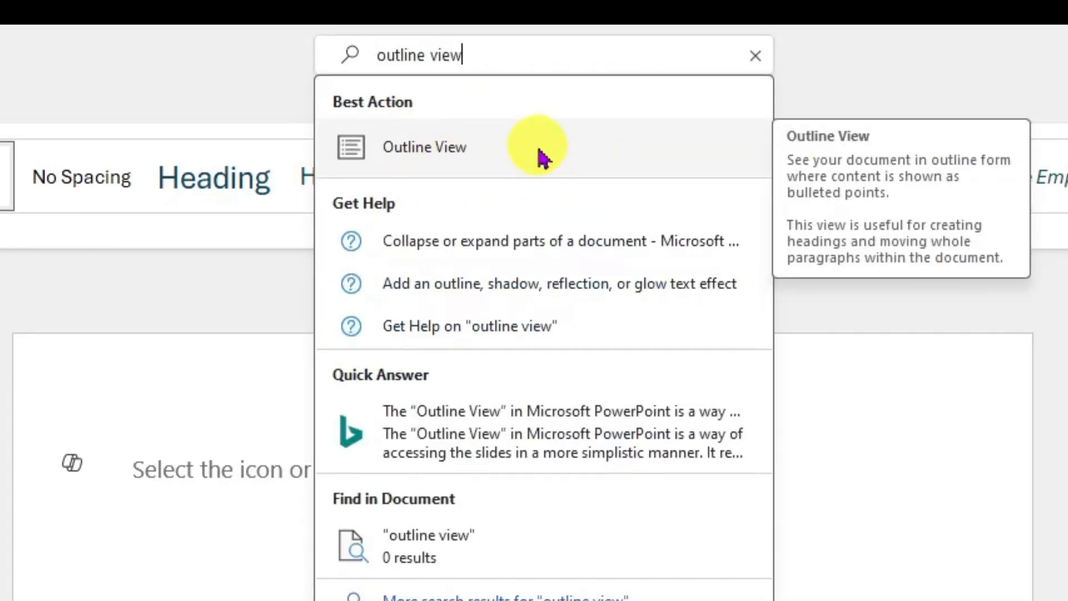
click(424, 147)
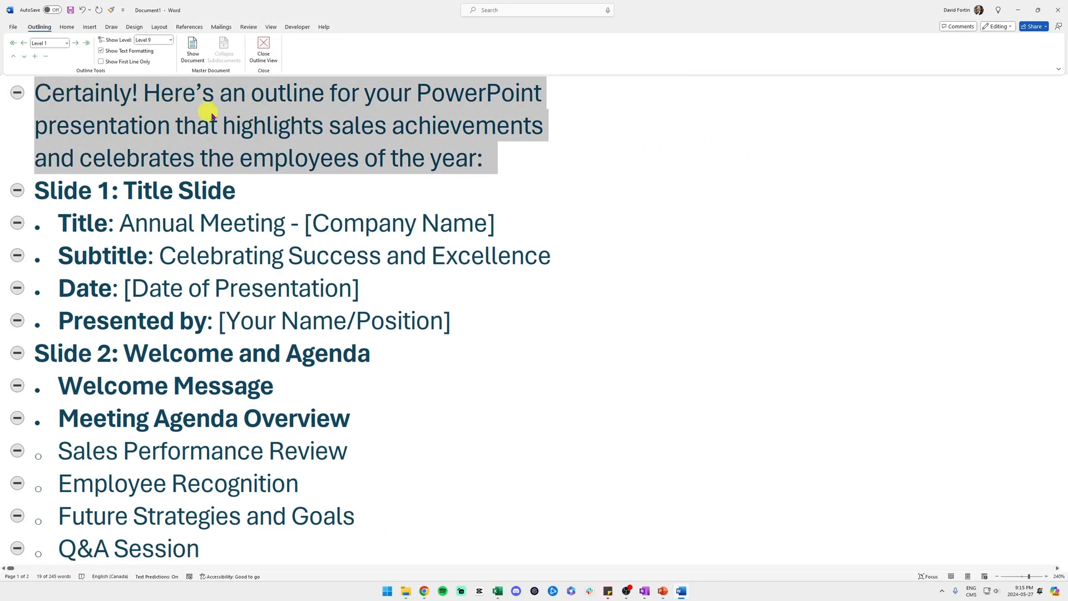
mouse_move(393, 105)
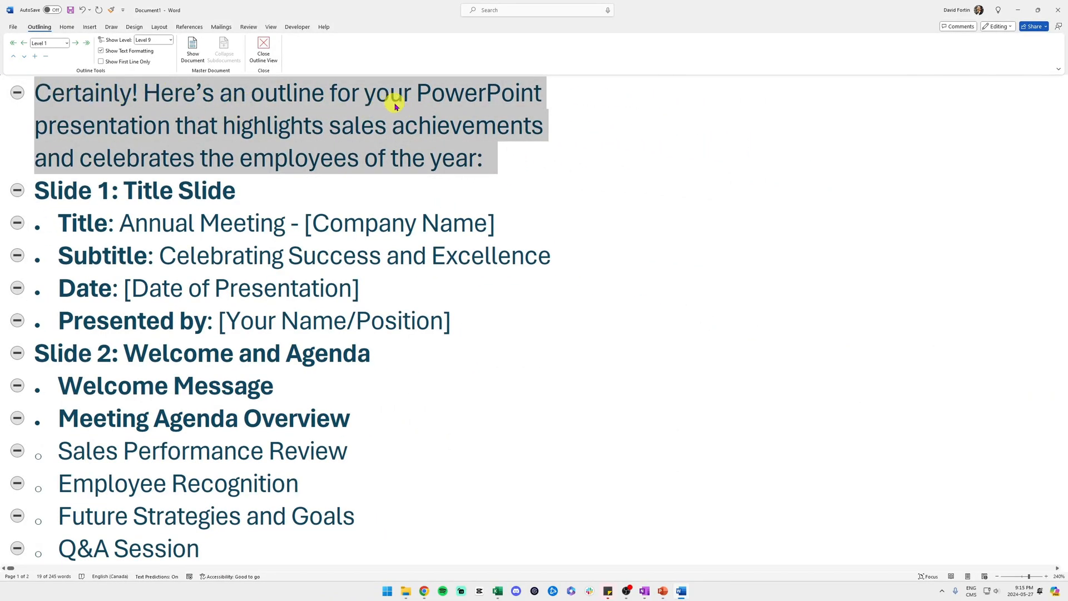
- Delete the outline's introductory sentence and select the Subtitle line to change its level
key(Delete)
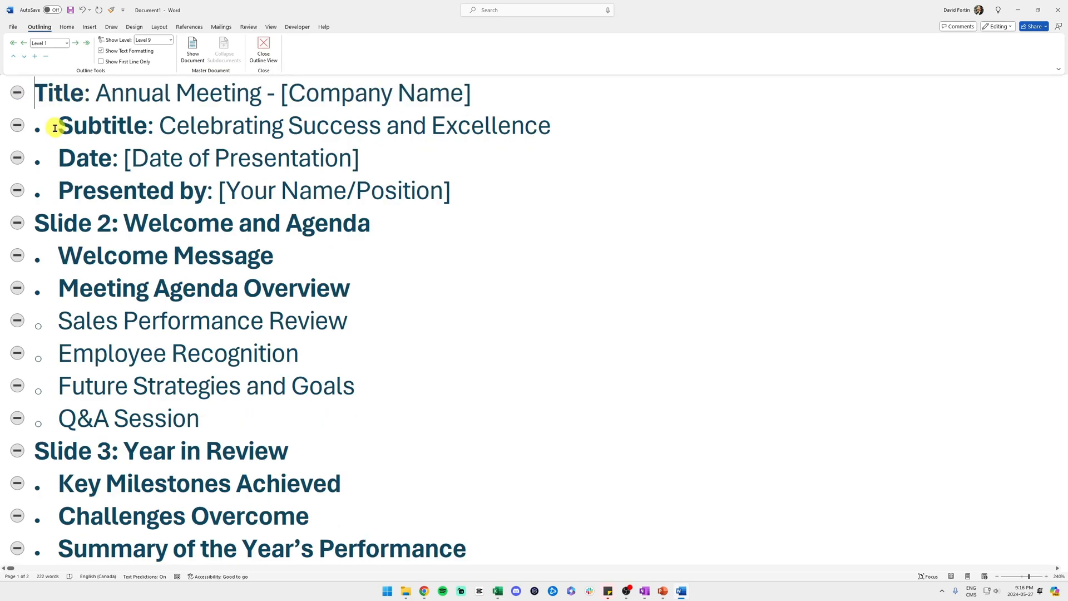
click(126, 126)
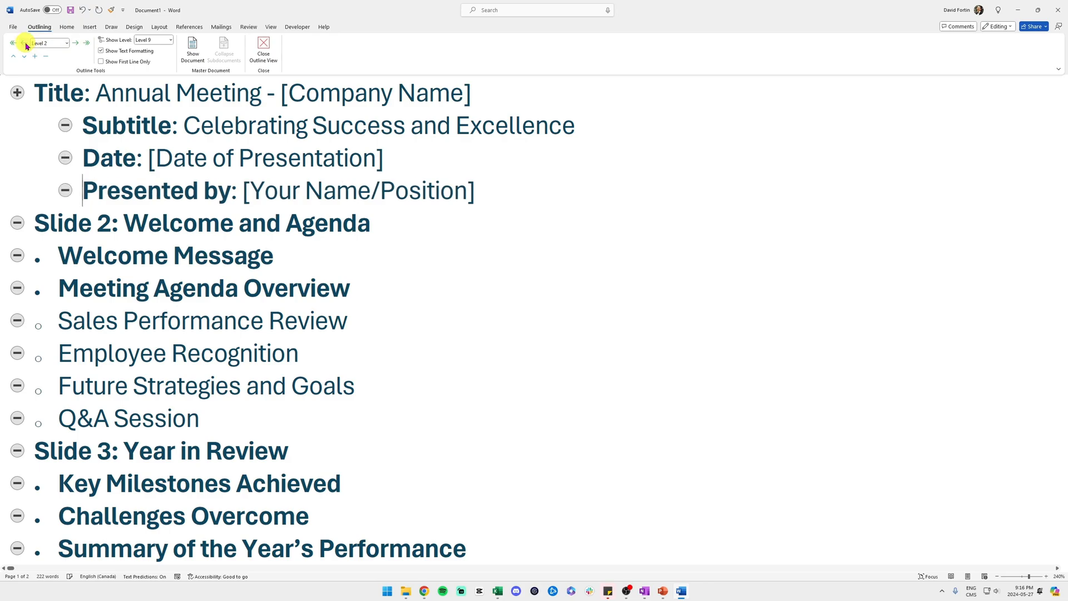
mouse_move(22, 43)
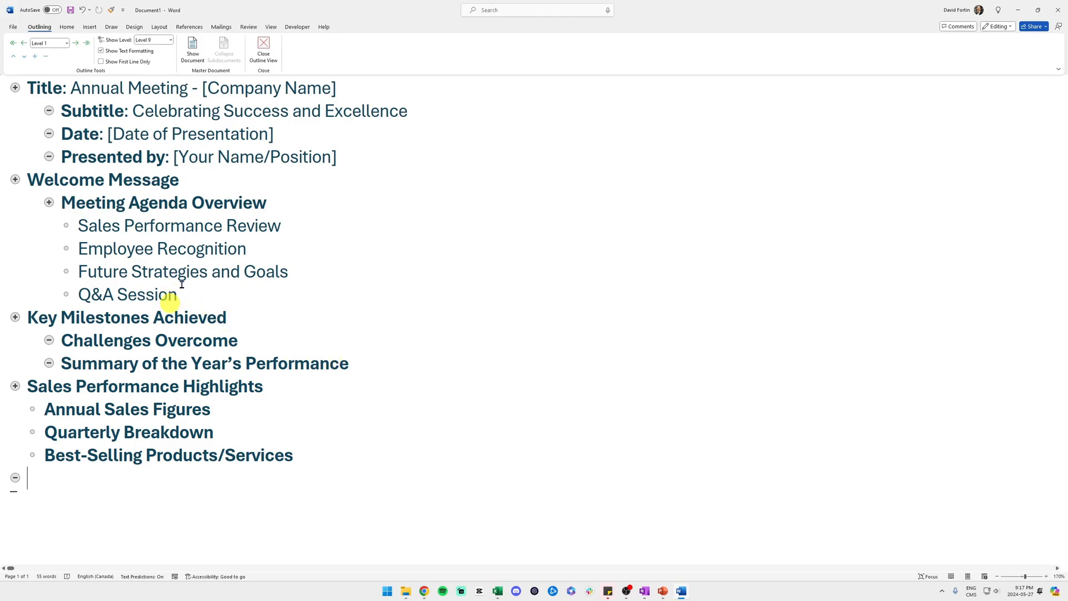
mouse_move(173, 261)
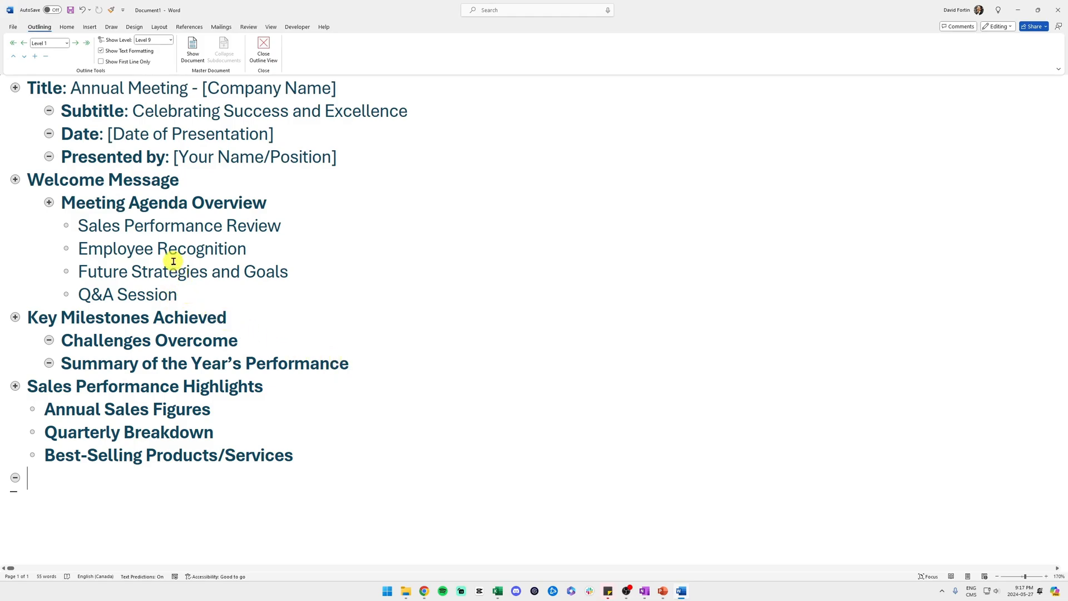
mouse_move(157, 264)
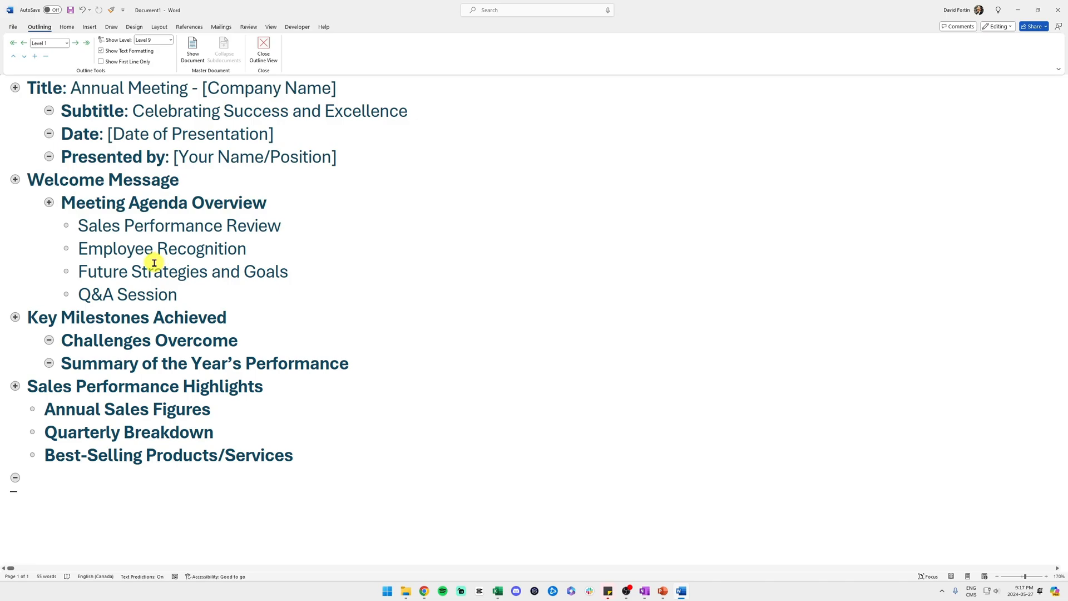
mouse_move(138, 248)
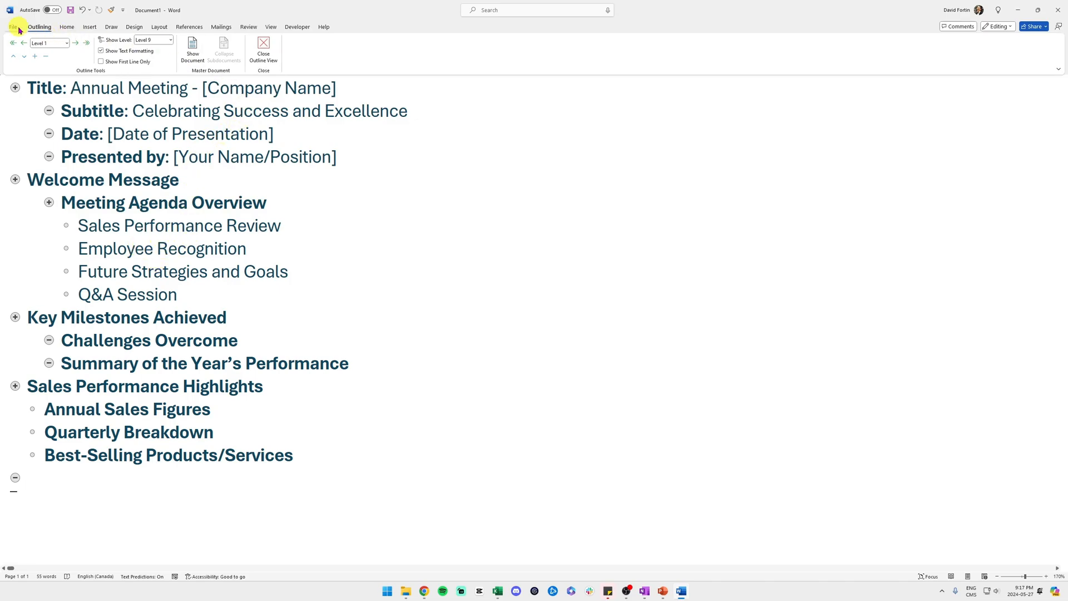
- Save the outline document via File > Save As, browsing to a folder
click(12, 10)
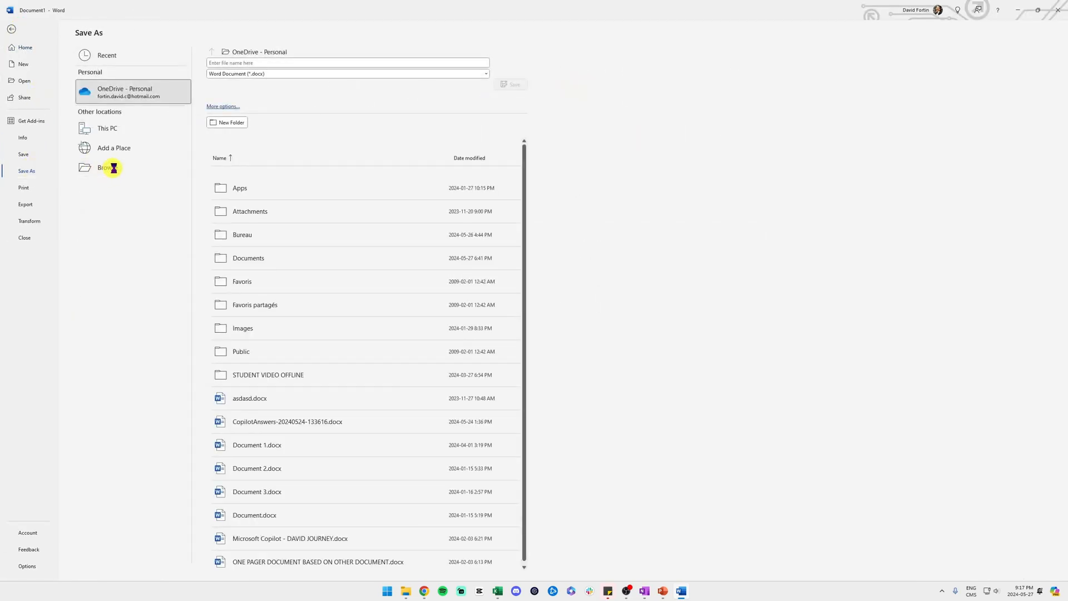
click(107, 167)
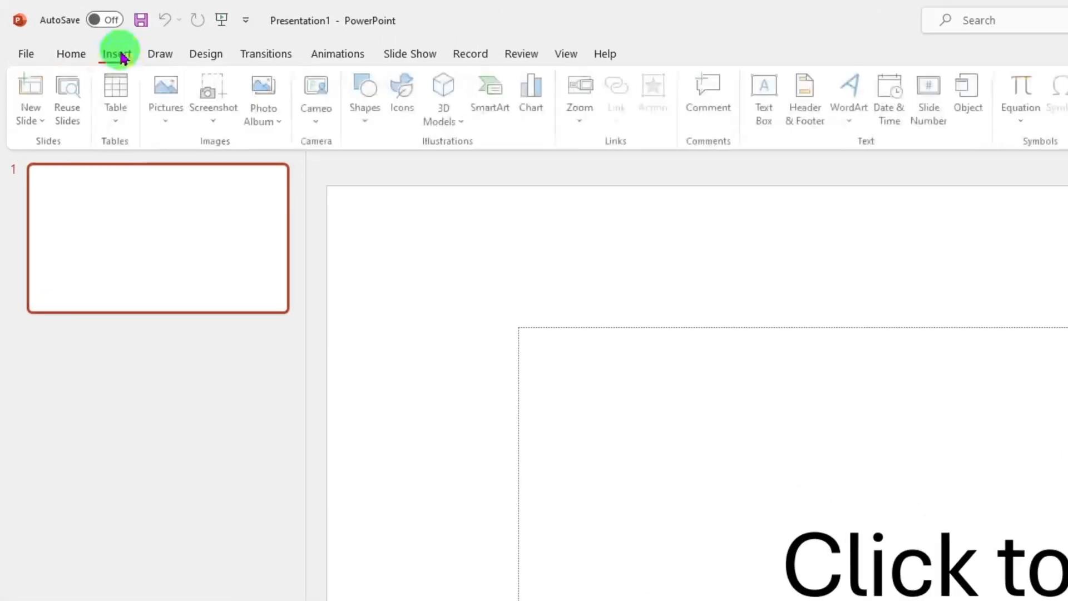
- Import the saved Word outline as slides using Slides from Outline
click(116, 53)
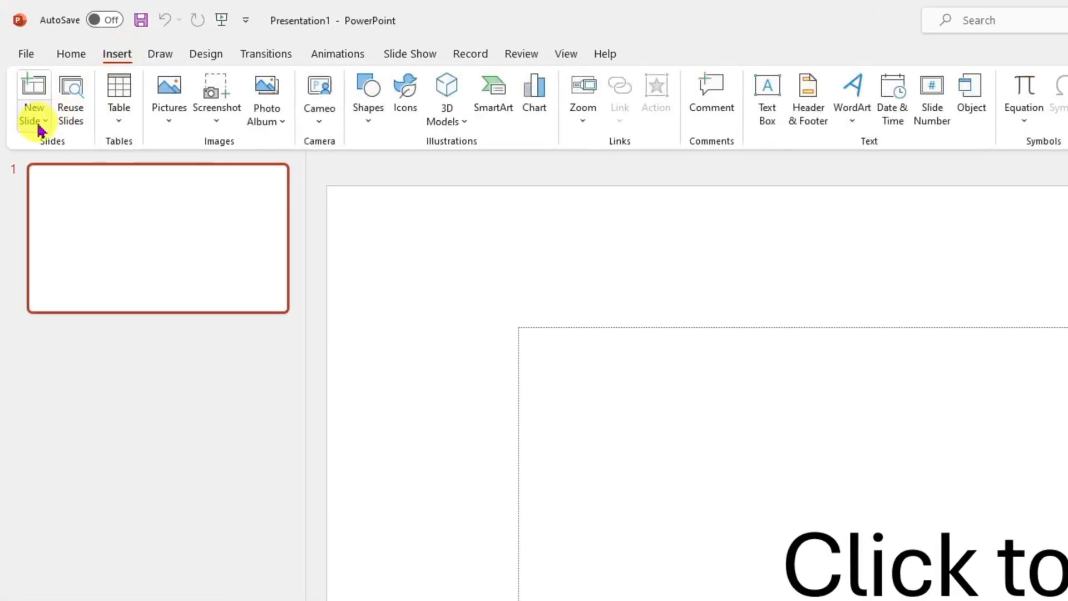
click(34, 109)
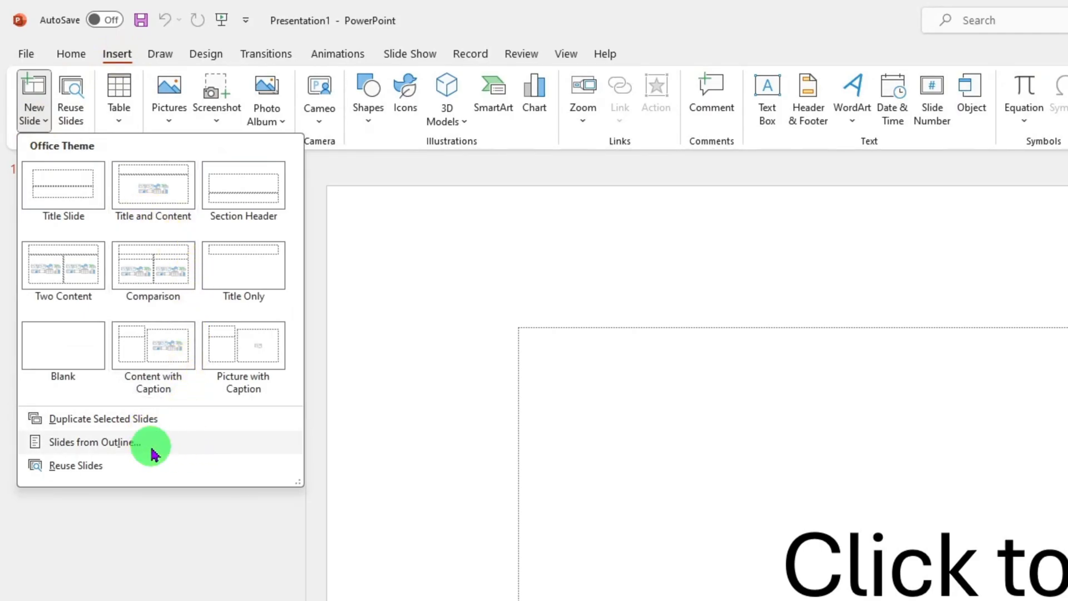
mouse_move(179, 451)
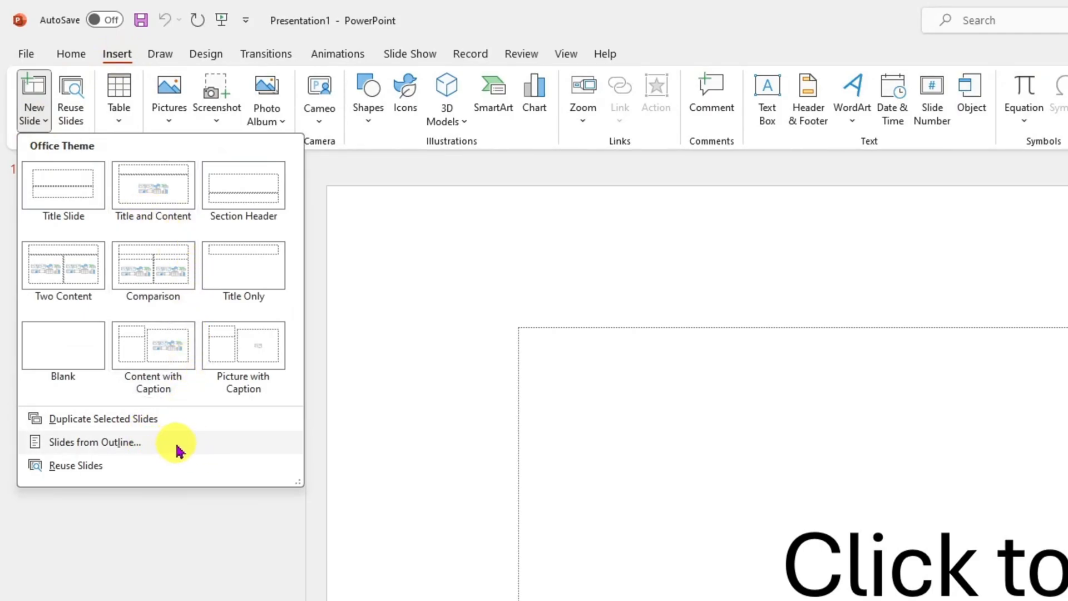
click(95, 441)
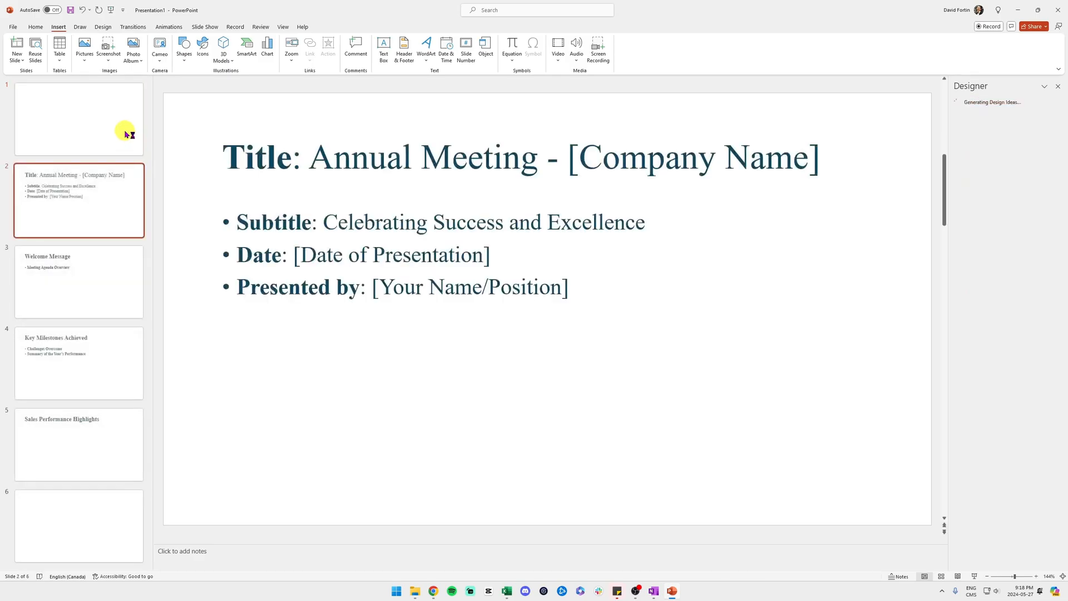
click(78, 362)
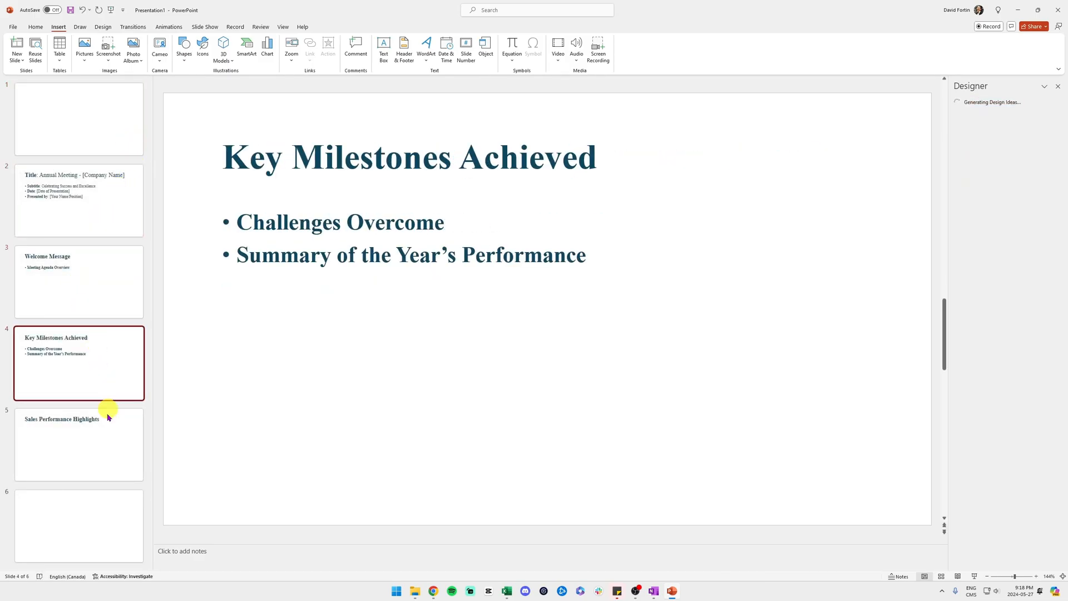
click(79, 443)
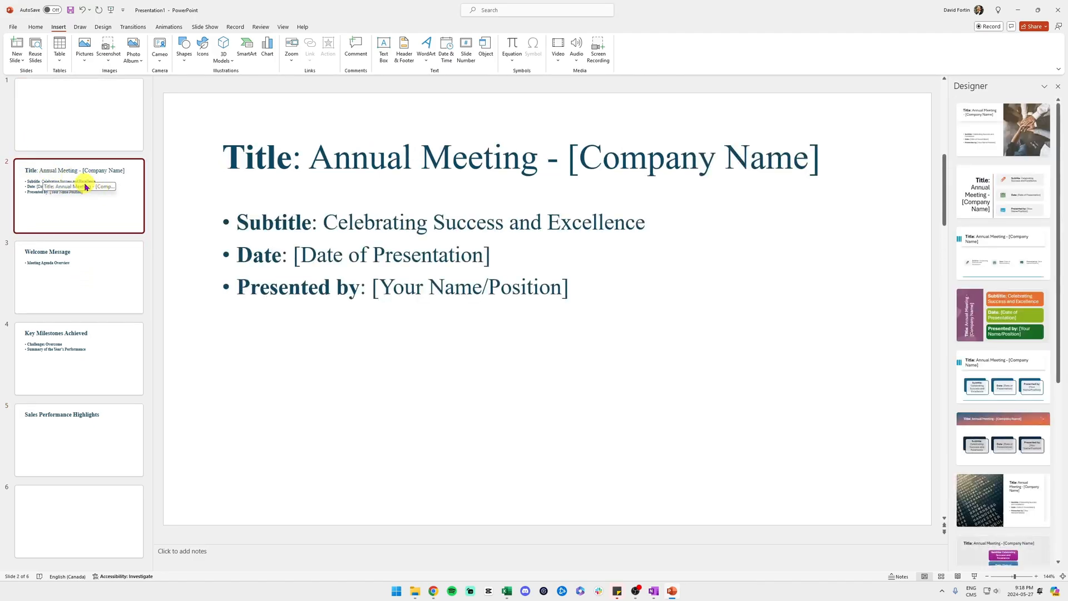
mouse_move(79, 26)
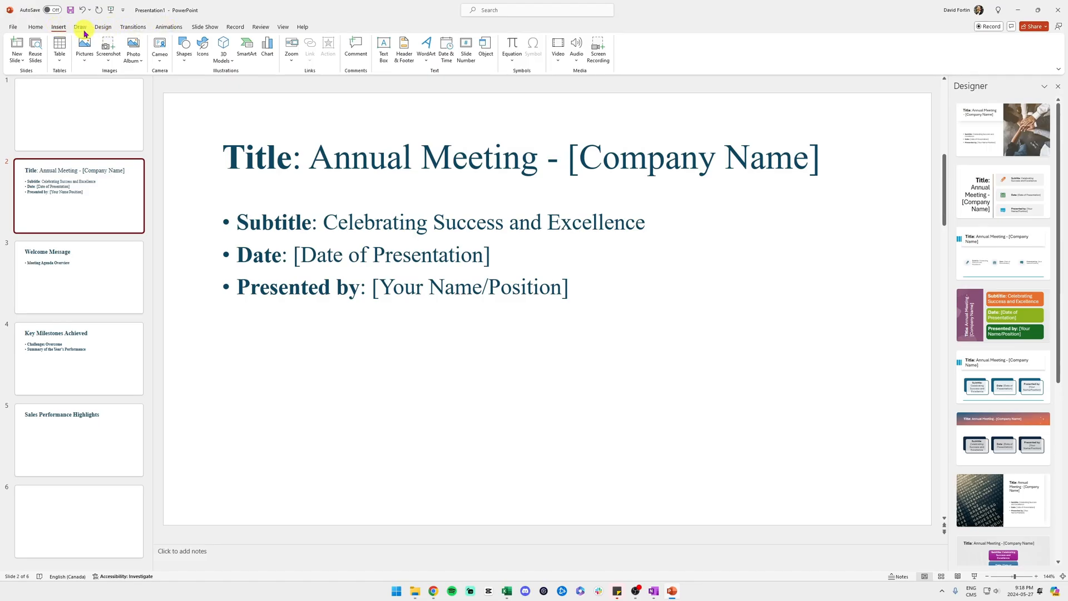
- Launch Designer for layout ideas on the Annual Meeting title slide
click(103, 27)
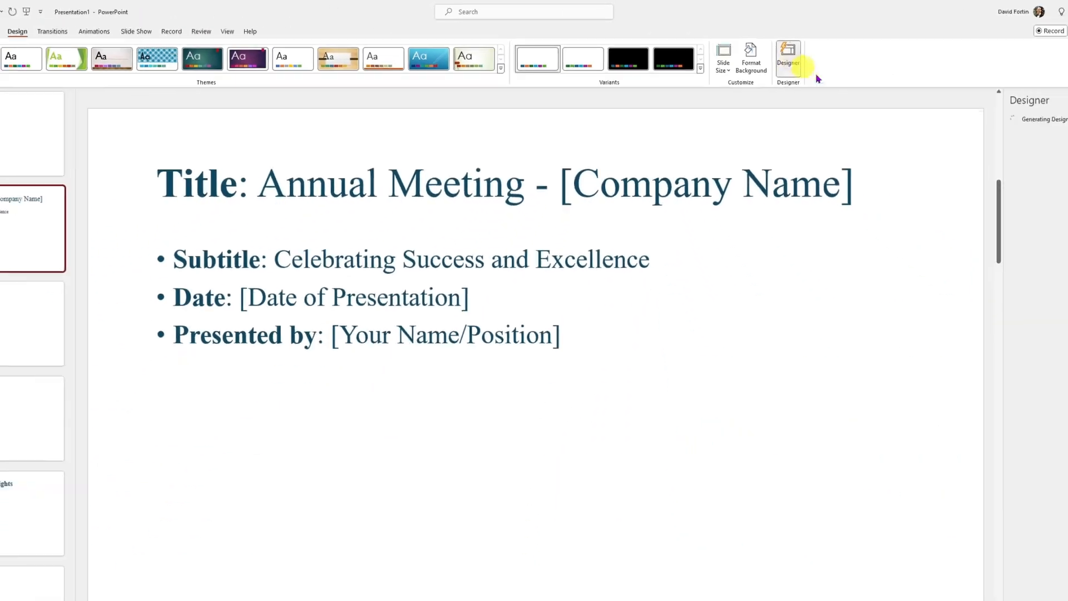
click(788, 57)
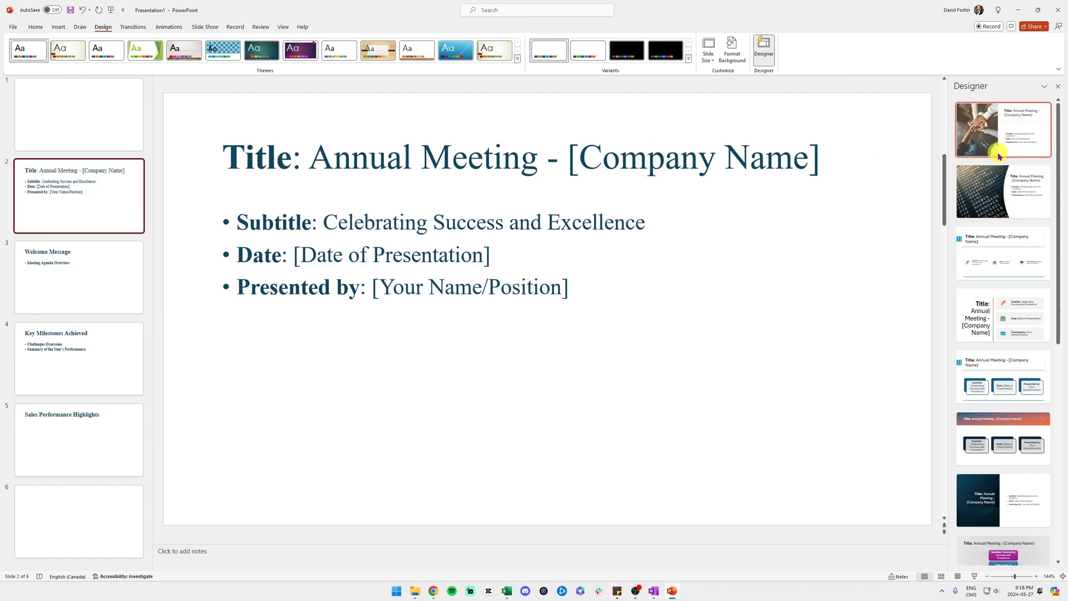
mouse_move(1000, 145)
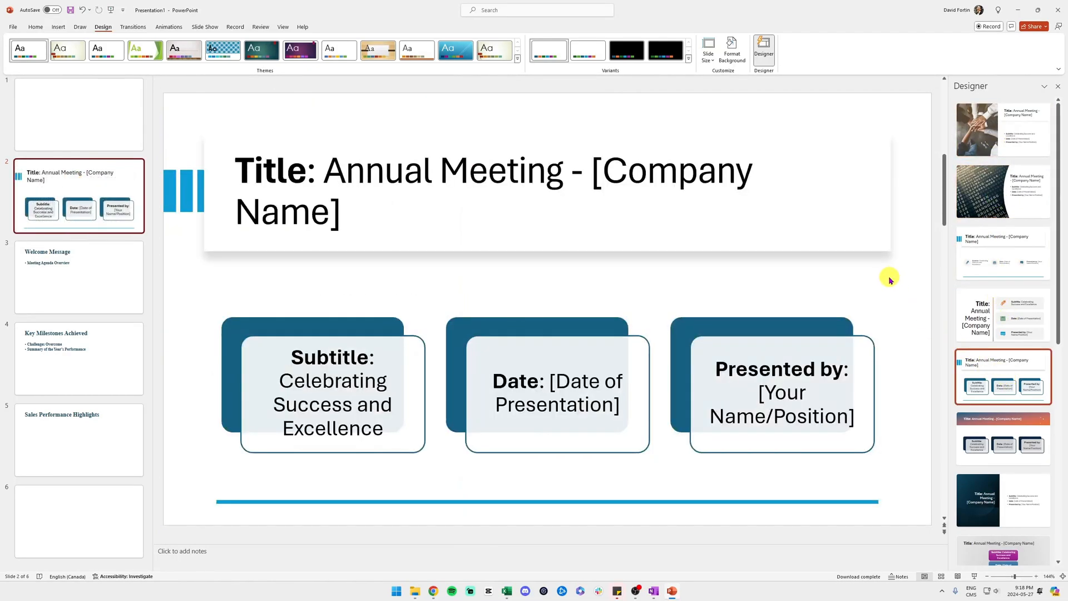
mouse_move(537, 338)
text(Generate an image for a sales presentation of a retail s)
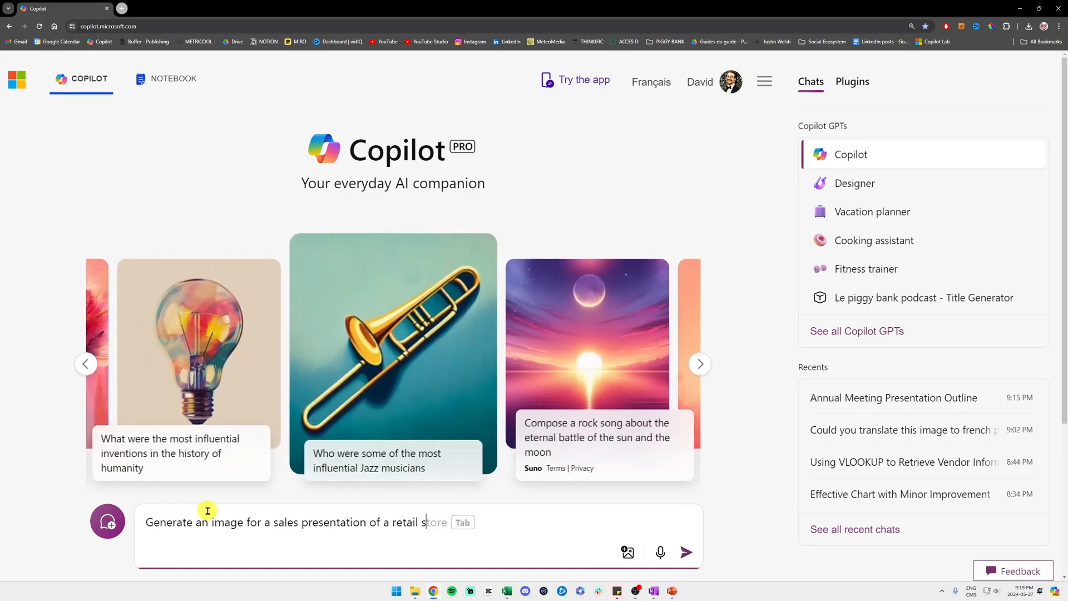
- Prompt Copilot for a retail store team image, then request a colorful special-offers version
click(686, 552)
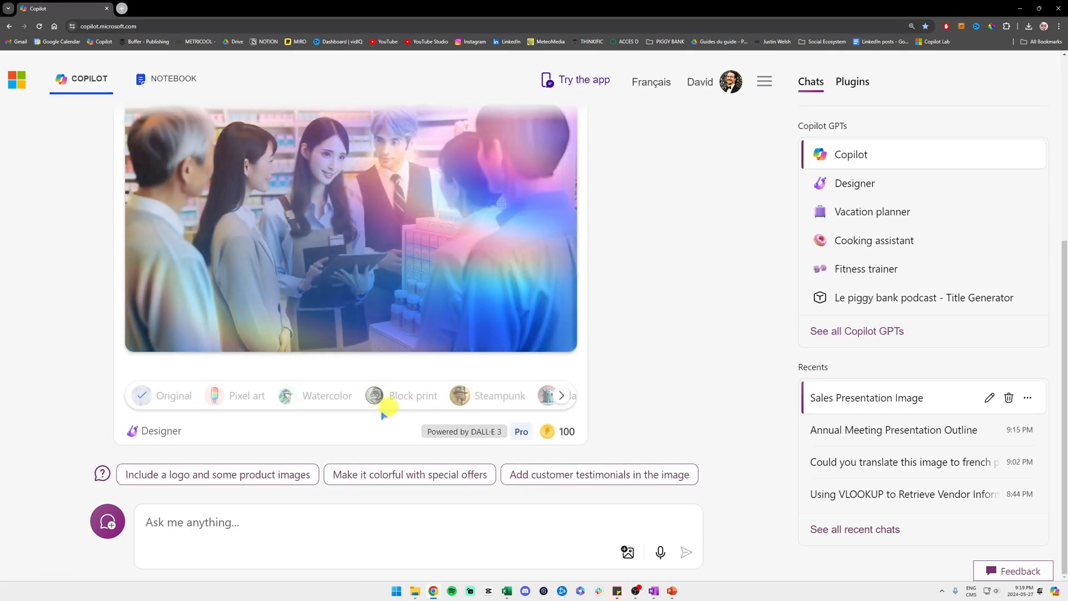
click(409, 474)
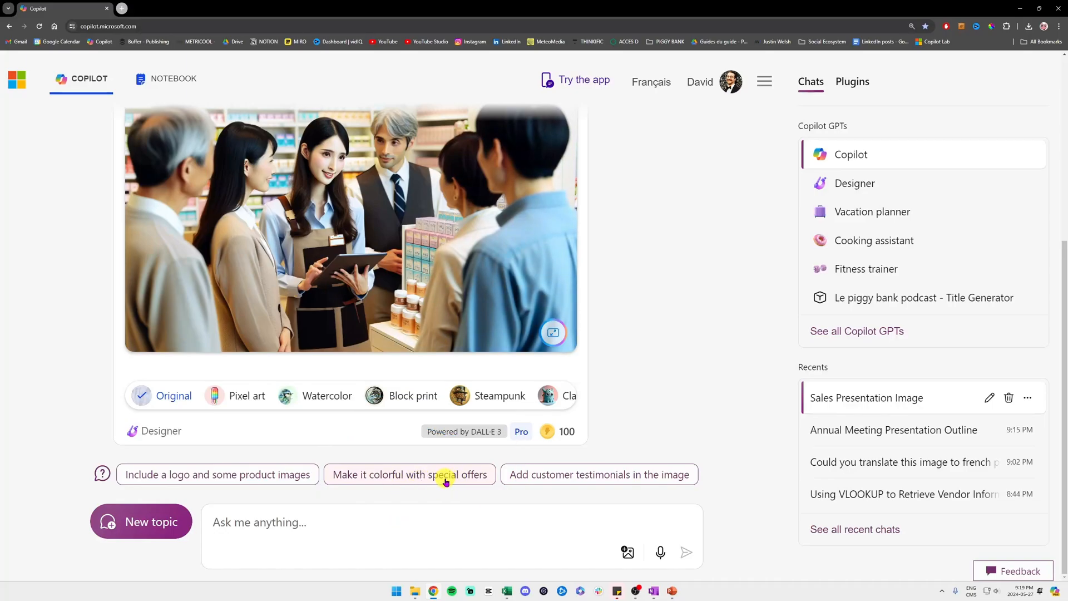
click(409, 474)
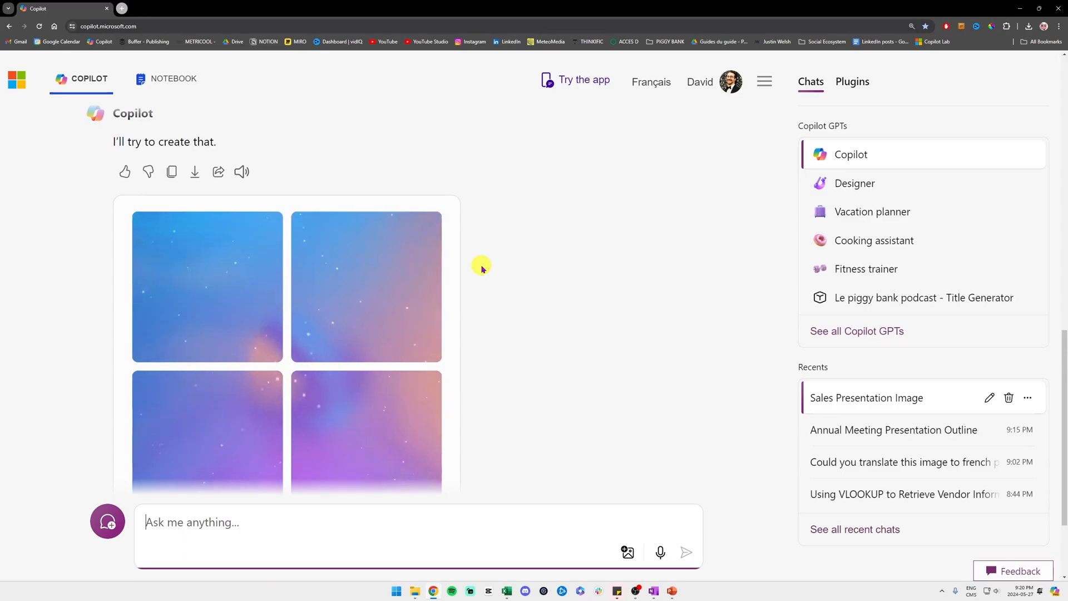
- Scroll to the four colorful special-offers images and open one of them
scroll(down, 3)
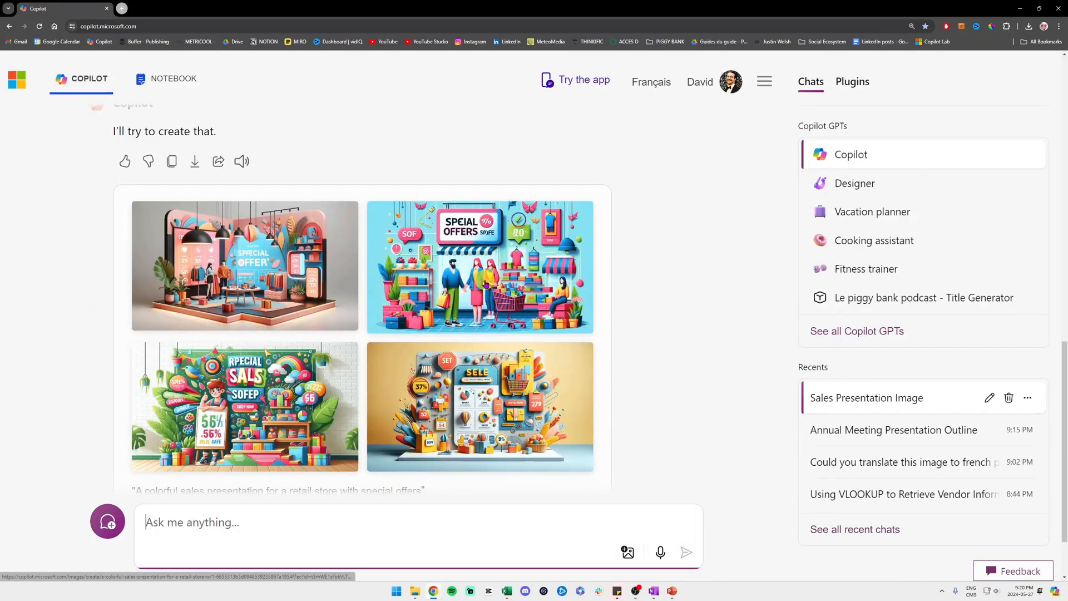
click(479, 266)
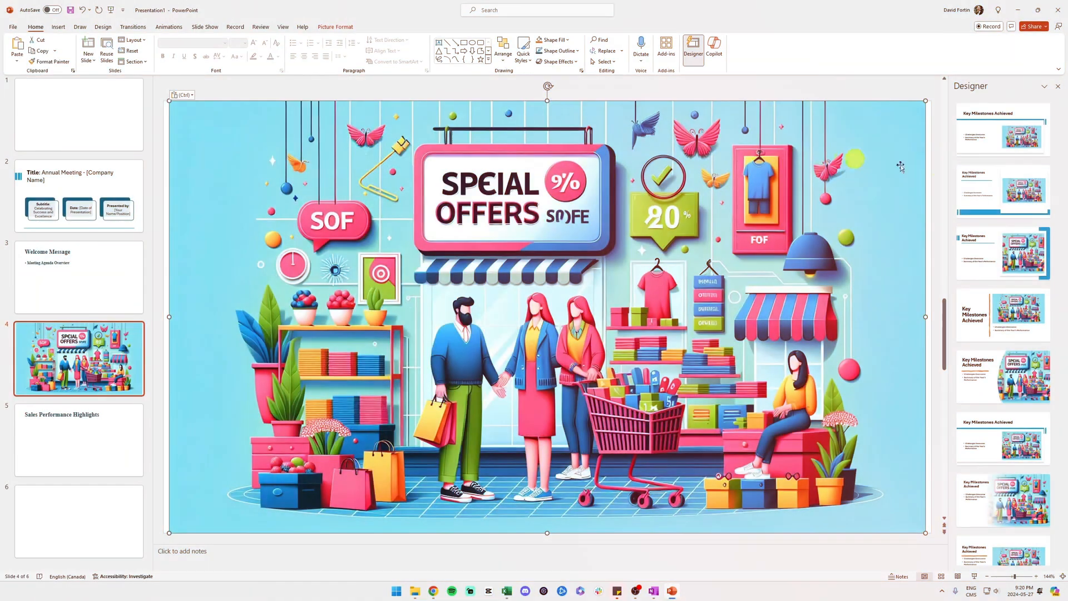
- Apply the Designer layout with the Key Milestones title to slide 4
click(1001, 191)
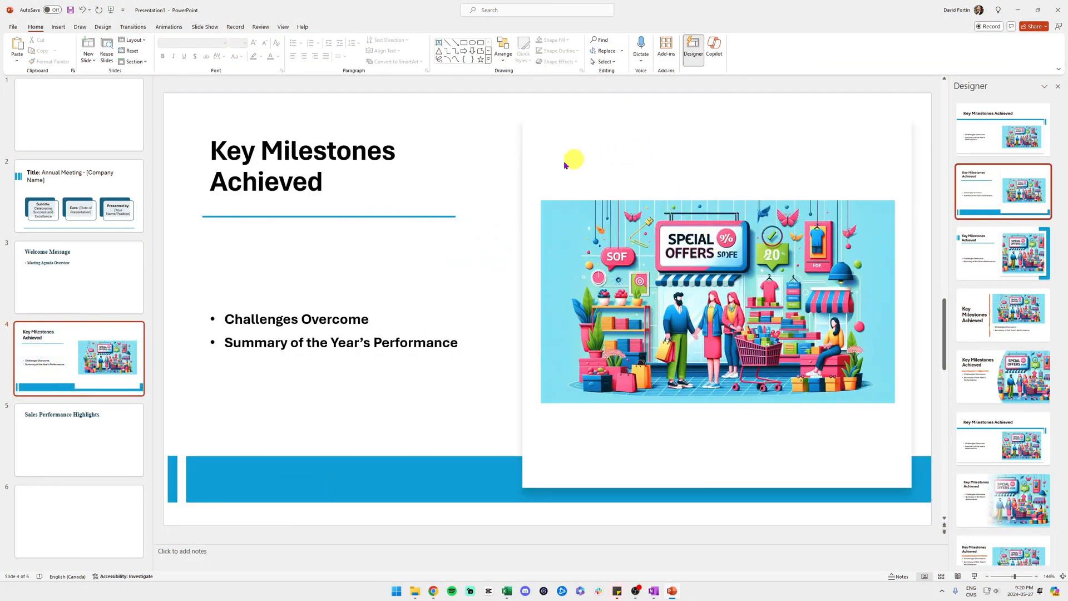
mouse_move(427, 178)
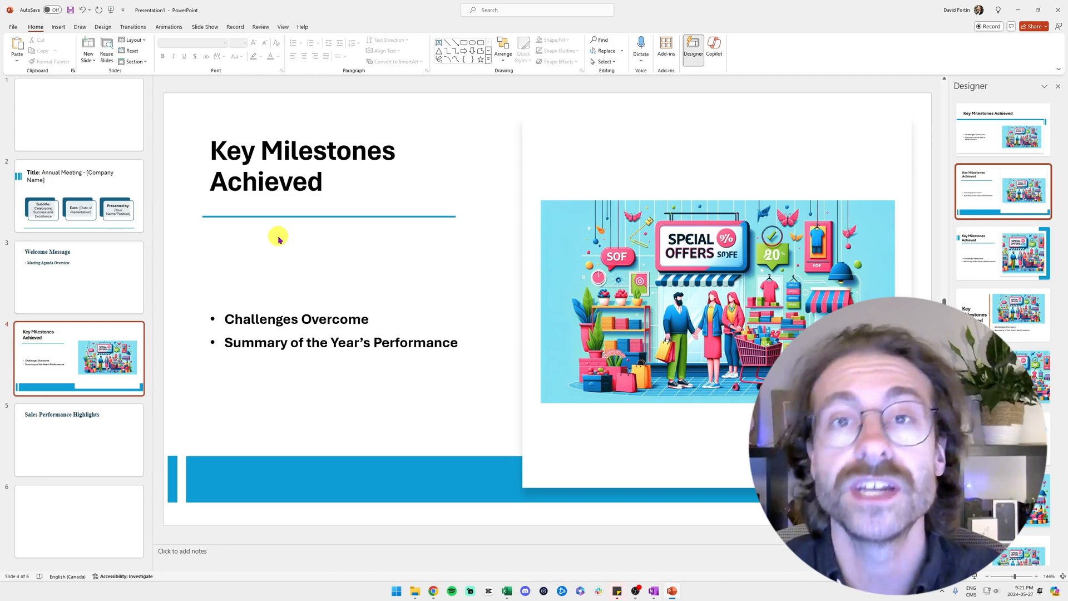
mouse_move(291, 245)
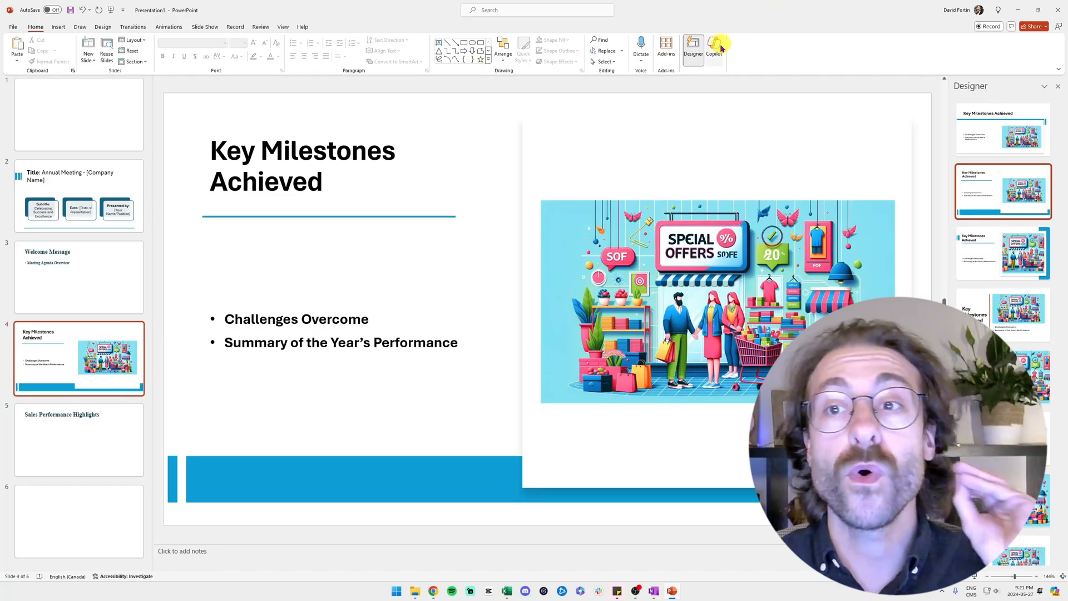
click(713, 50)
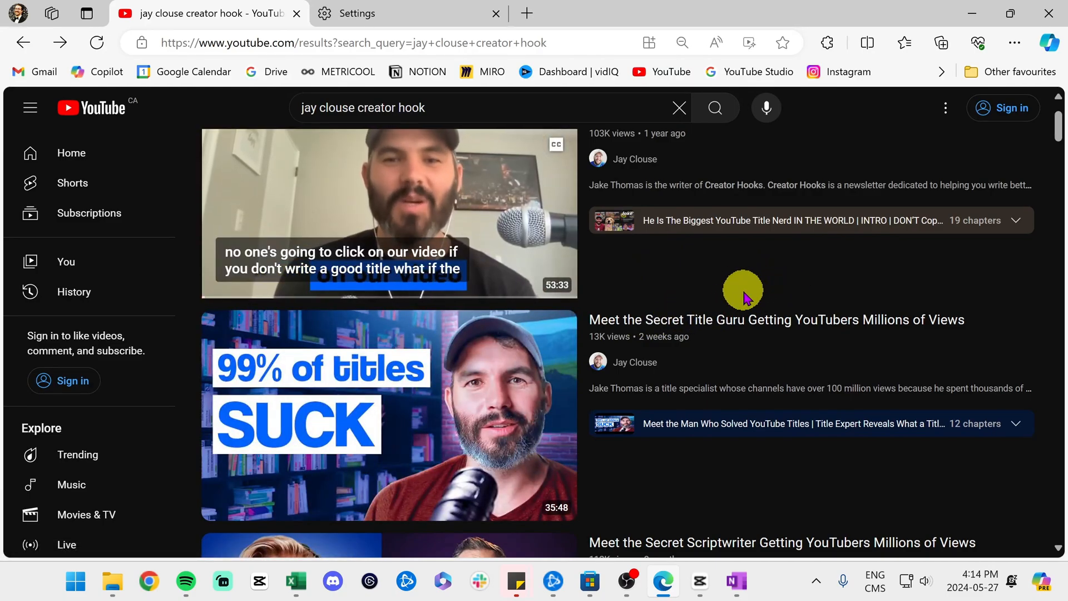
- Scroll the 'jay clouse creator hook' results and open Copilot in Edge's sidebar
scroll(down, 3)
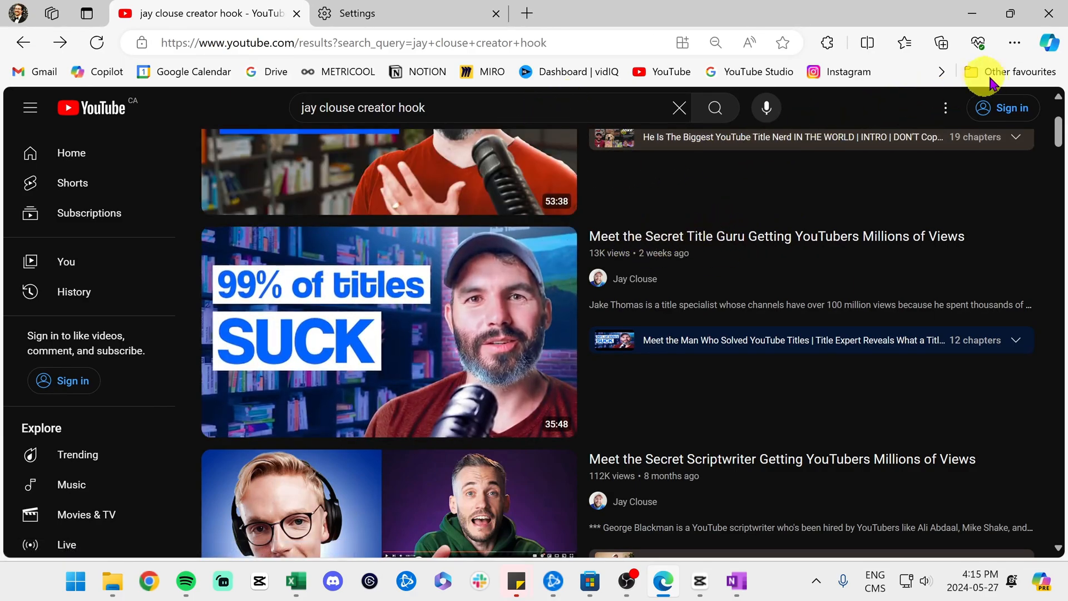
click(1050, 42)
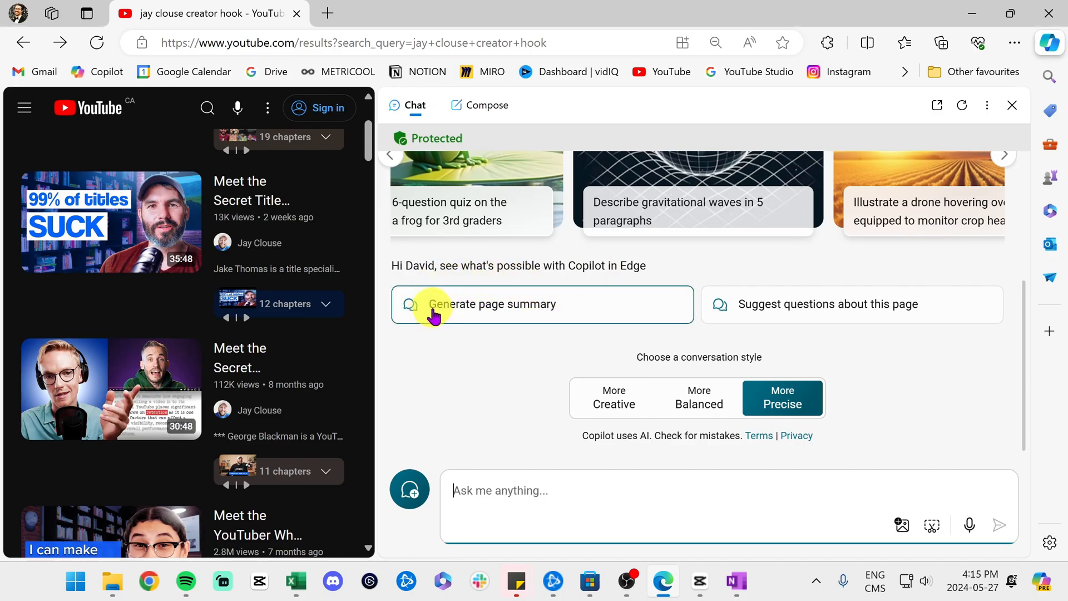
mouse_move(688, 278)
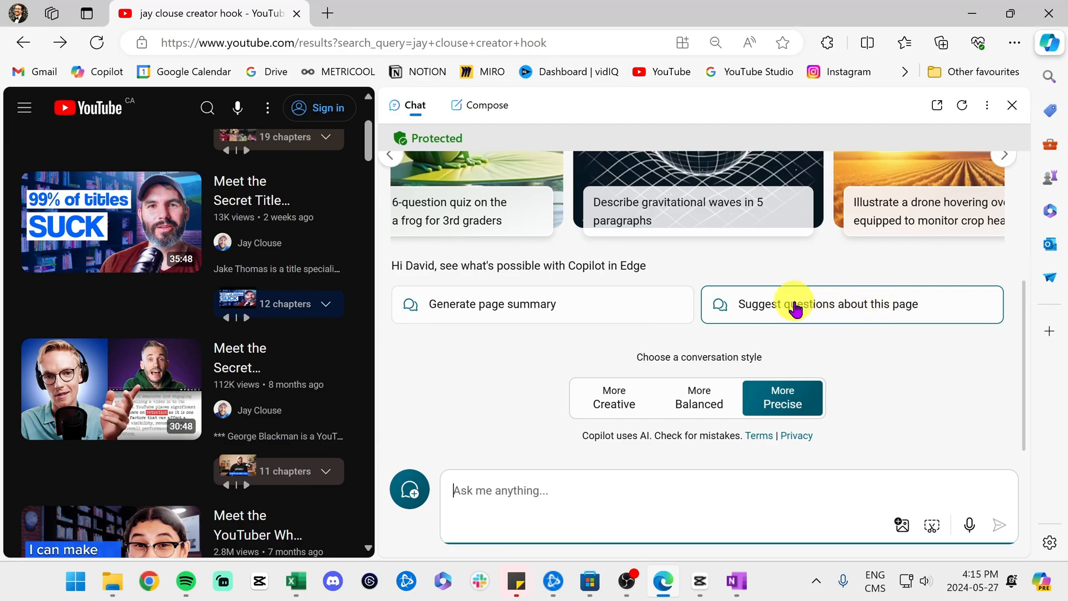
mouse_move(719, 313)
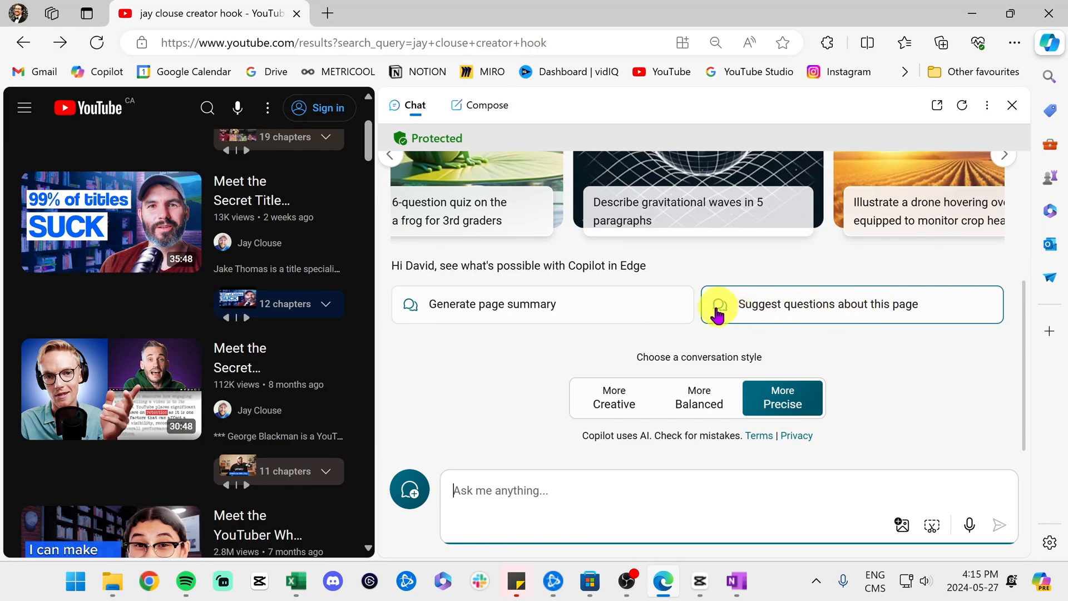
mouse_move(479, 365)
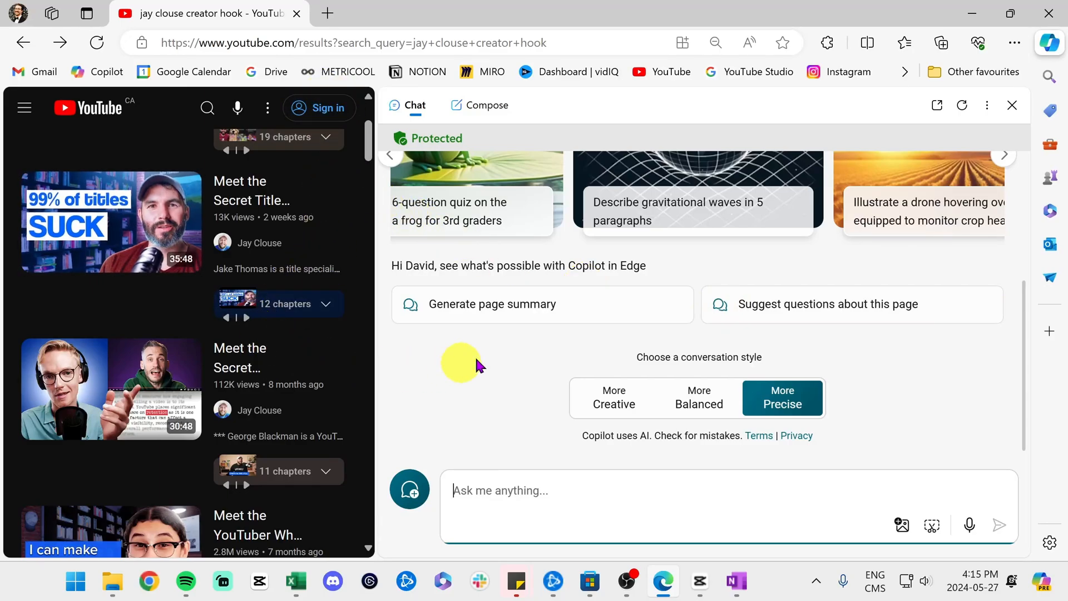
mouse_move(421, 355)
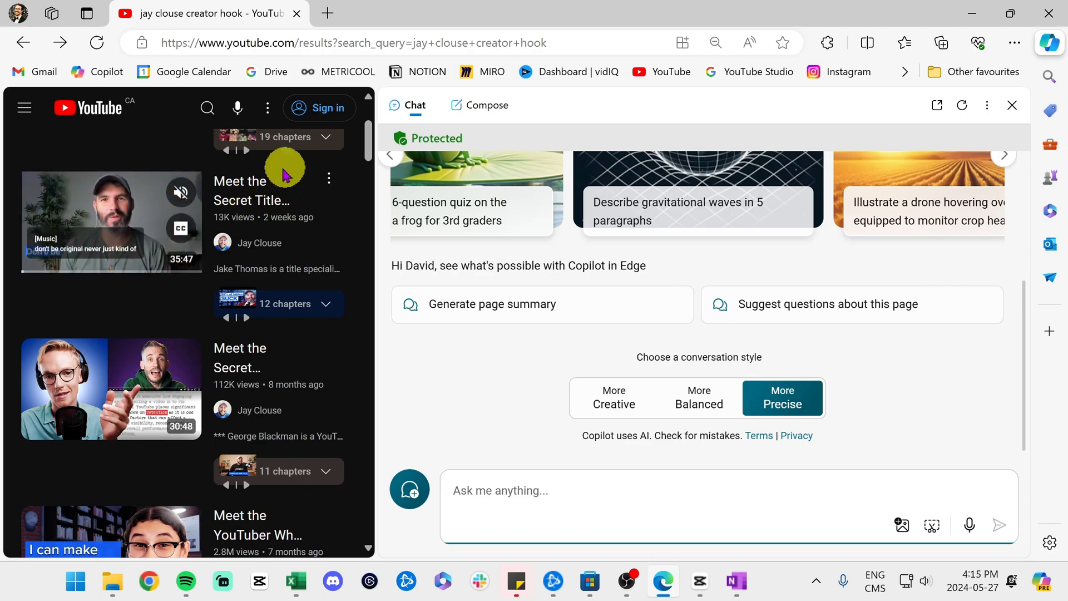
mouse_move(514, 339)
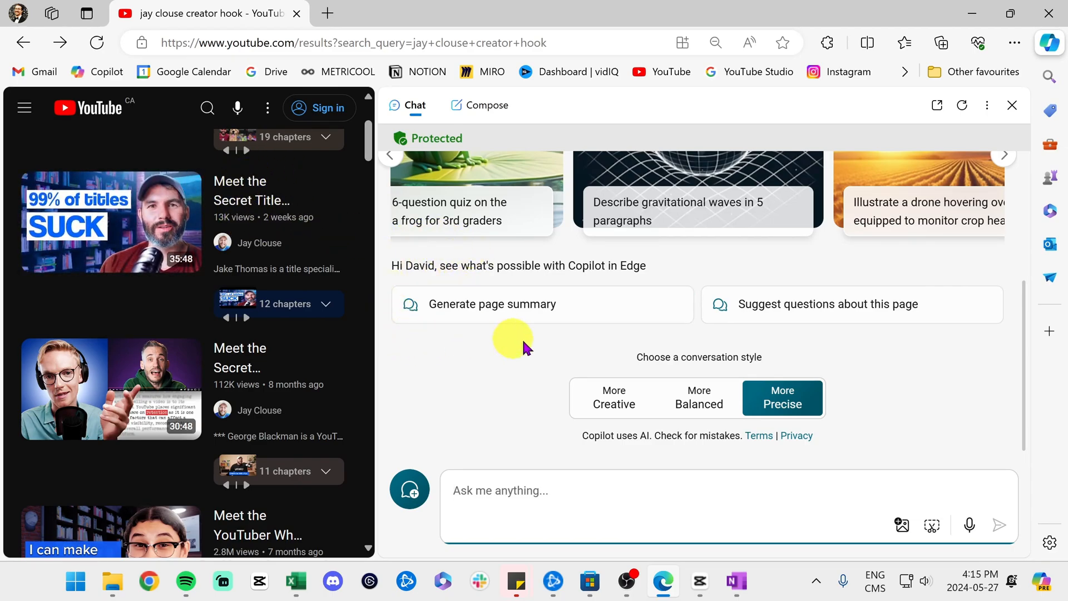
mouse_move(279, 204)
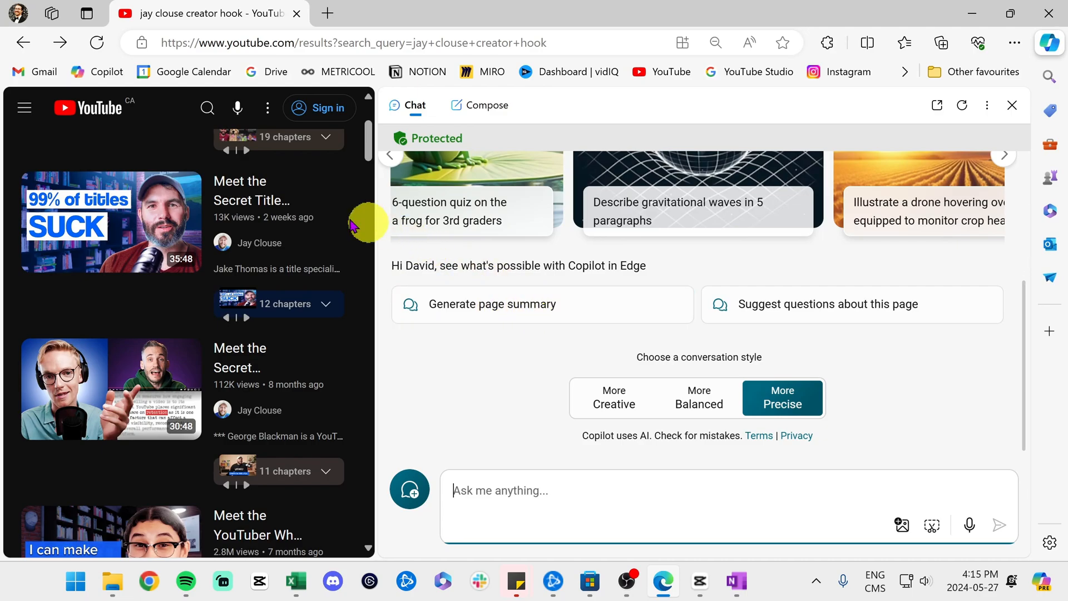
- Open and pause the Secret Title Guru video, then scroll through its timestamped summary
click(112, 221)
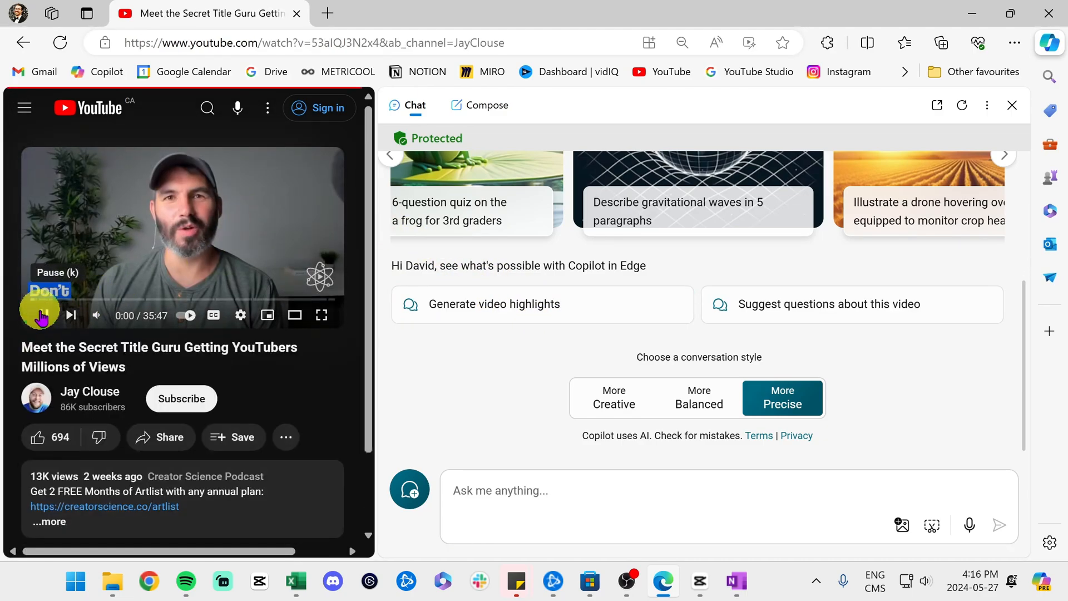
click(42, 315)
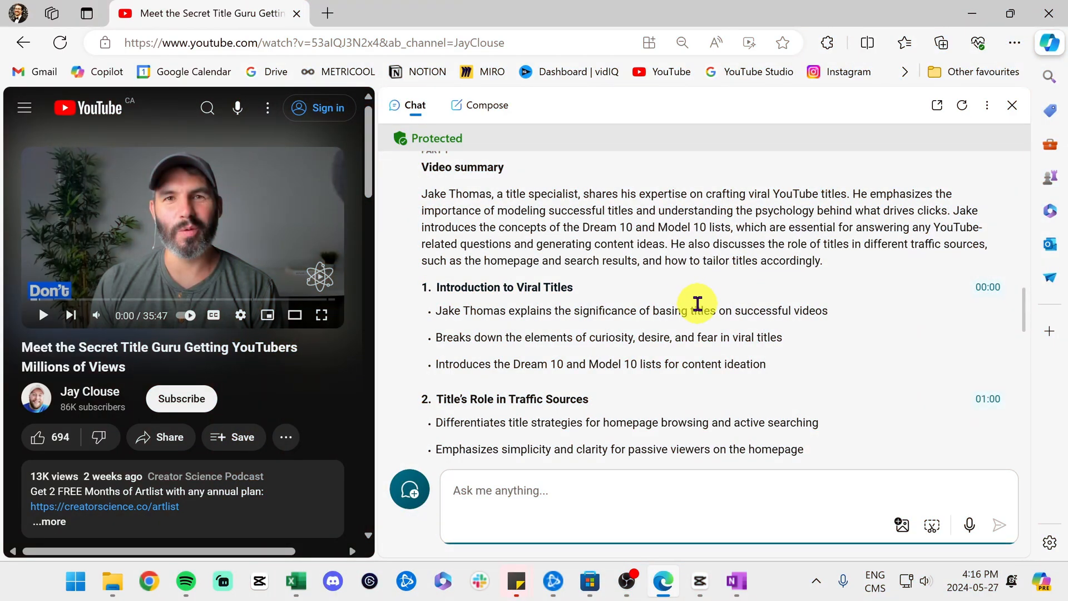
scroll(down, 3)
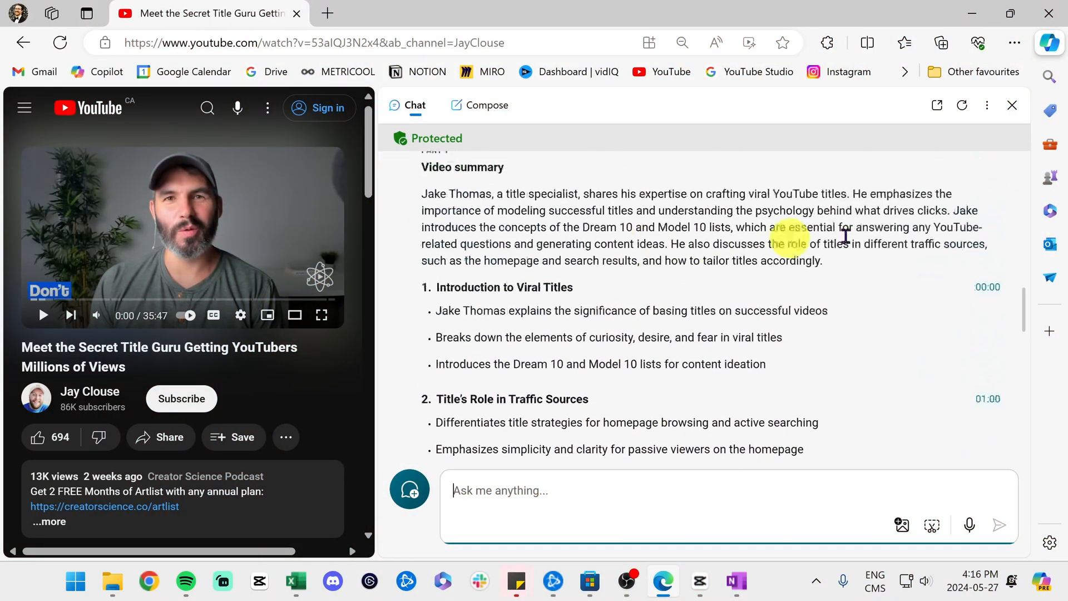
scroll(down, 3)
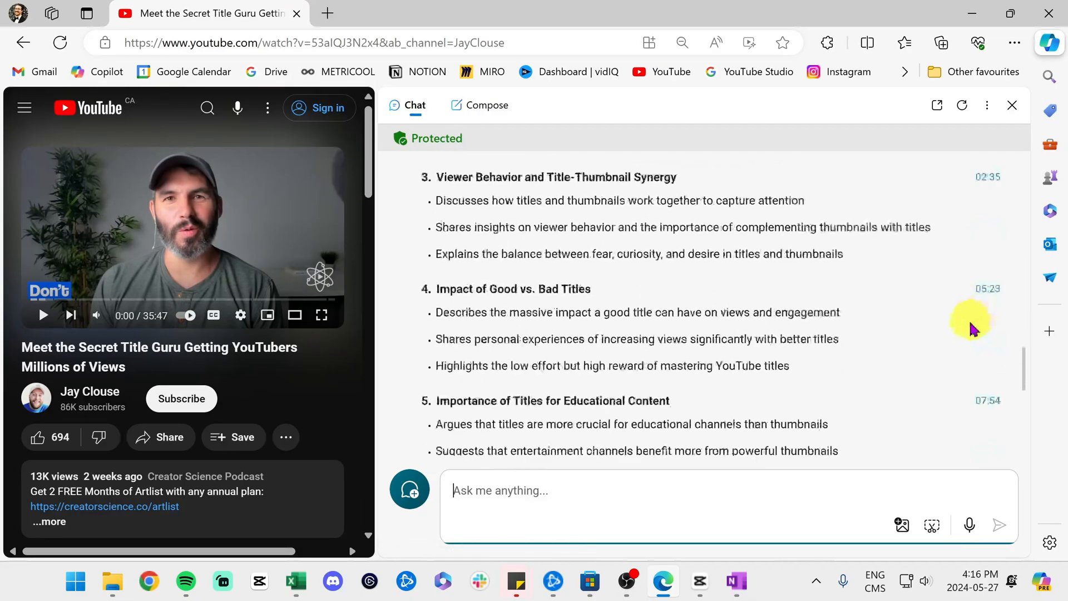
scroll(down, 3)
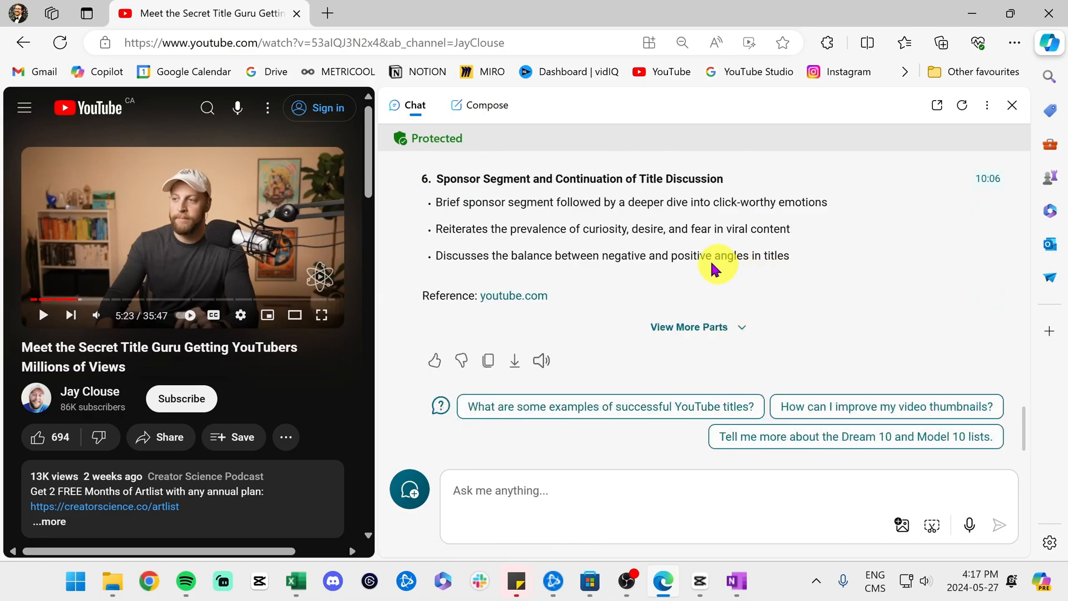
mouse_move(765, 214)
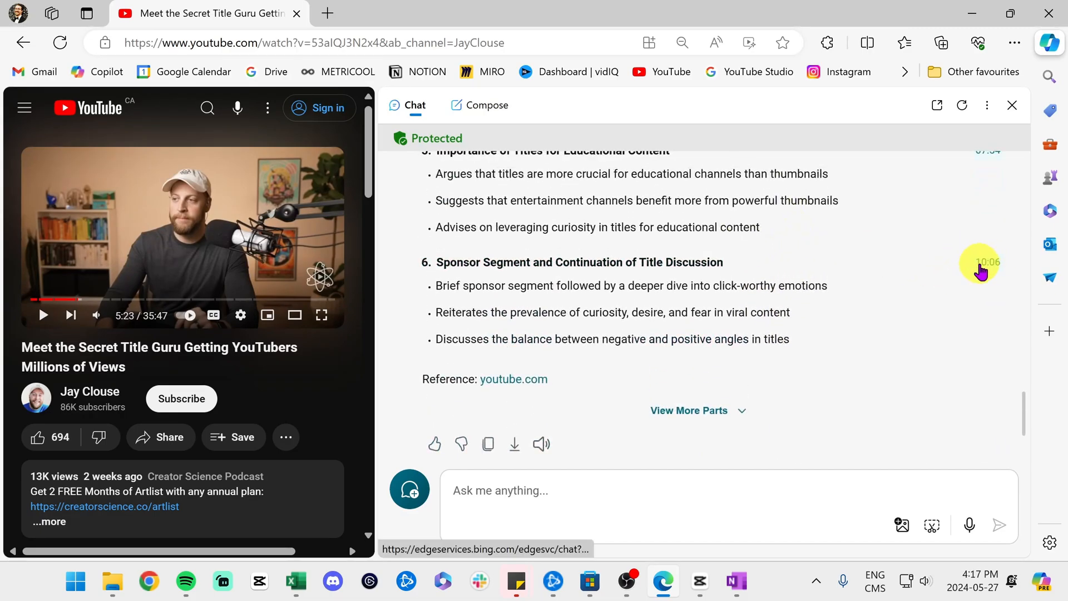
mouse_move(705, 431)
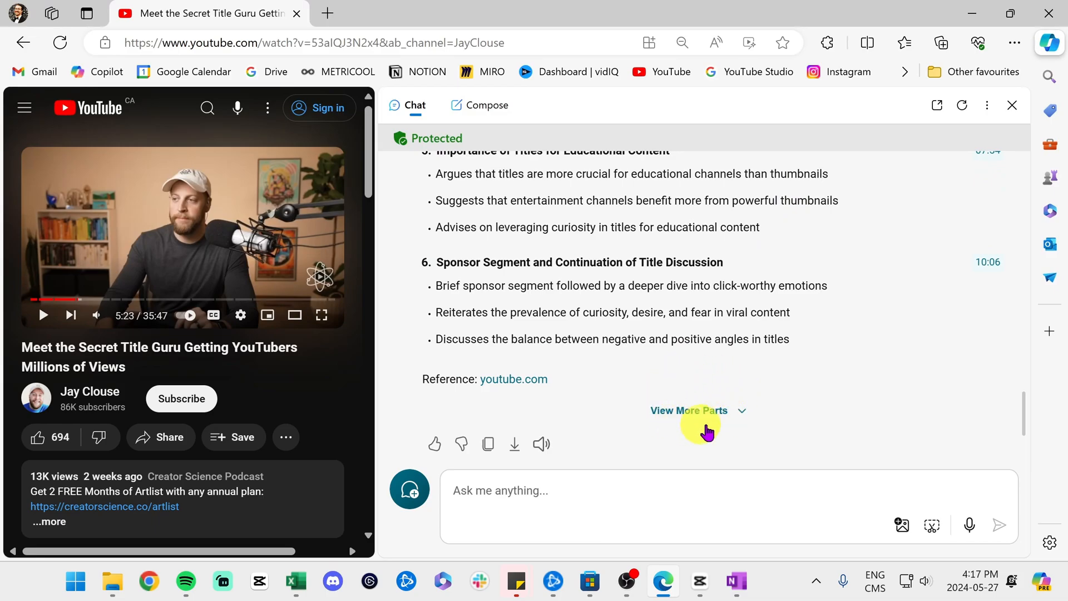
- Show more parts of the video summary, then stop Copilot's response
click(688, 410)
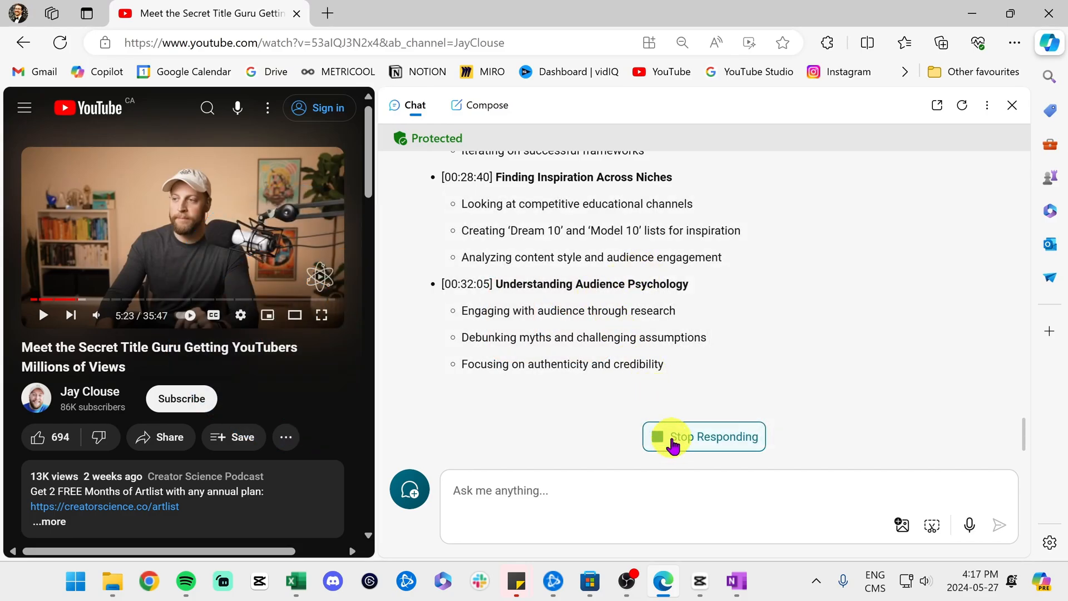
click(703, 437)
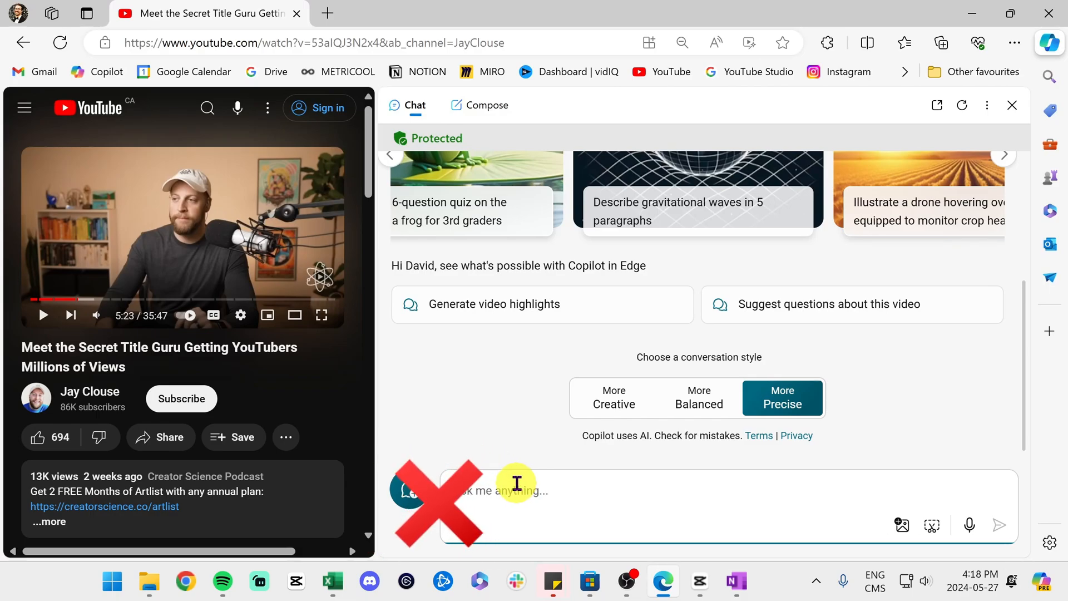
mouse_move(496, 459)
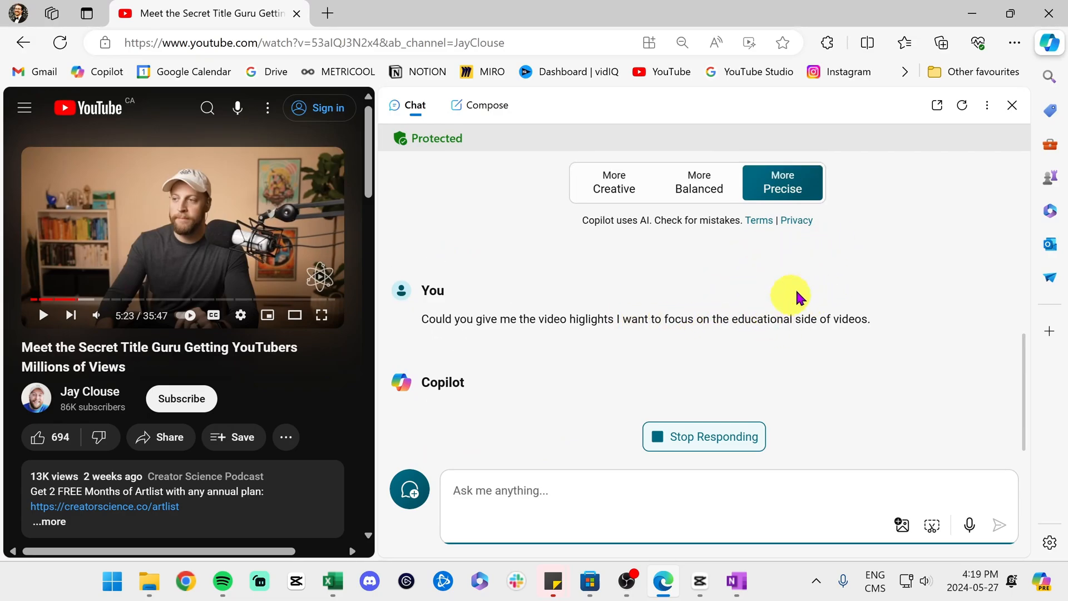
mouse_move(630, 282)
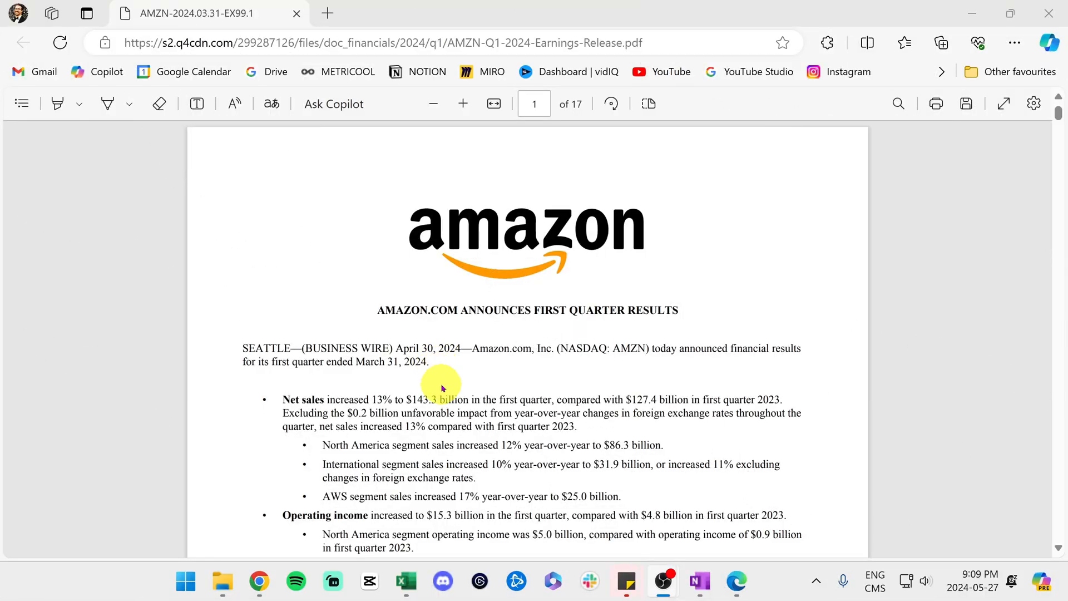
mouse_move(641, 209)
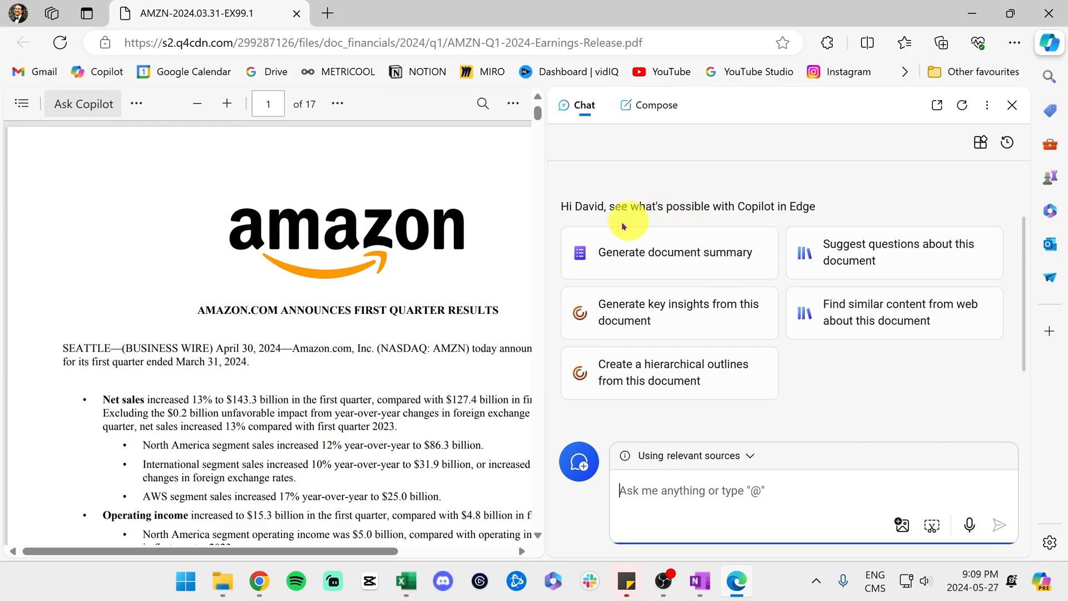
mouse_move(717, 321)
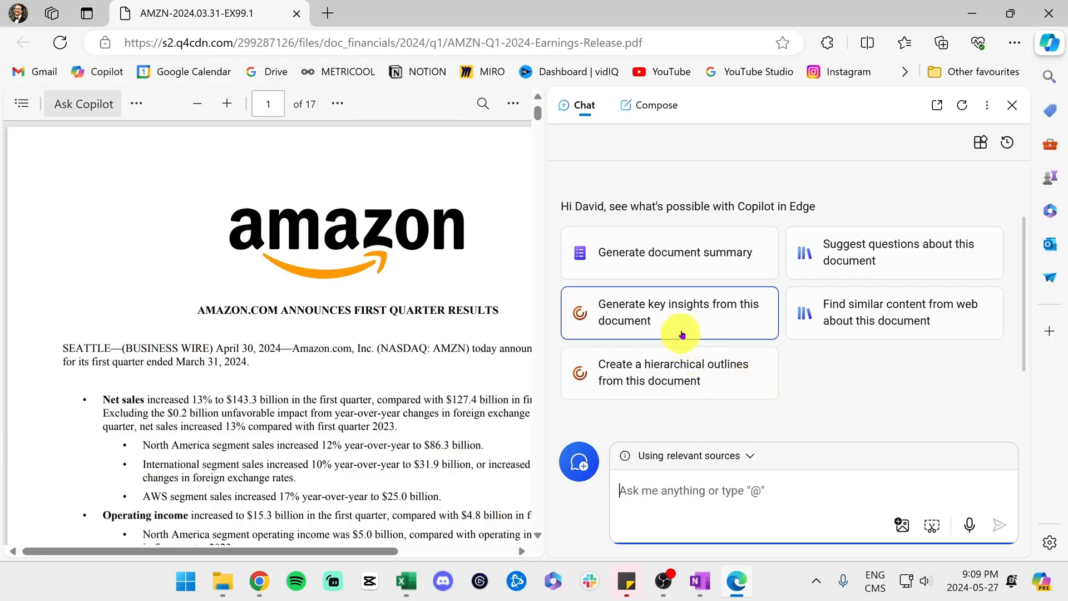
- Ask Copilot to summarize the Amazon Q1 2024 earnings release PDF
click(669, 252)
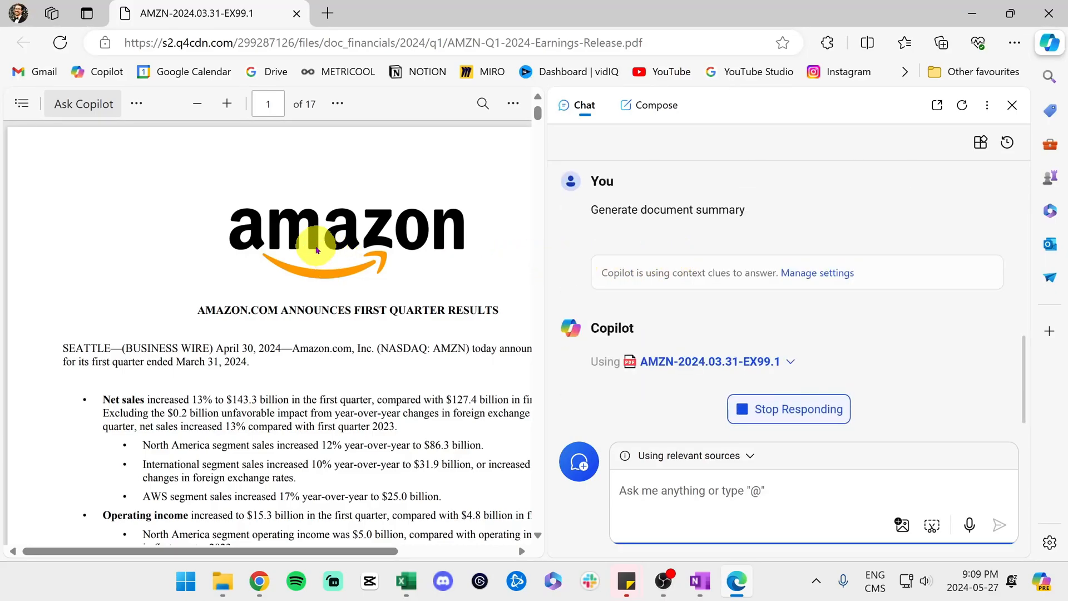
mouse_move(442, 280)
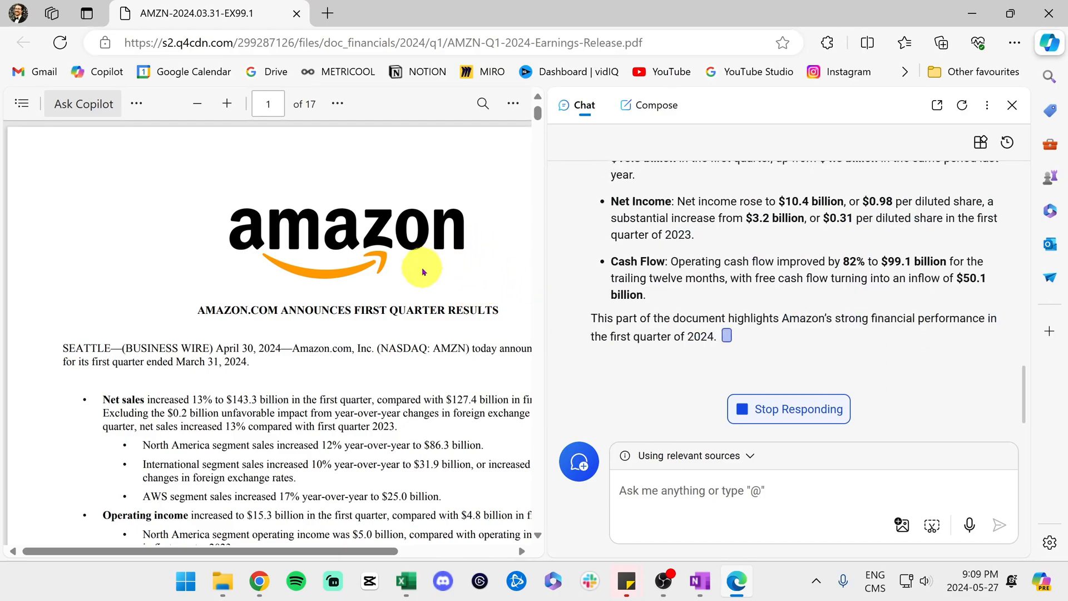
mouse_move(413, 271)
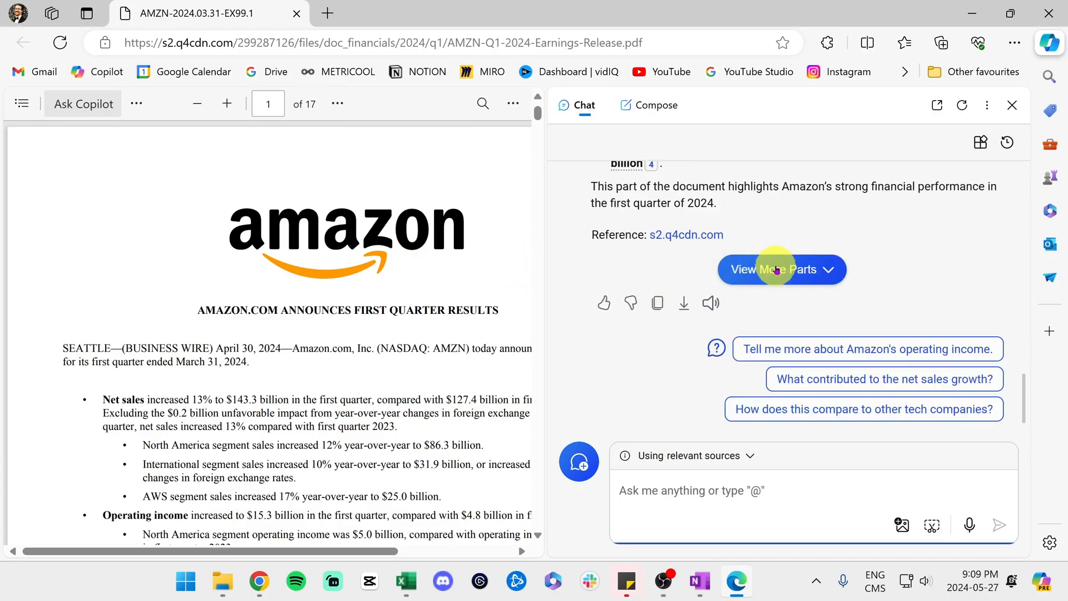
mouse_move(824, 264)
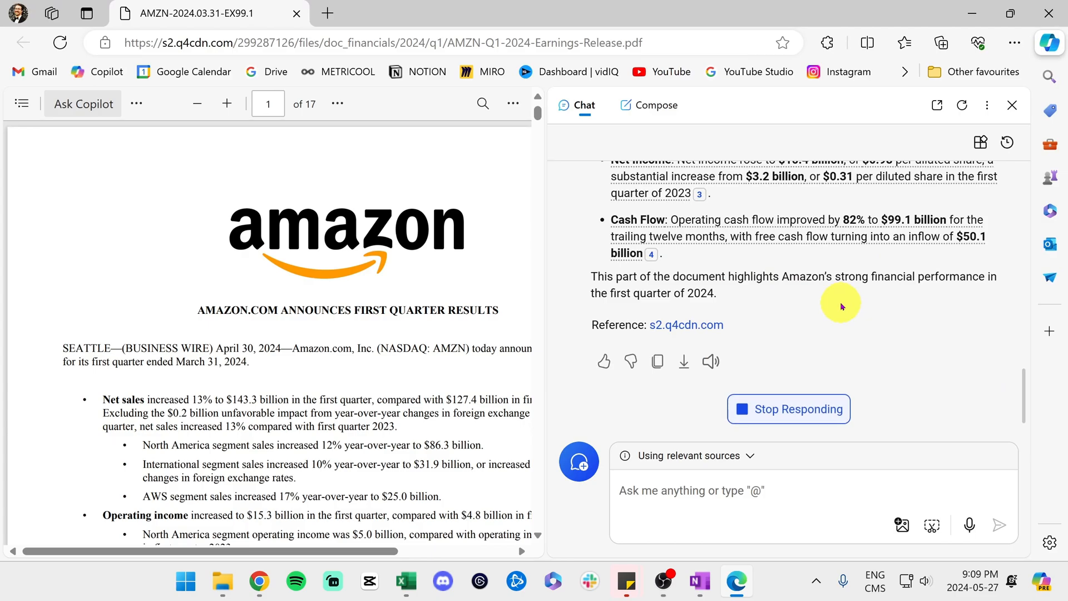
mouse_move(896, 308)
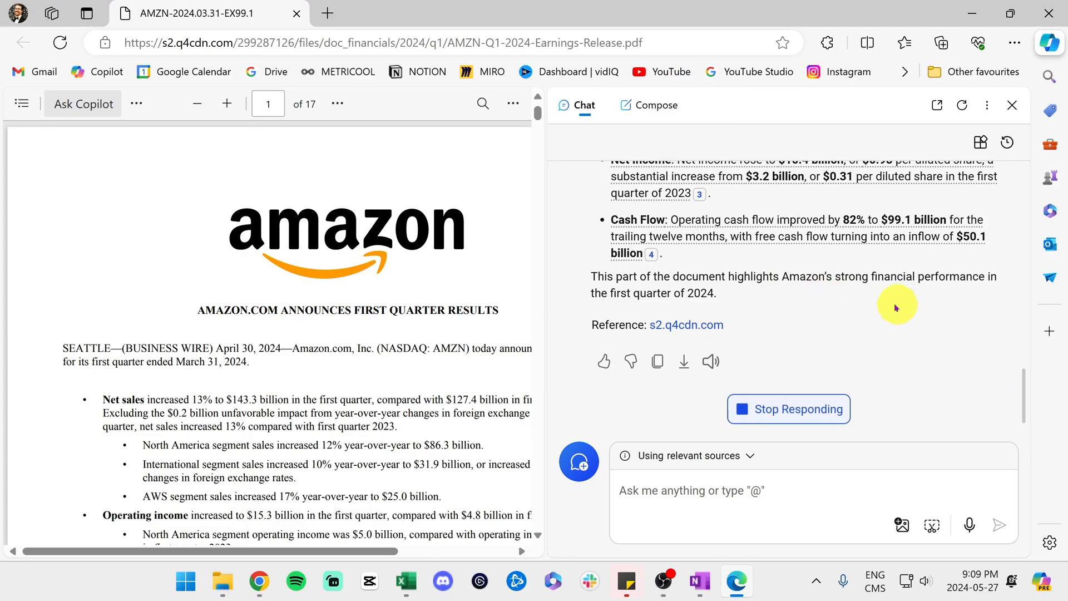
mouse_move(846, 289)
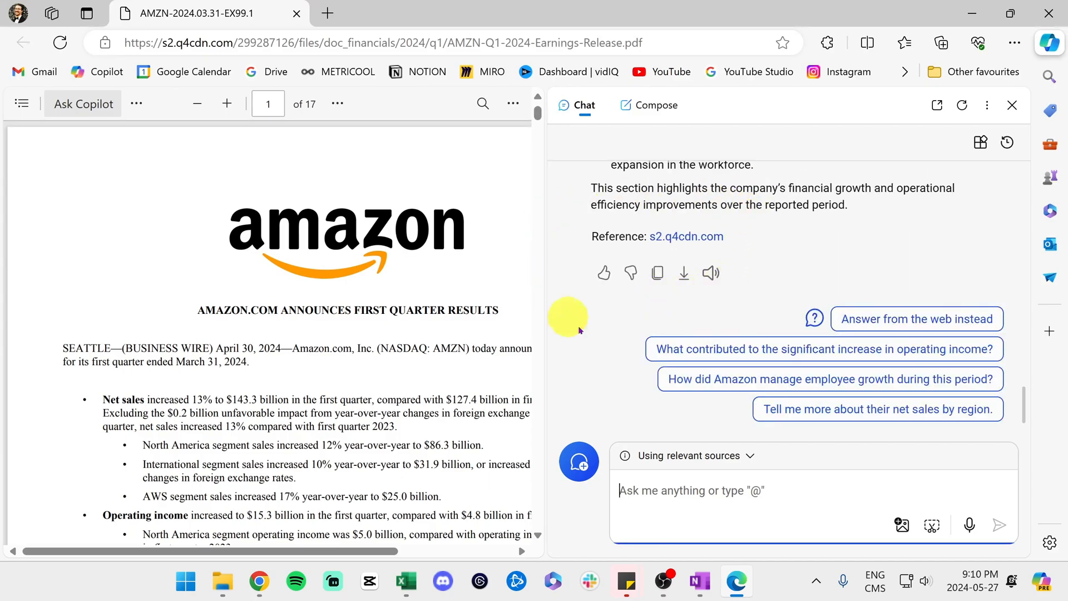
mouse_move(891, 348)
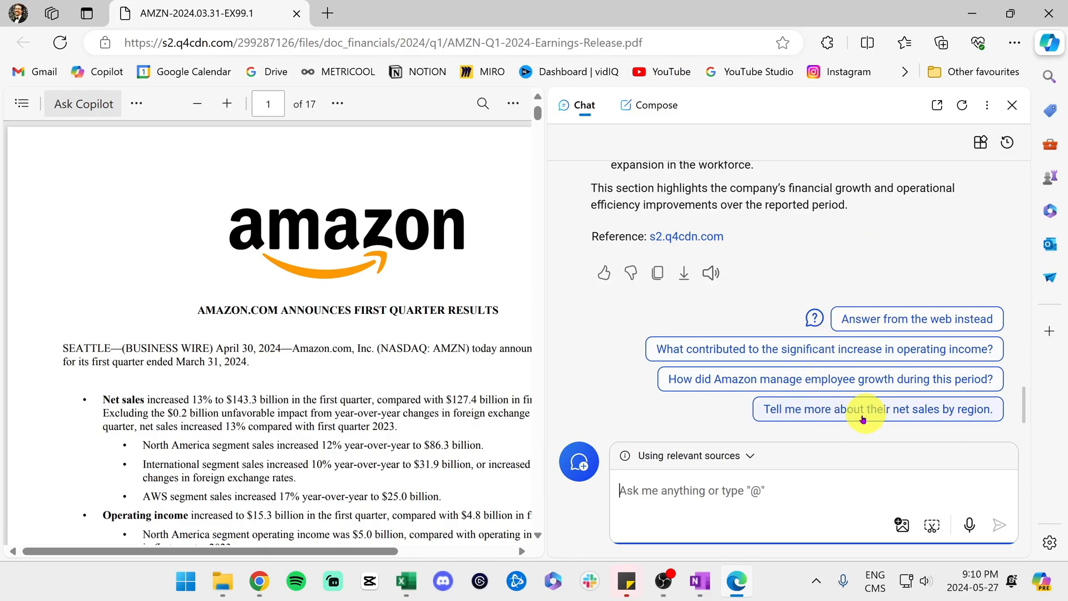
- Ask for more about Amazon's net sales by region and scroll the answer
click(876, 409)
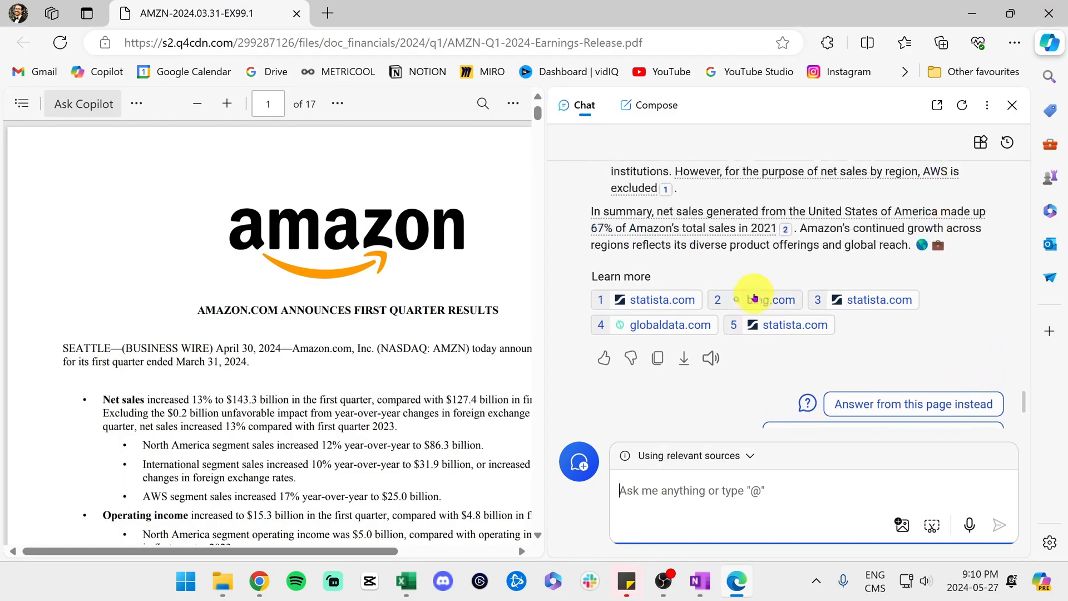
scroll(down, 3)
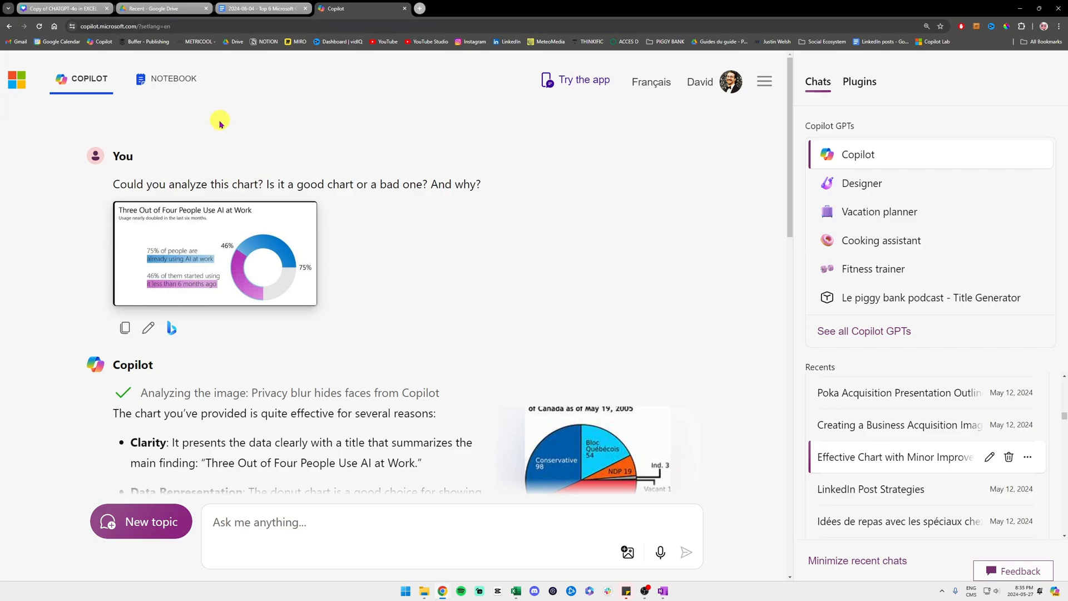
mouse_move(336, 176)
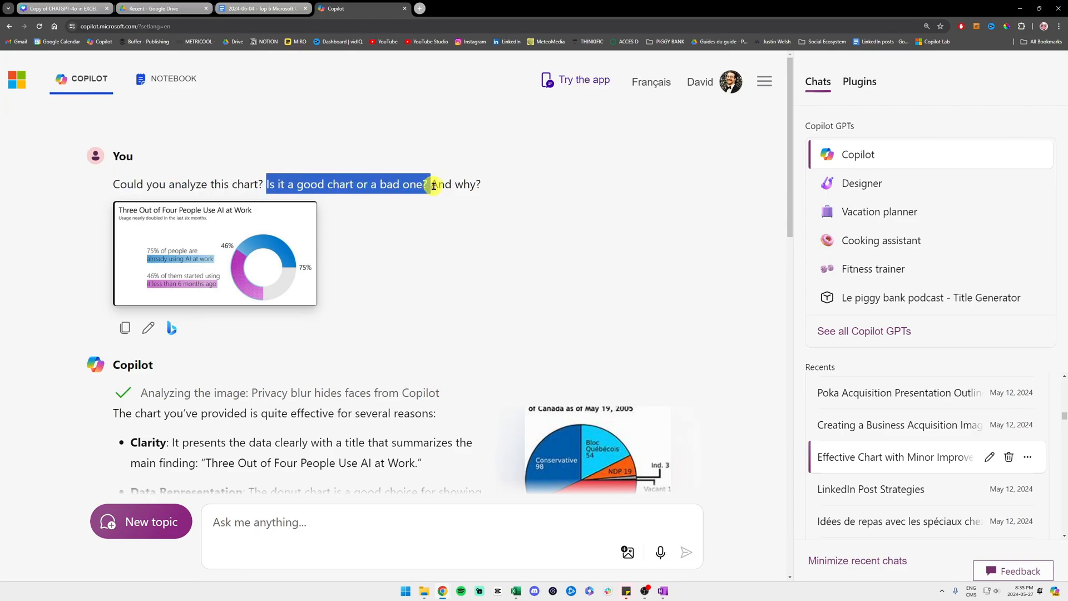
click(372, 219)
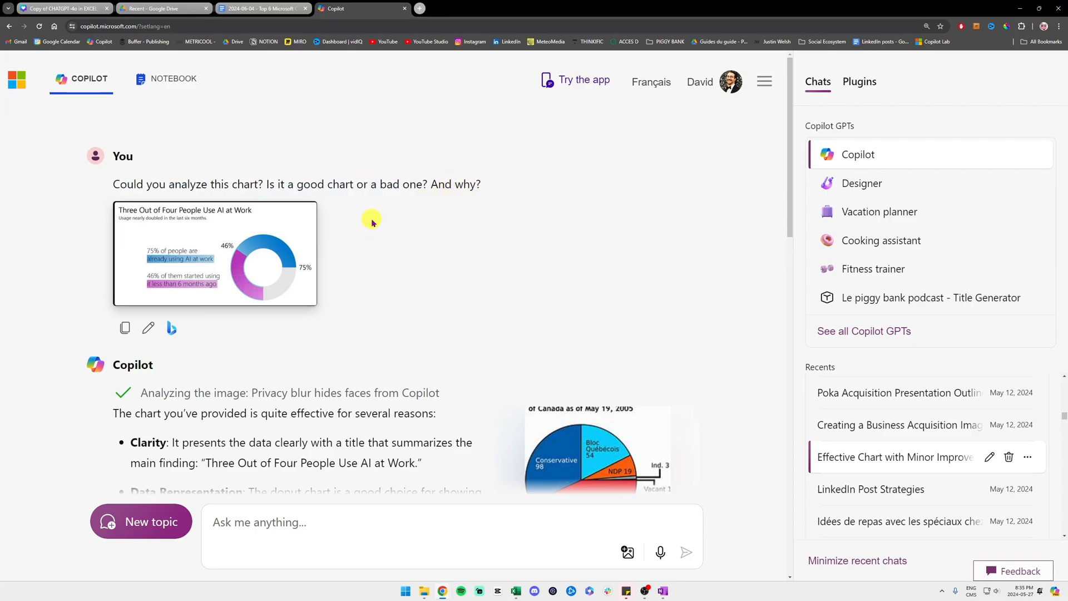
scroll(down, 3)
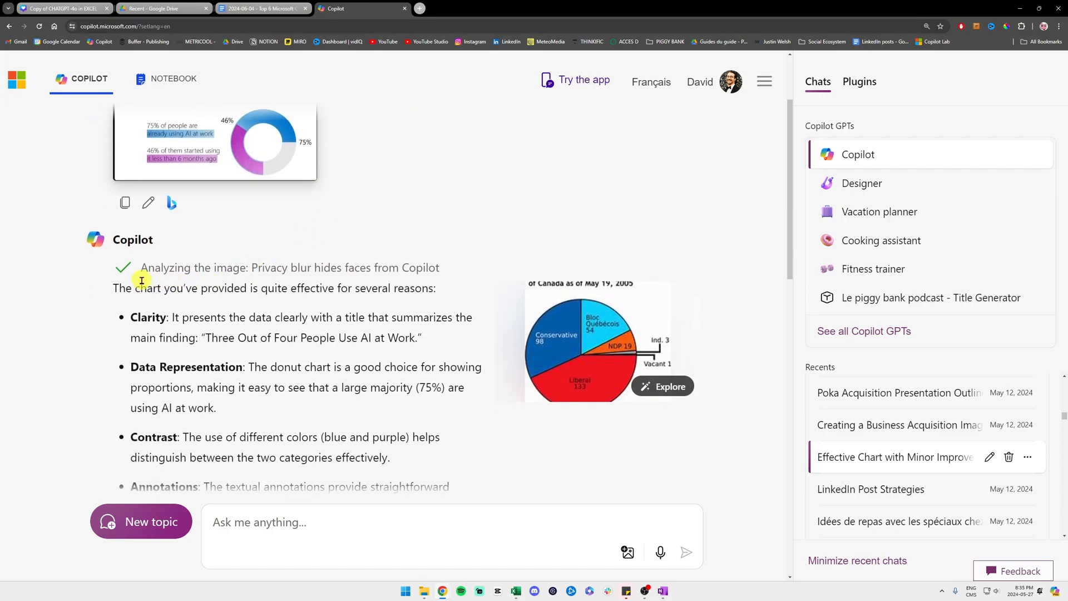
scroll(down, 3)
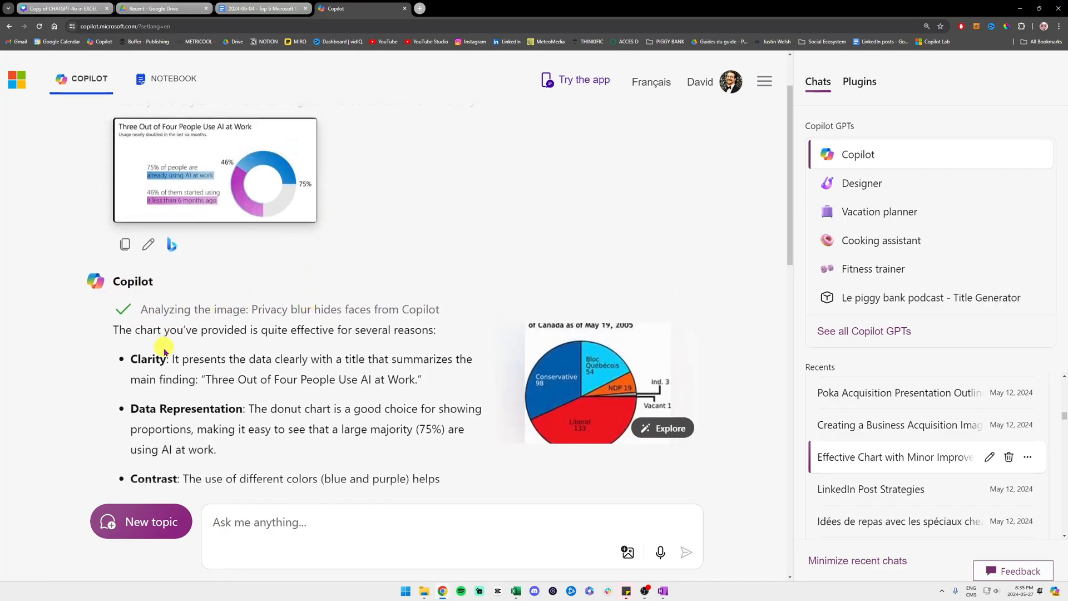
drag(171, 359, 344, 359)
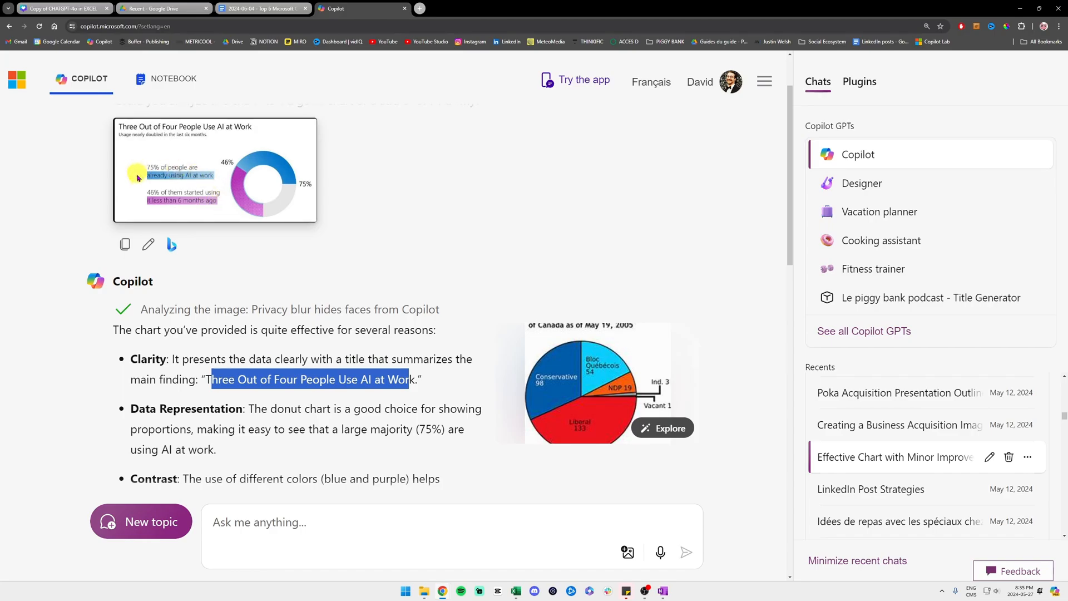
mouse_move(168, 180)
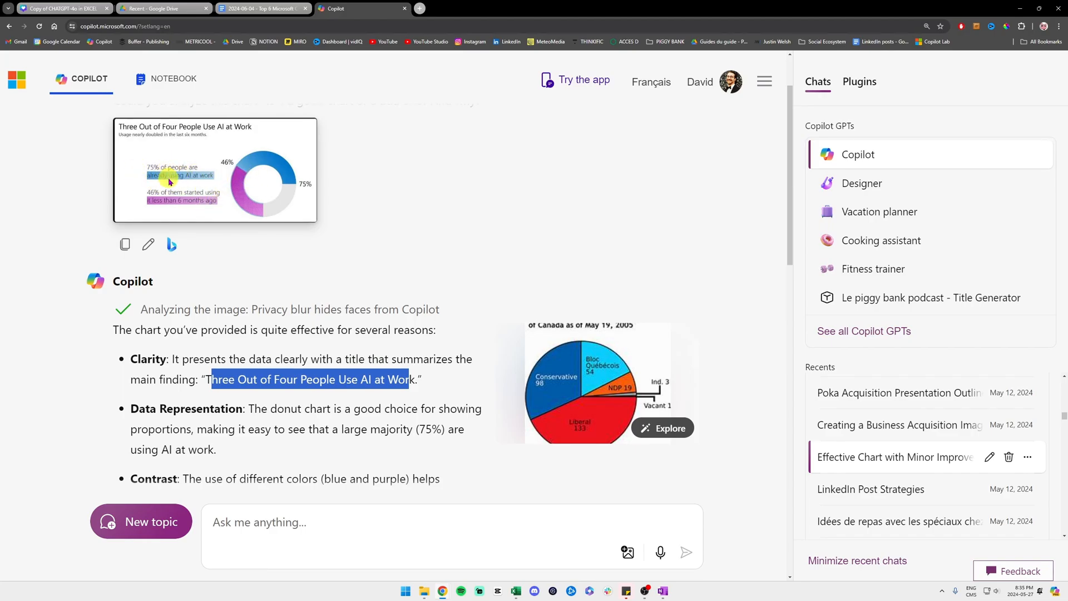
mouse_move(237, 404)
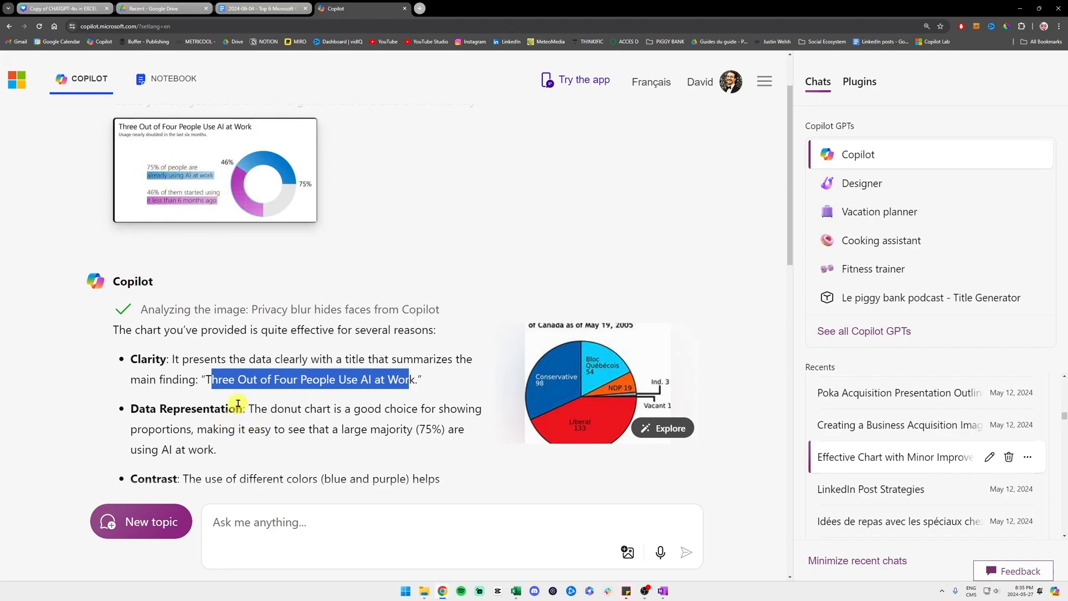
mouse_move(174, 431)
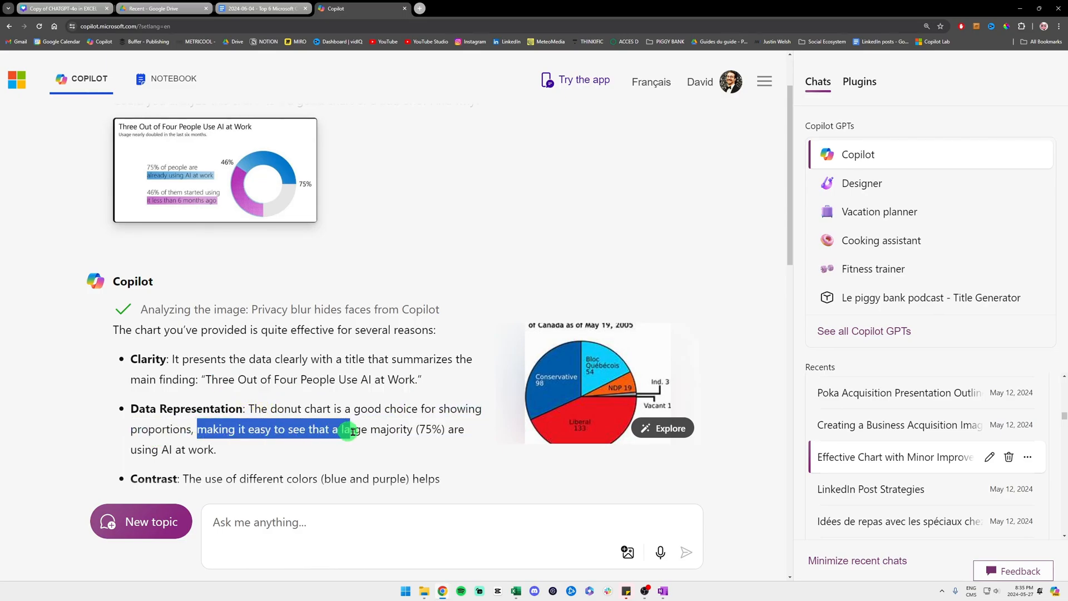
drag(341, 428, 413, 429)
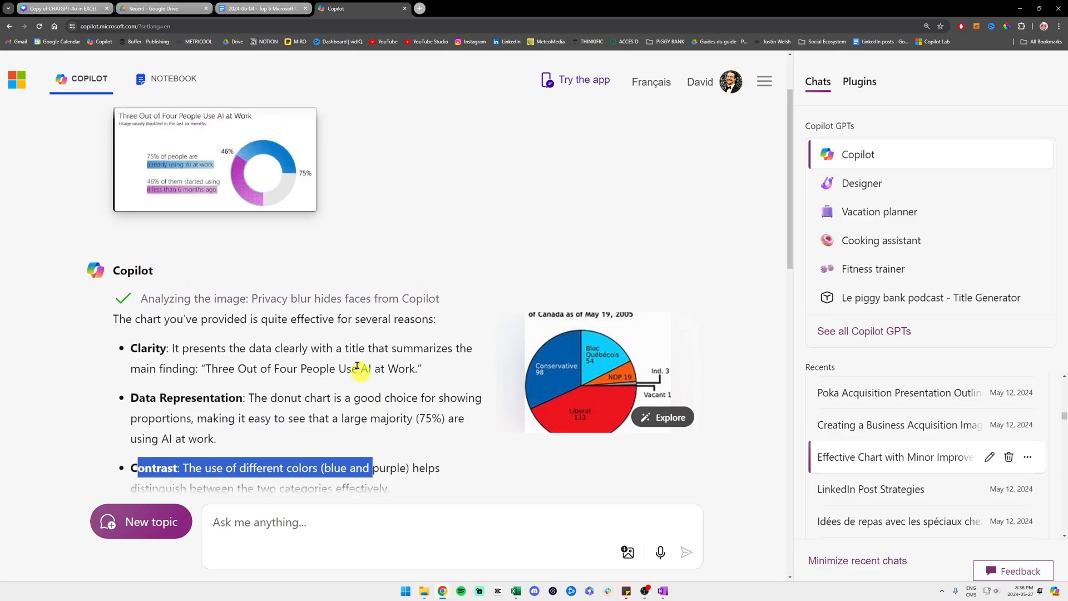
scroll(down, 3)
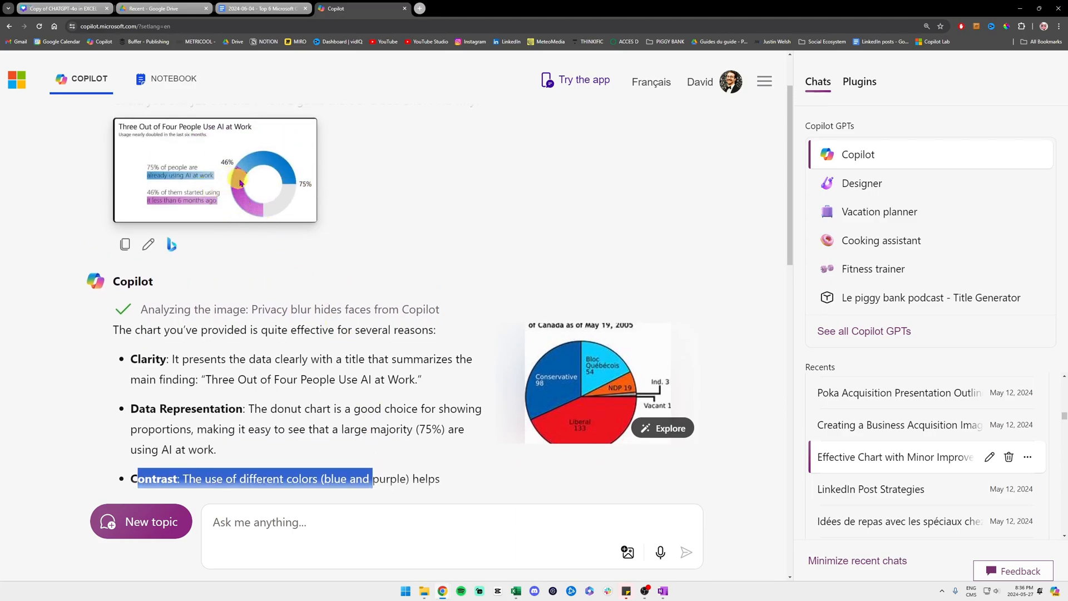
scroll(down, 3)
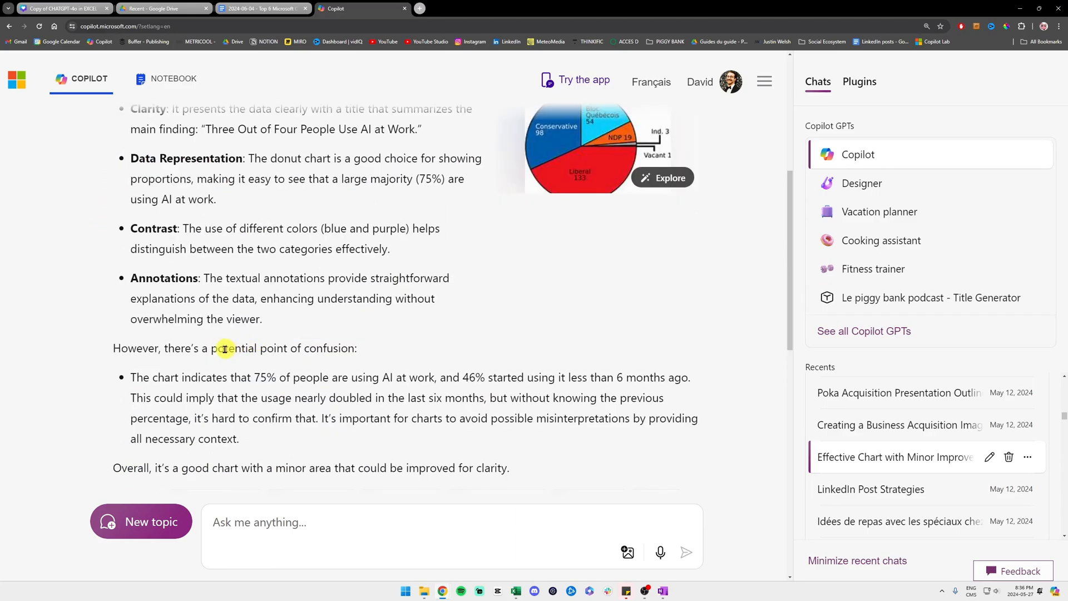
drag(113, 348, 197, 348)
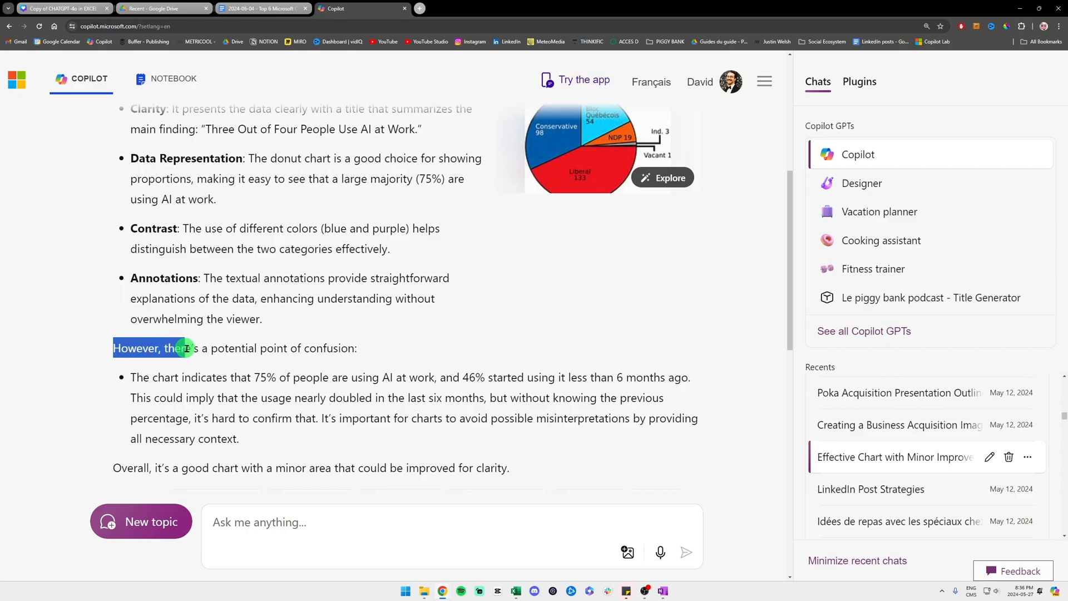
drag(184, 348, 352, 348)
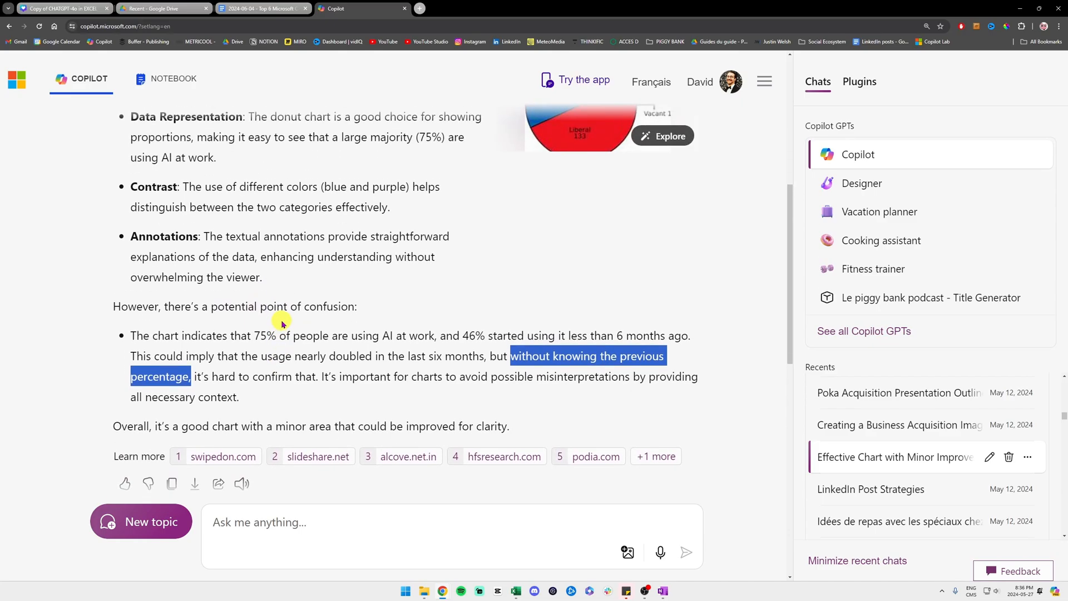
scroll(up, 3)
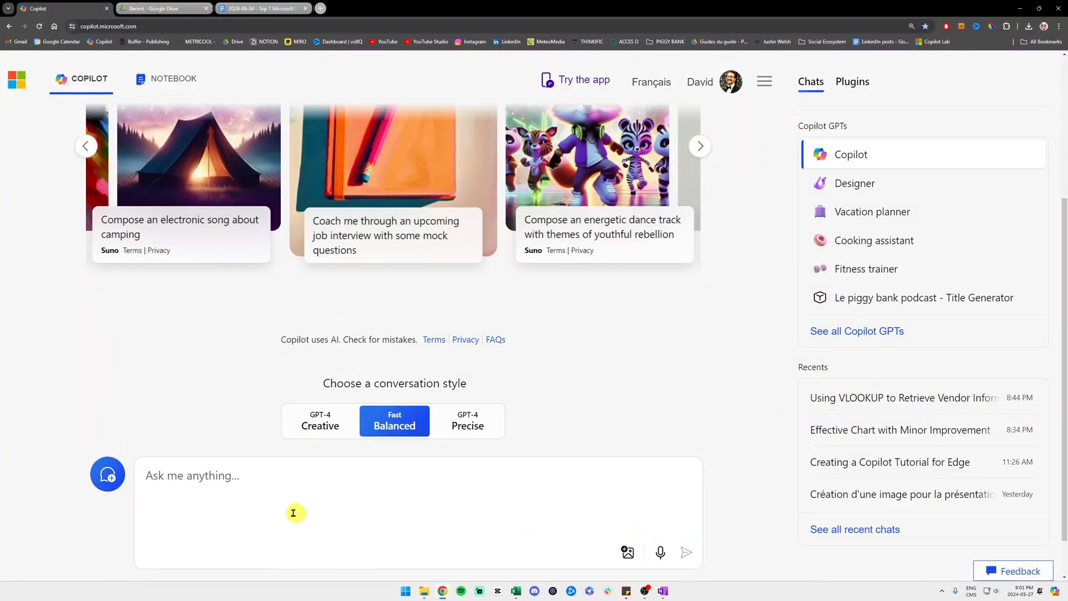
- Send a request to translate the attached Copilot plans comparison image into French
text(Could you translate this image to french)
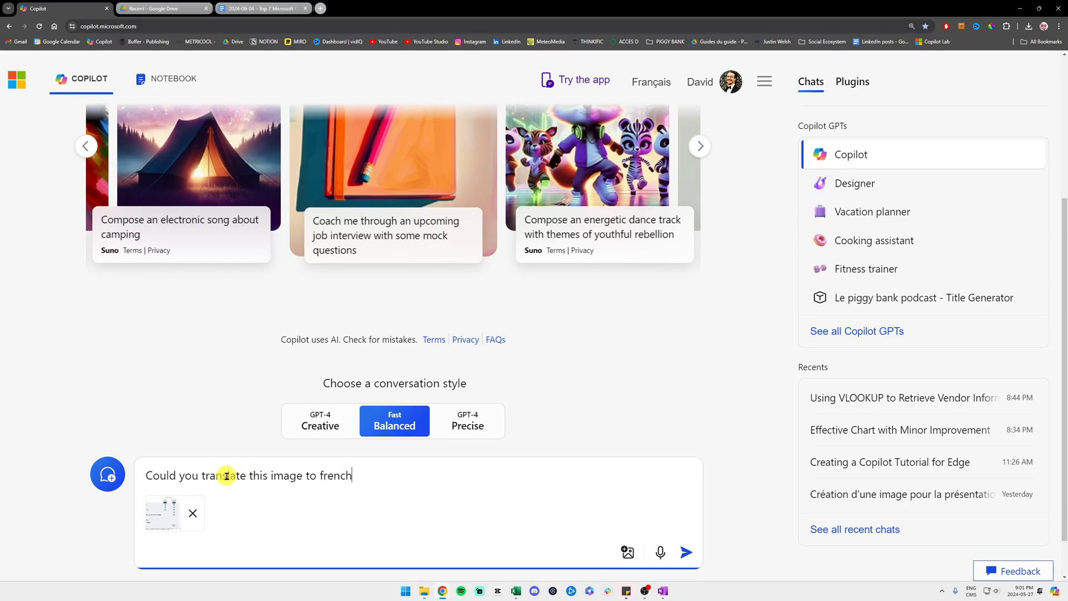
click(685, 552)
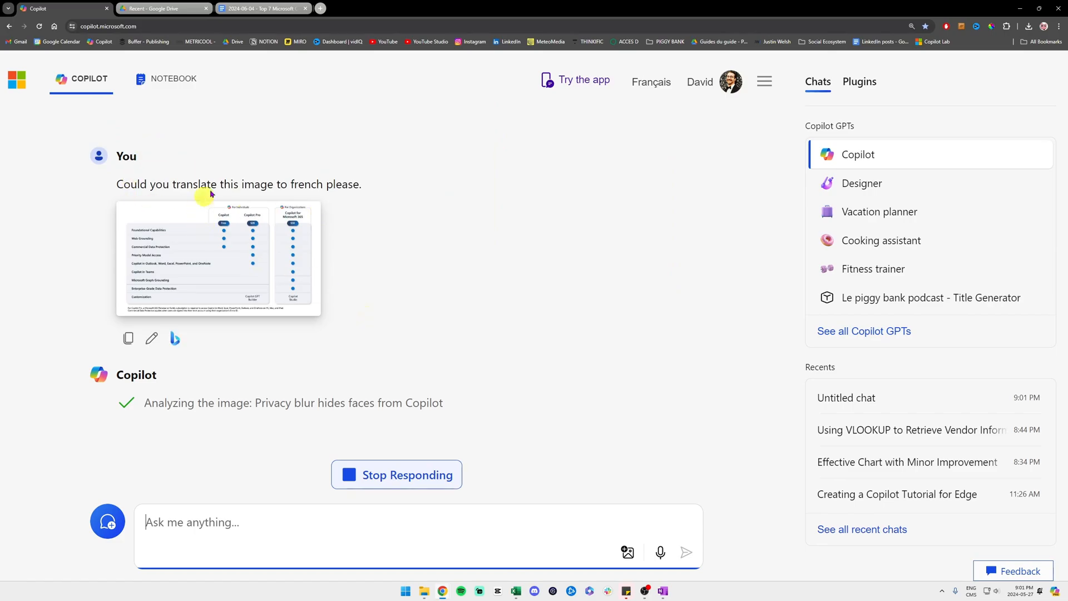
mouse_move(231, 228)
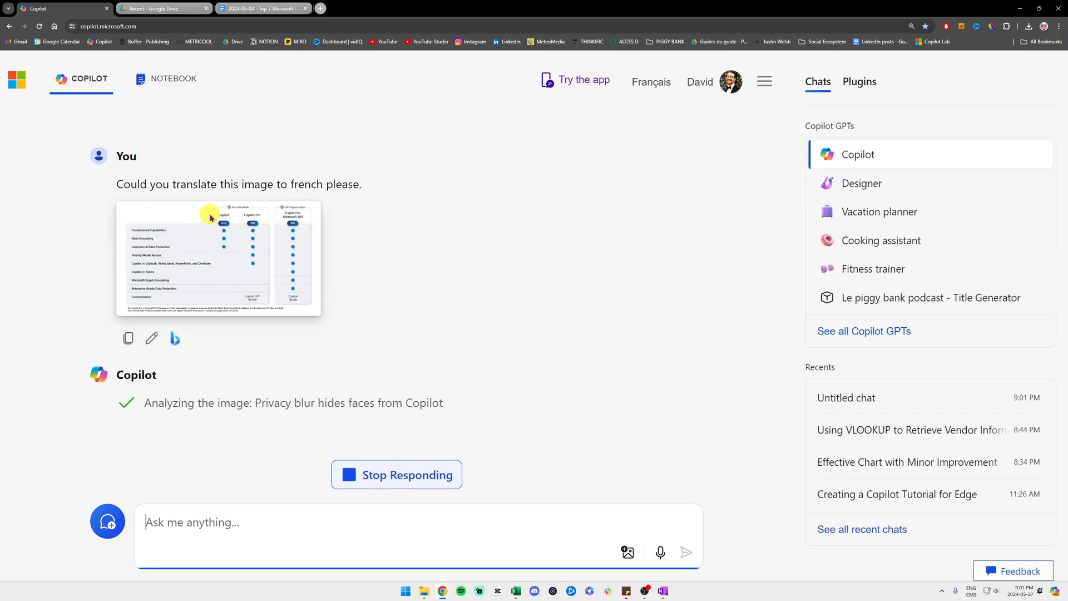
mouse_move(207, 219)
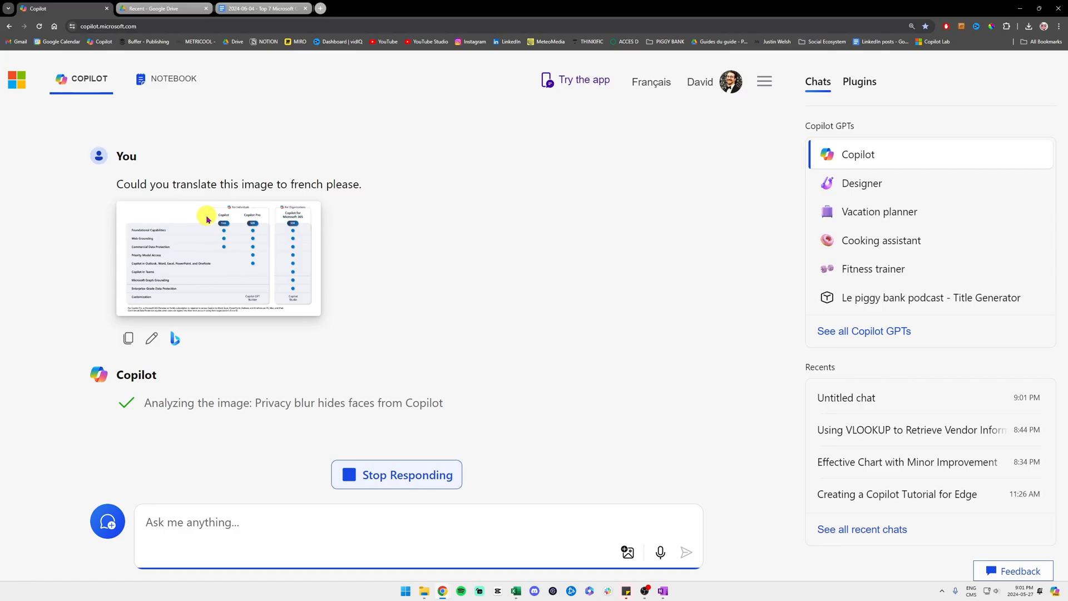
mouse_move(201, 216)
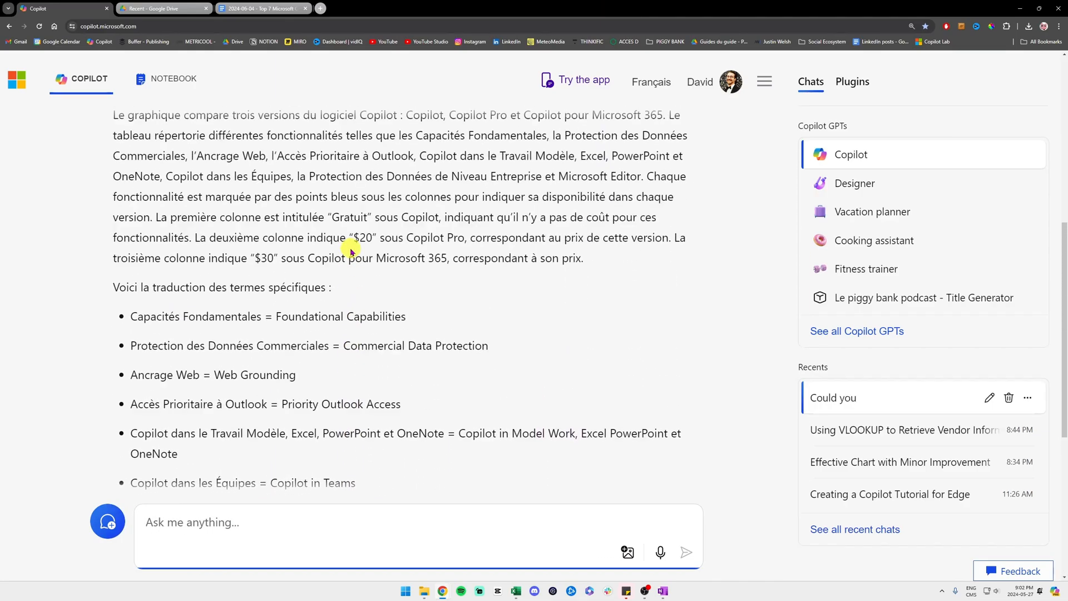
- Scroll through Copilot's French description of the table and its translated feature glossary
scroll(down, 3)
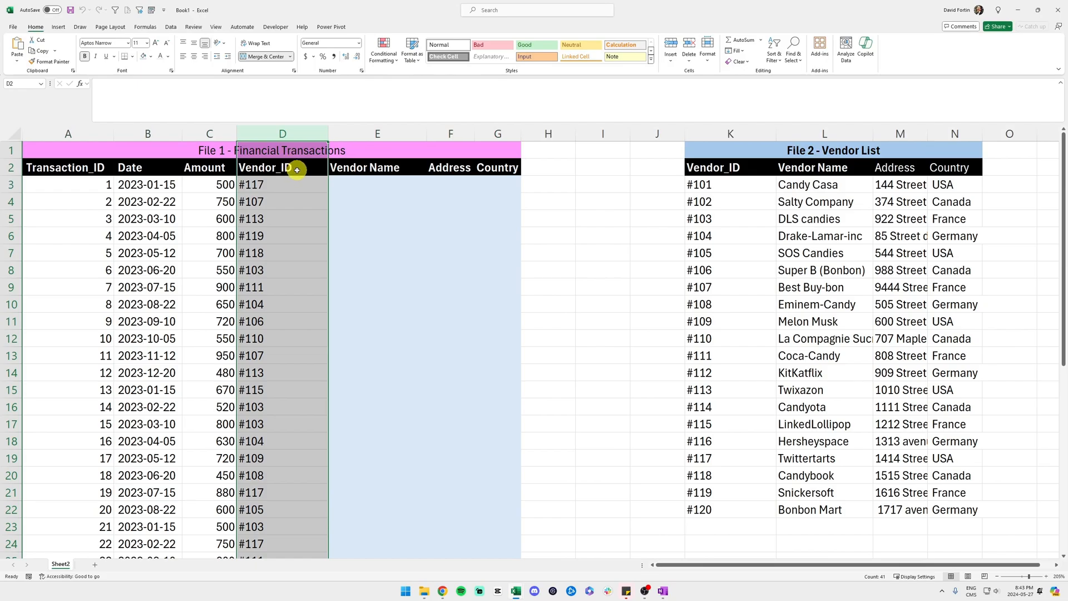
mouse_move(367, 170)
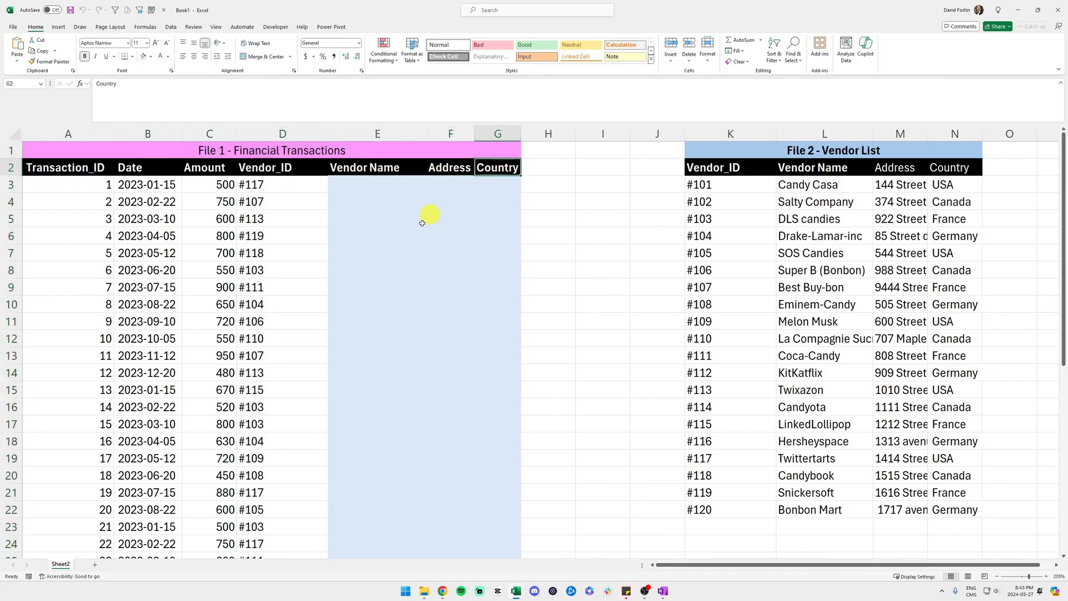
- Point out the Vendor Name headers in the Financial Transactions table and Vendor List
click(282, 184)
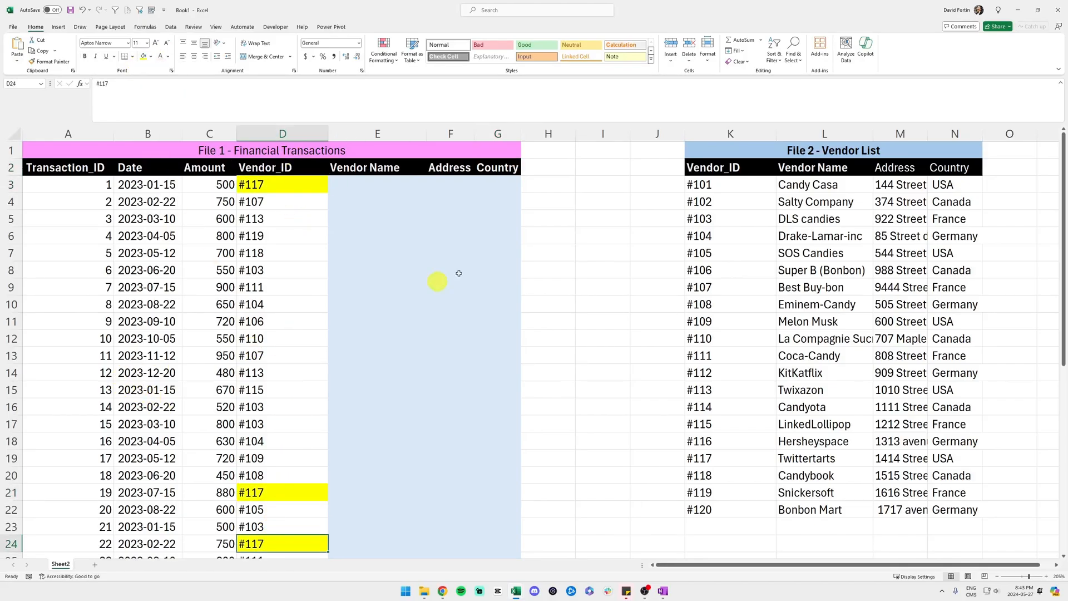
click(832, 150)
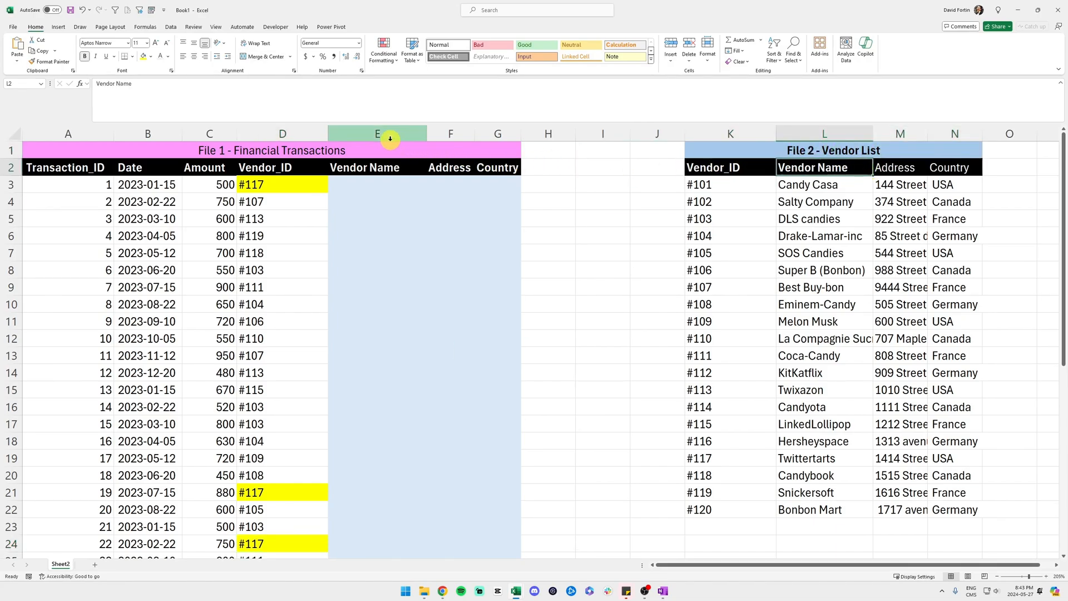
click(378, 167)
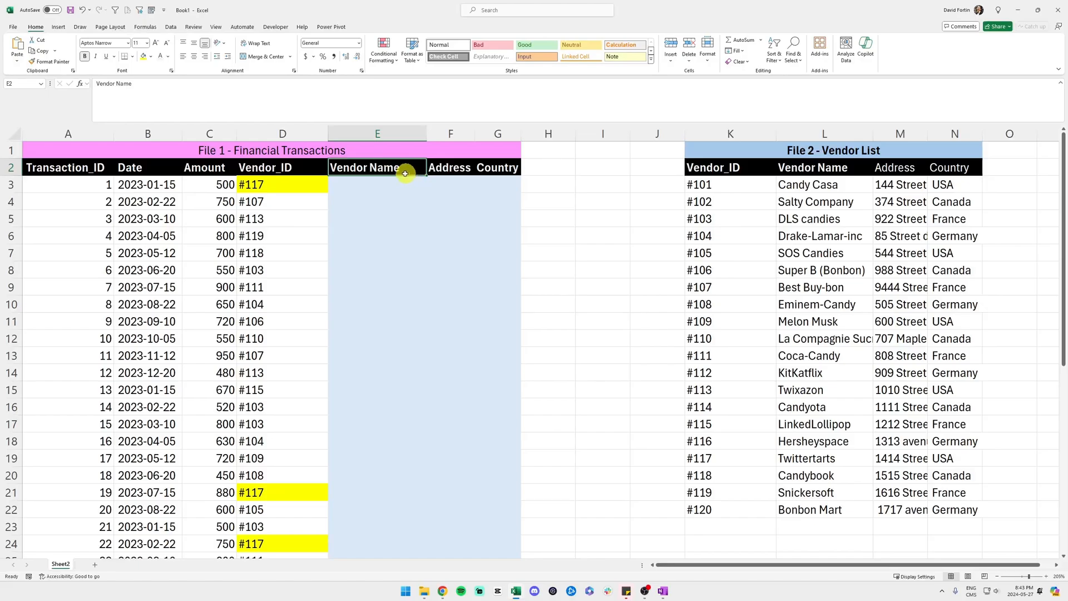
mouse_move(811, 167)
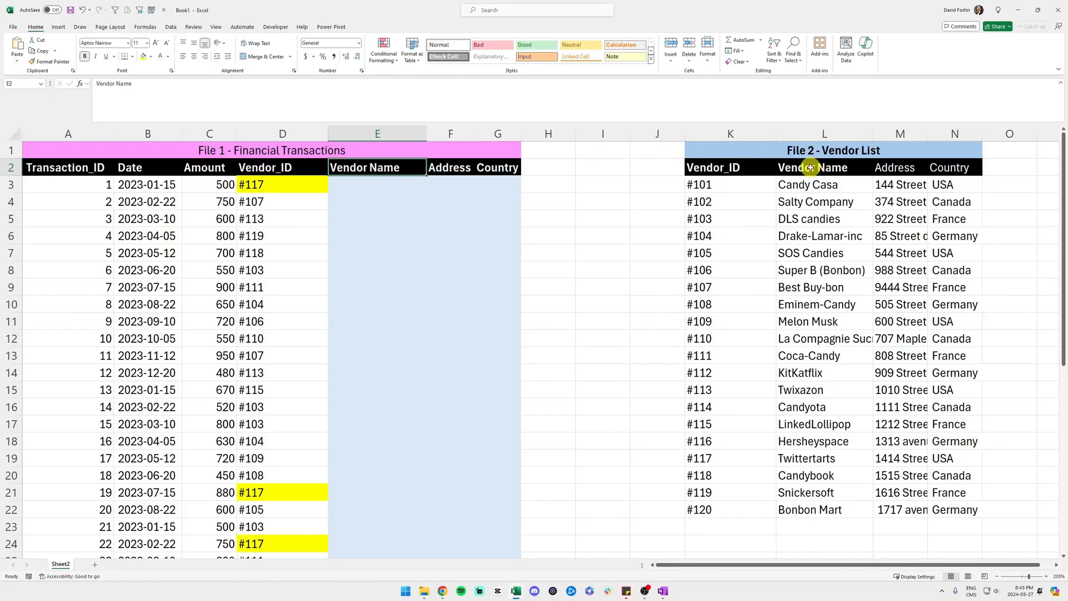
click(823, 167)
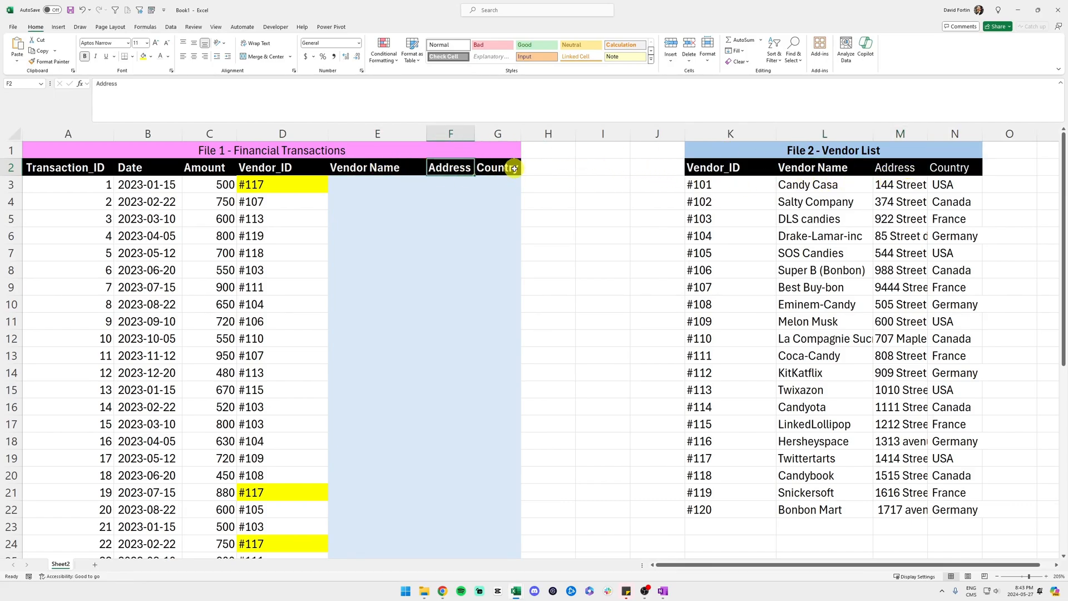
click(497, 167)
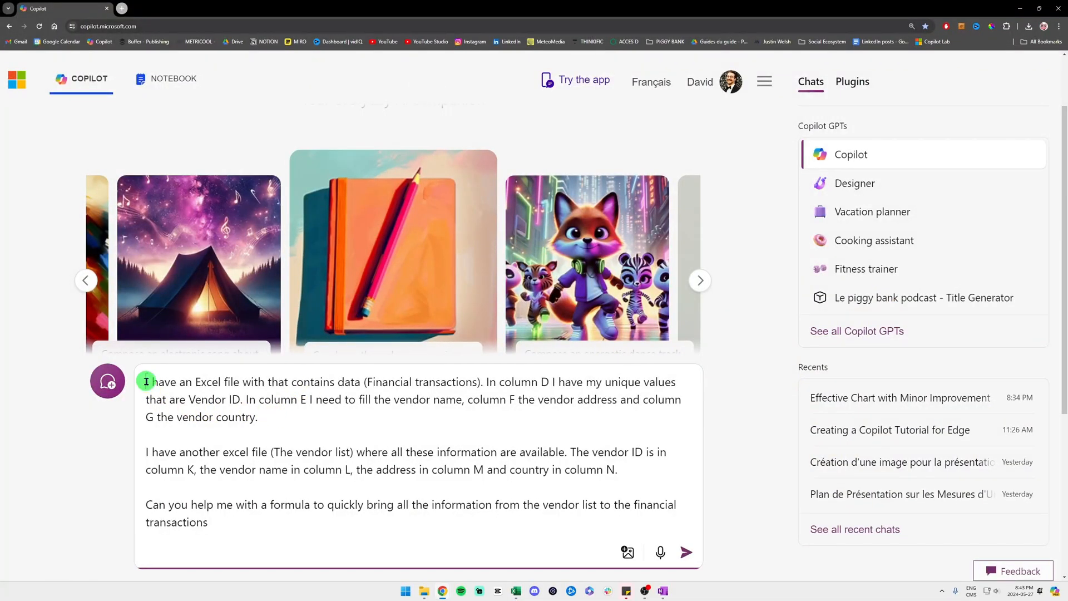
- Select the drafted prompt text describing columns D–G and K–N in Copilot's message box
drag(145, 381, 258, 417)
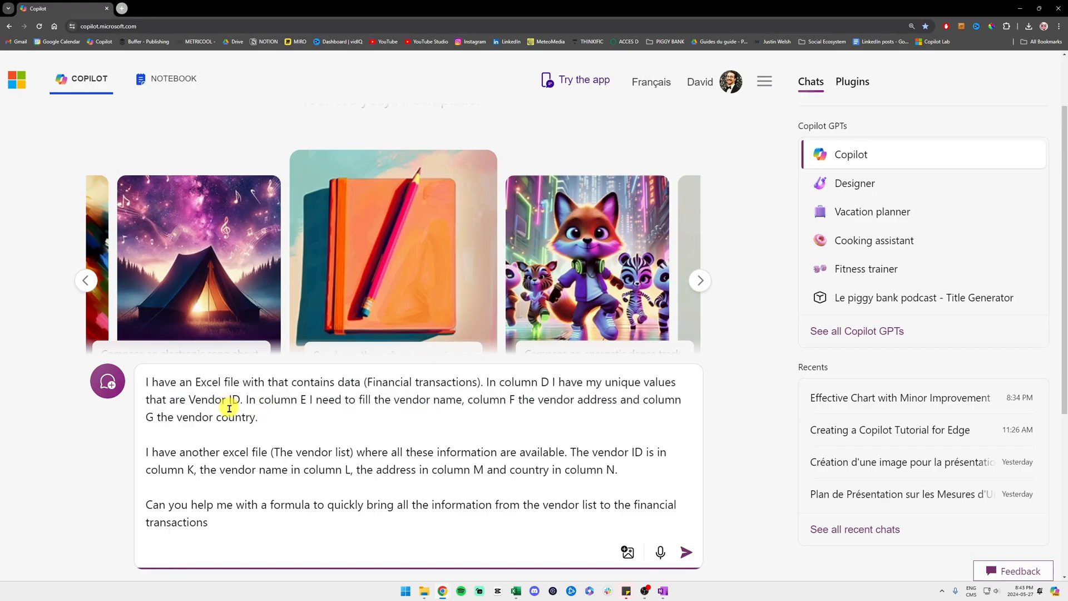
mouse_move(685, 552)
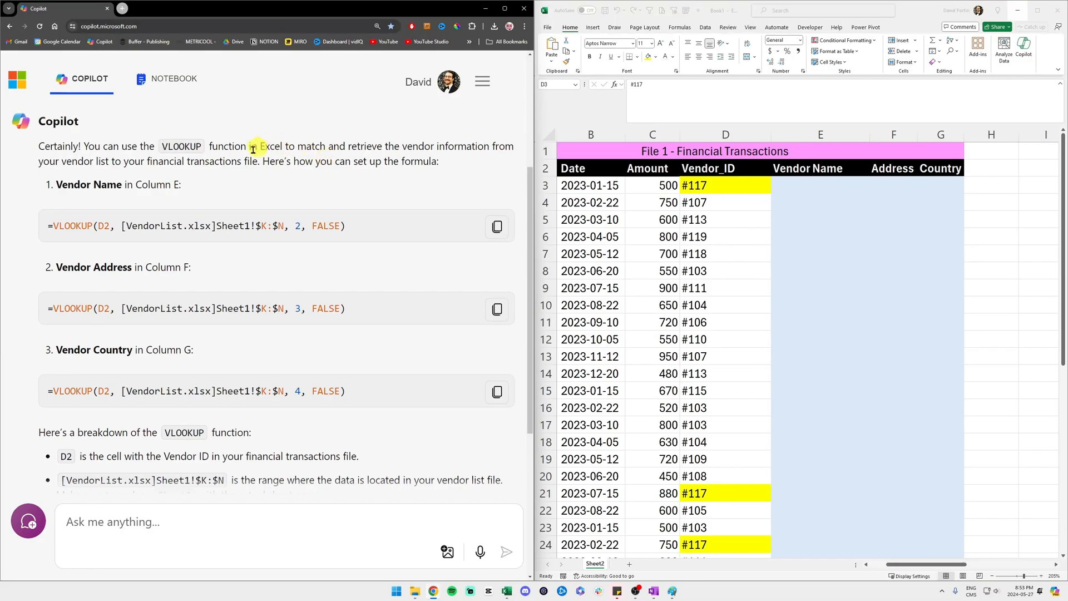
mouse_move(39, 144)
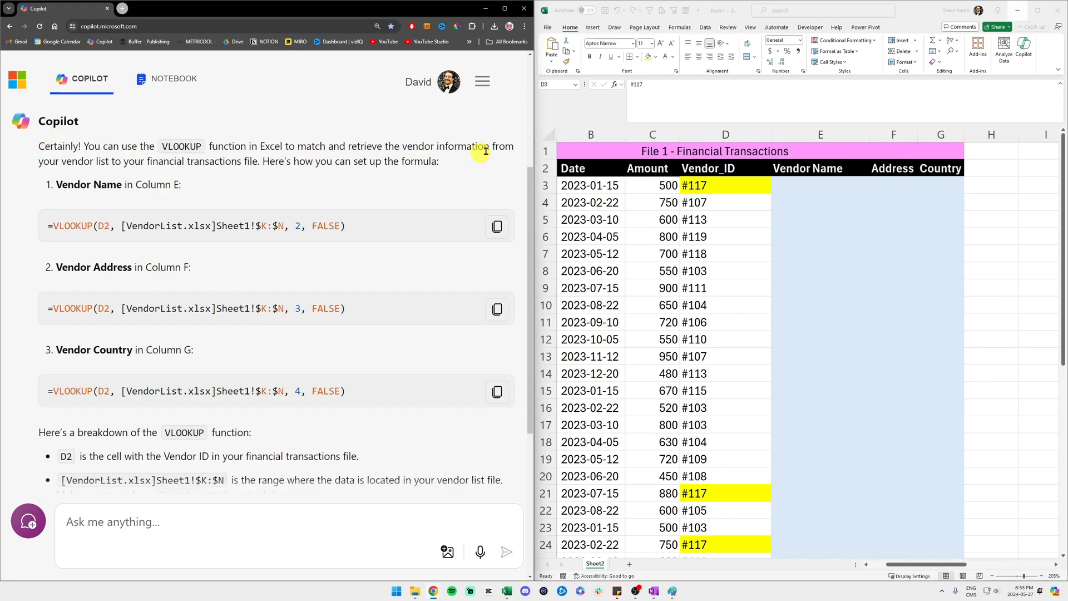
- Scroll Copilot's VLOOKUP reply to the Vendor Country formula and highlight its heading
scroll(down, 3)
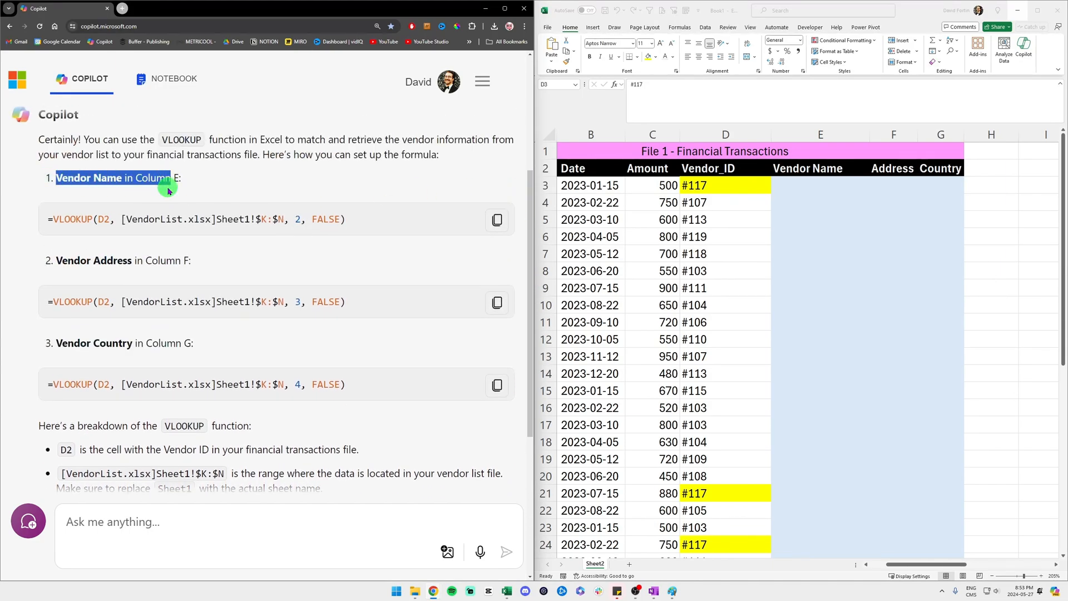
scroll(down, 3)
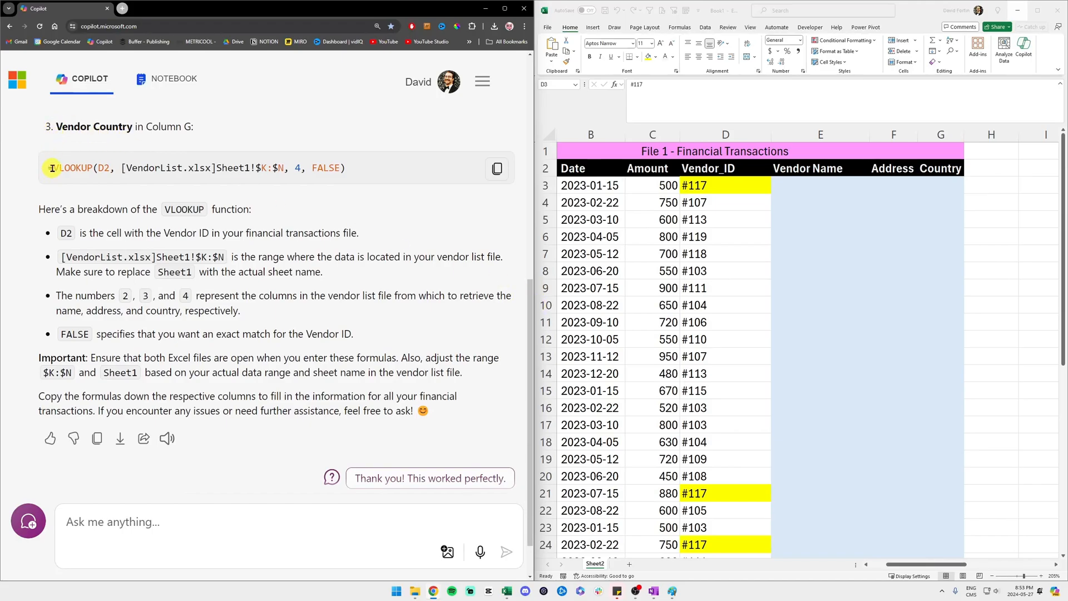
double_click(75, 127)
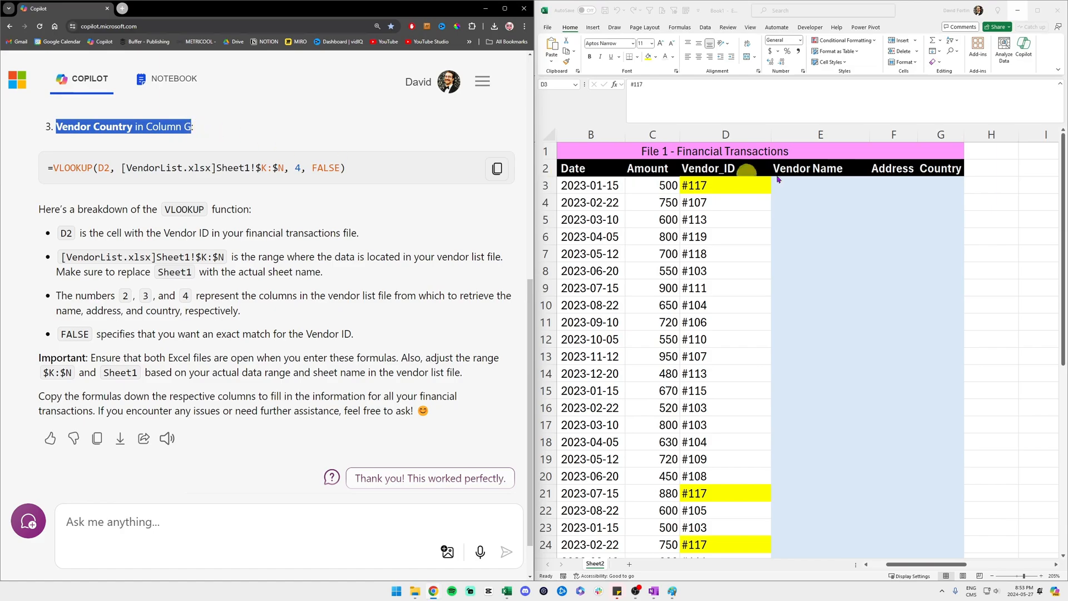
click(940, 134)
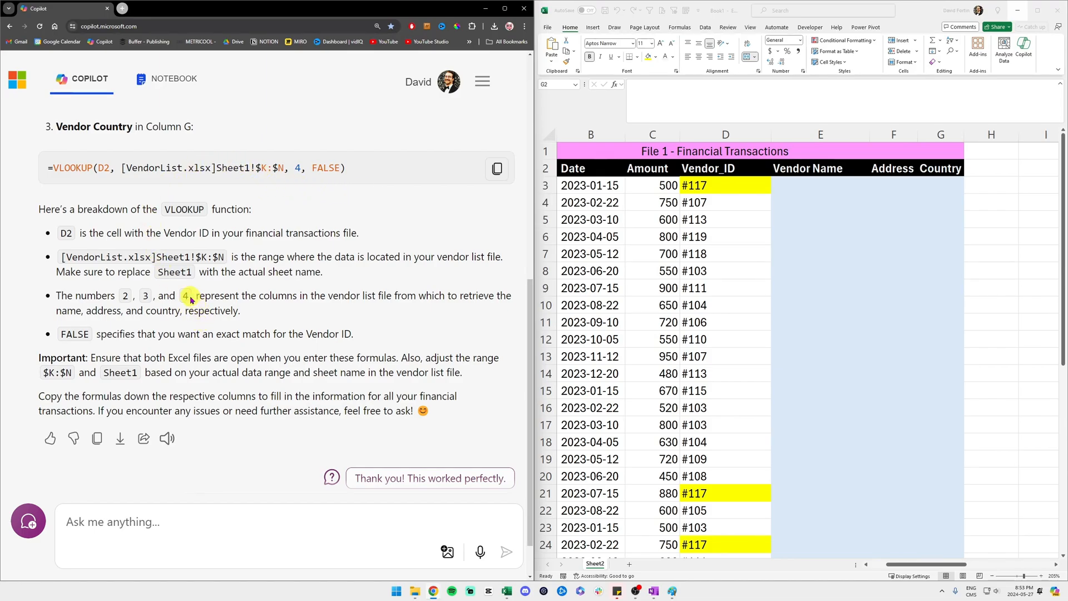
mouse_move(443, 170)
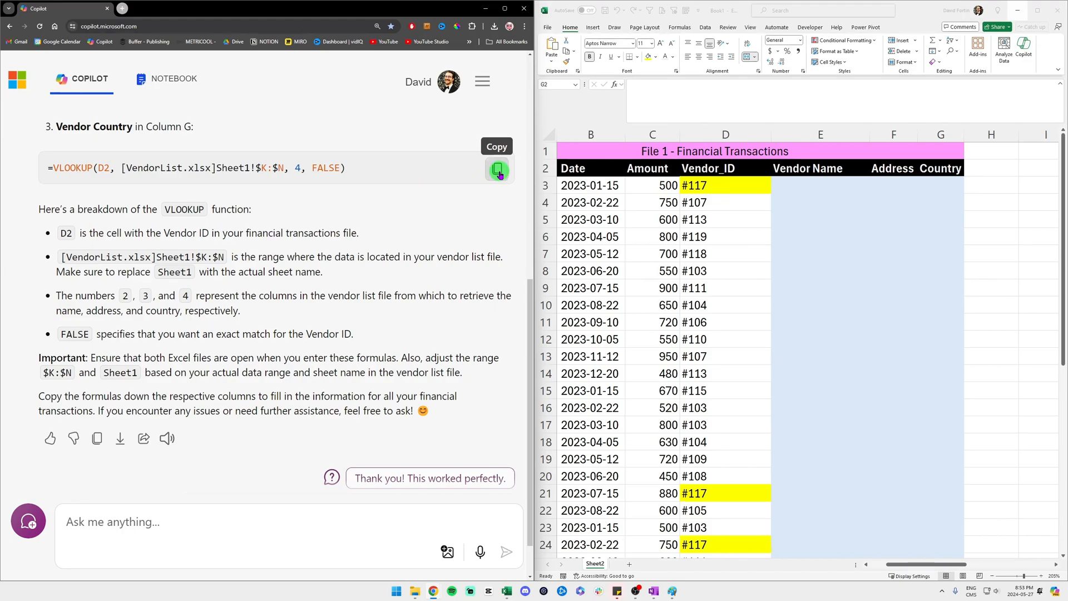
- Copy the Vendor Country formula into G3 and select its [VendorList.xlsx]Sheet1! reference
click(940, 134)
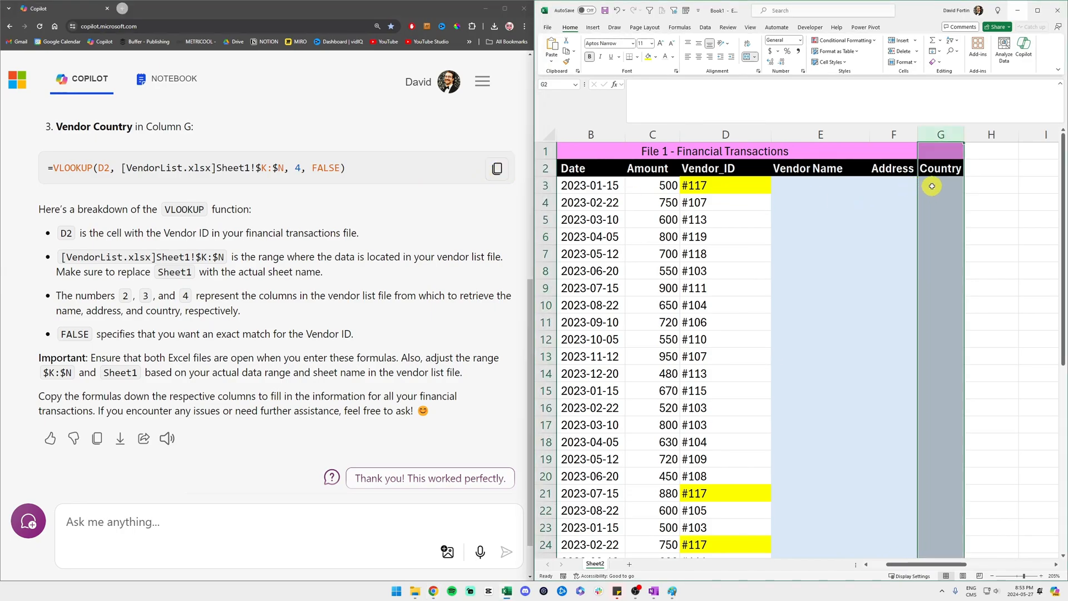
click(940, 185)
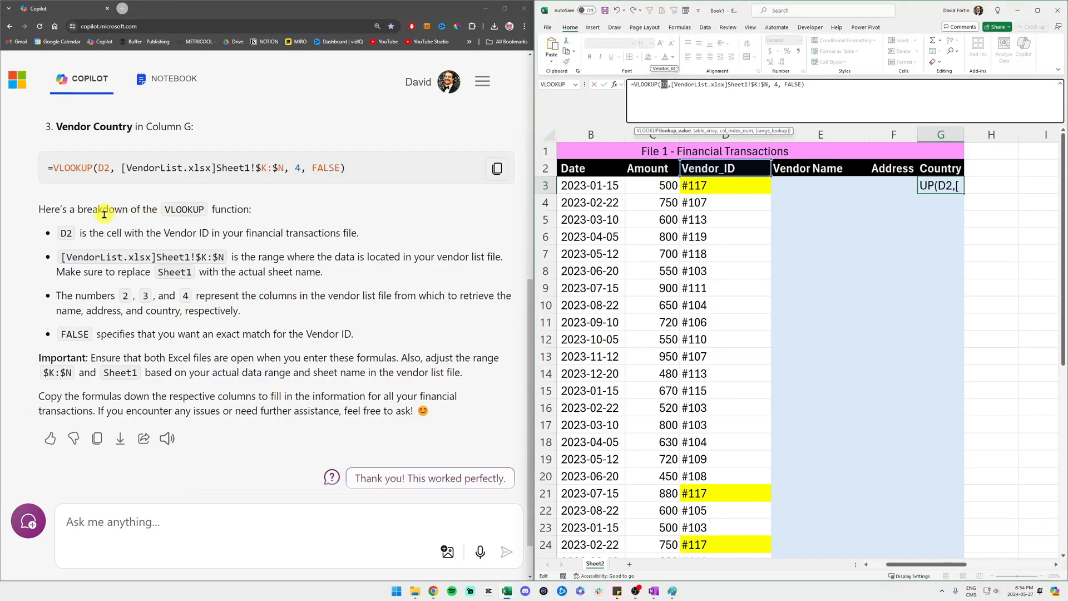
mouse_move(60, 234)
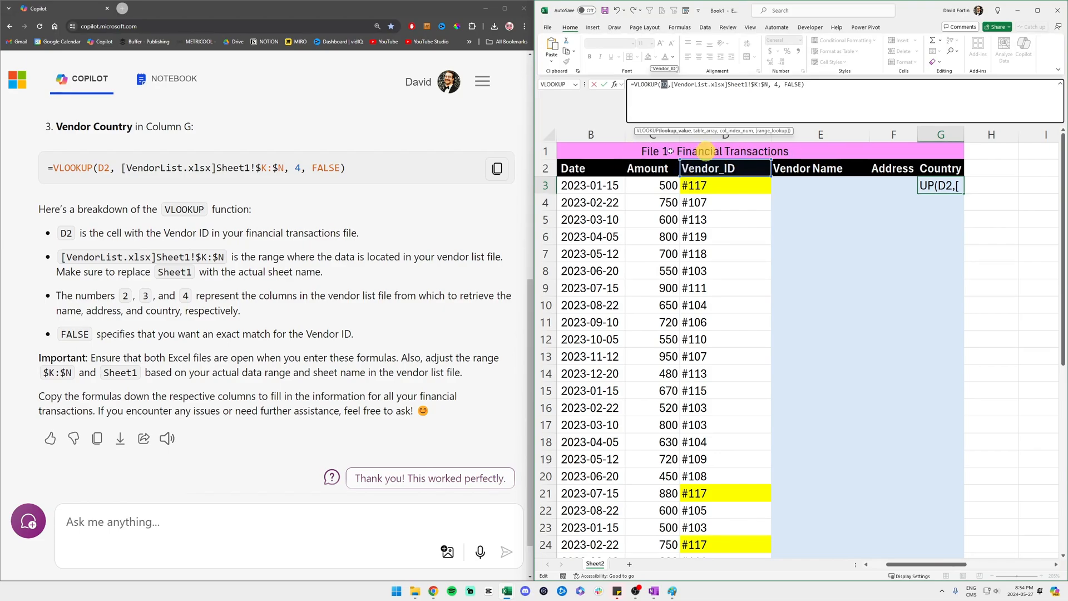
mouse_move(844, 143)
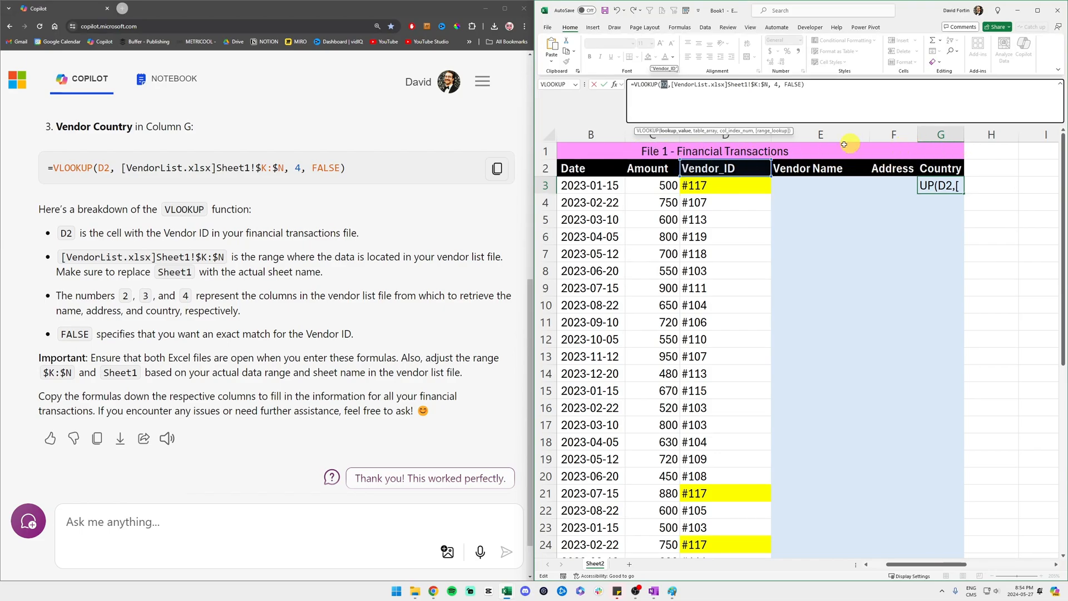
mouse_move(749, 178)
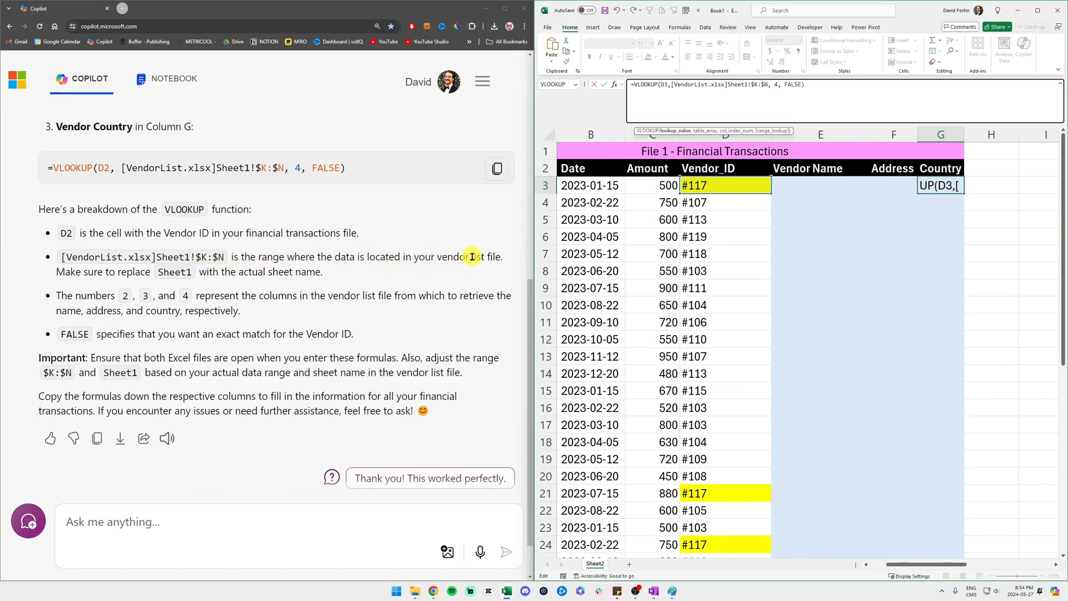
mouse_move(158, 271)
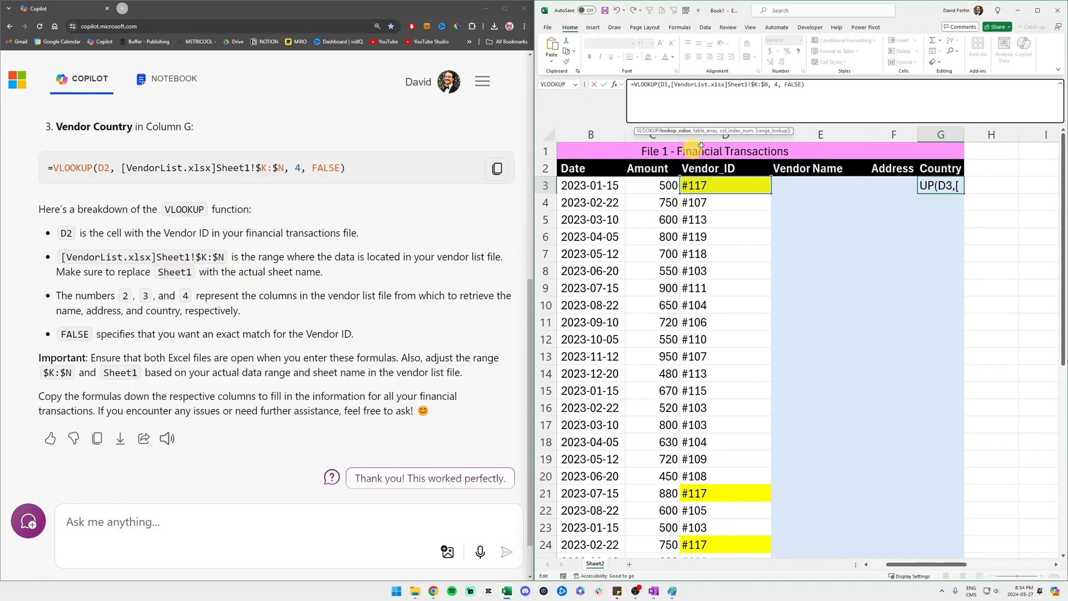
click(1037, 10)
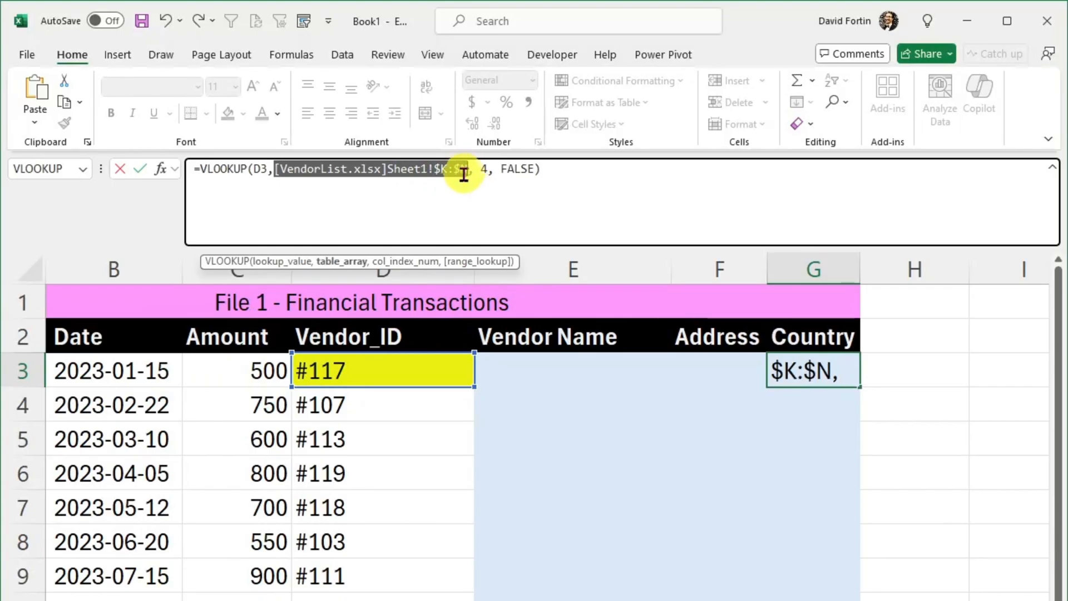
- Replace G3's external lookup reference with the vendor list range locked as $K:$N
key(Delete)
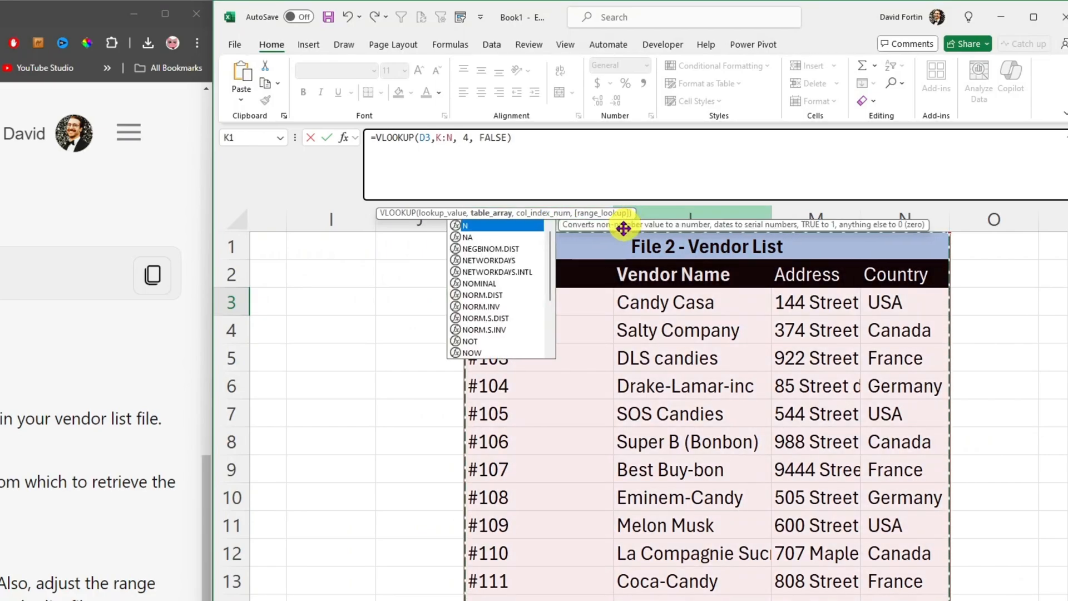
key(f4)
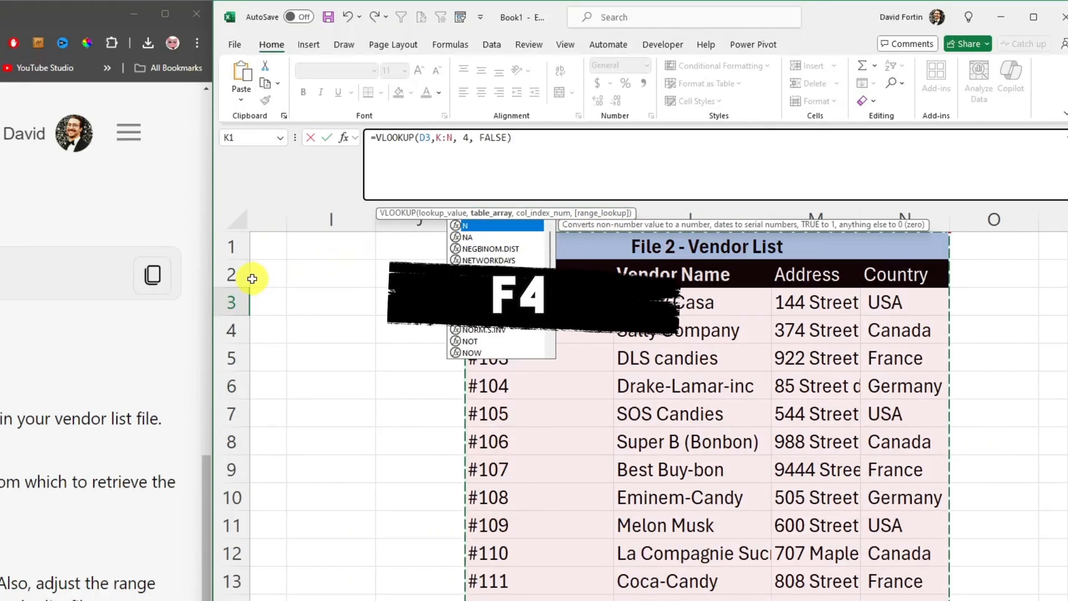
key(f4)
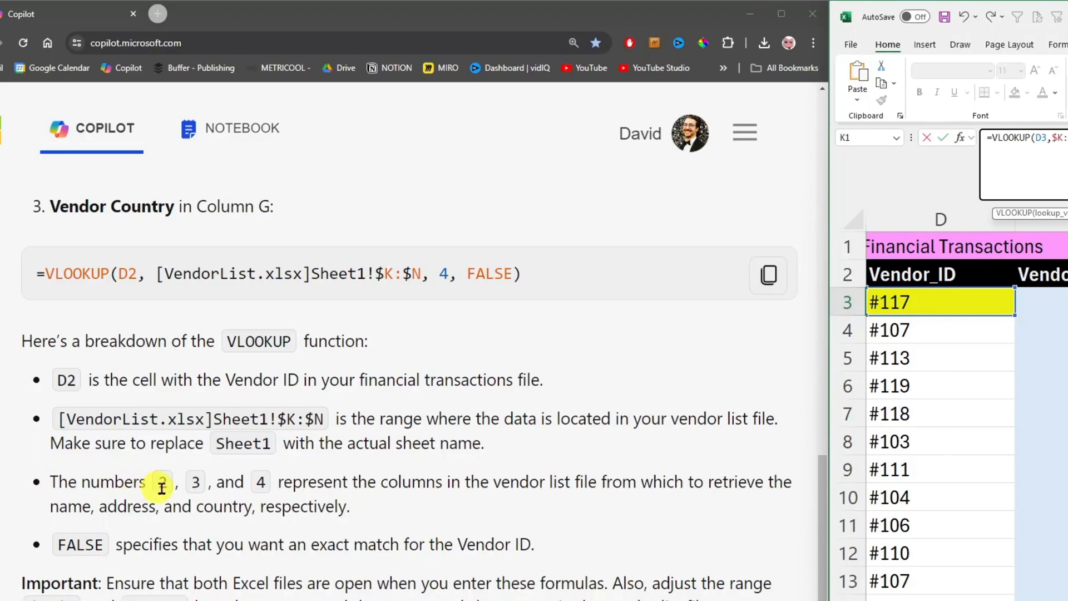
mouse_move(398, 500)
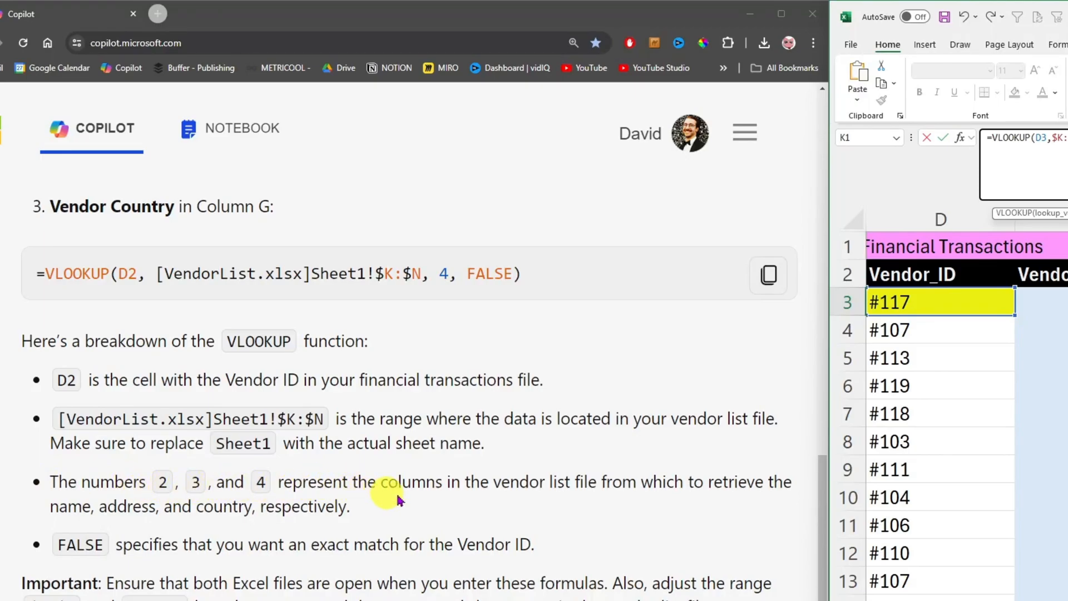
mouse_move(628, 485)
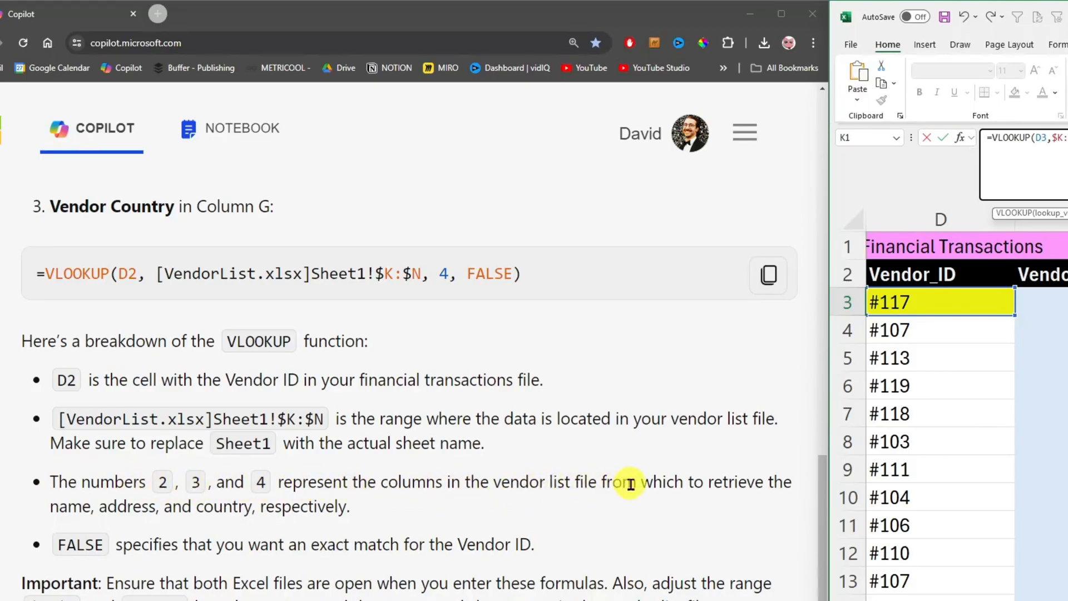
mouse_move(107, 512)
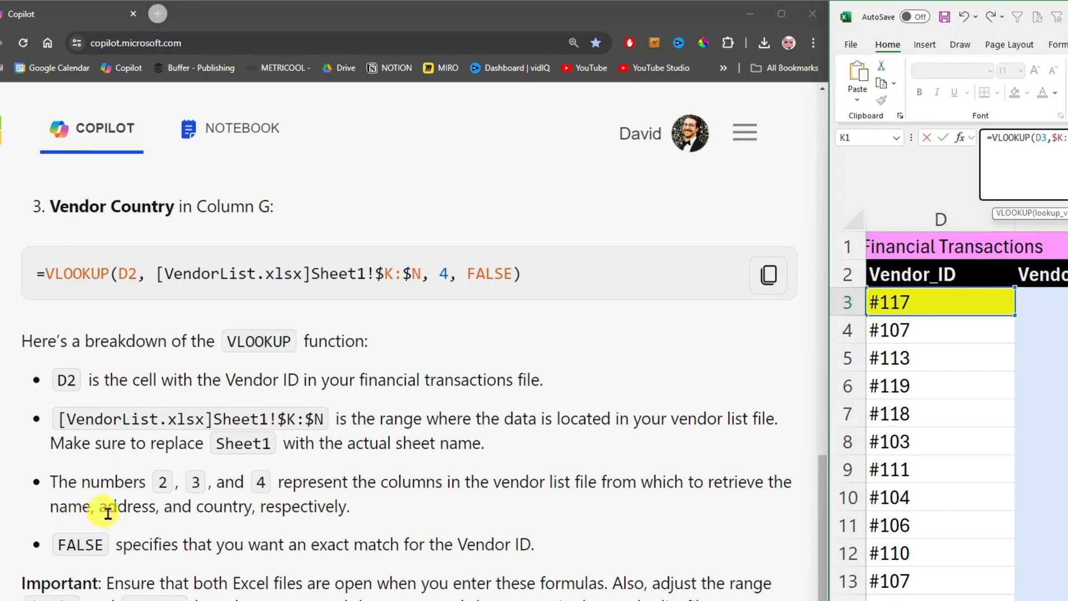
mouse_move(373, 482)
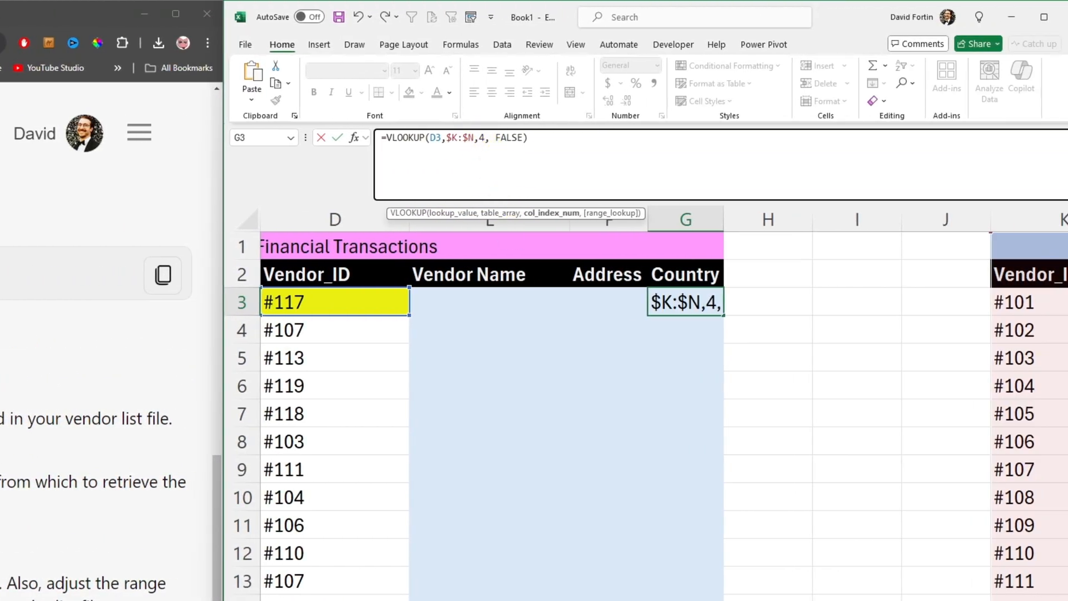
scroll(right, 3)
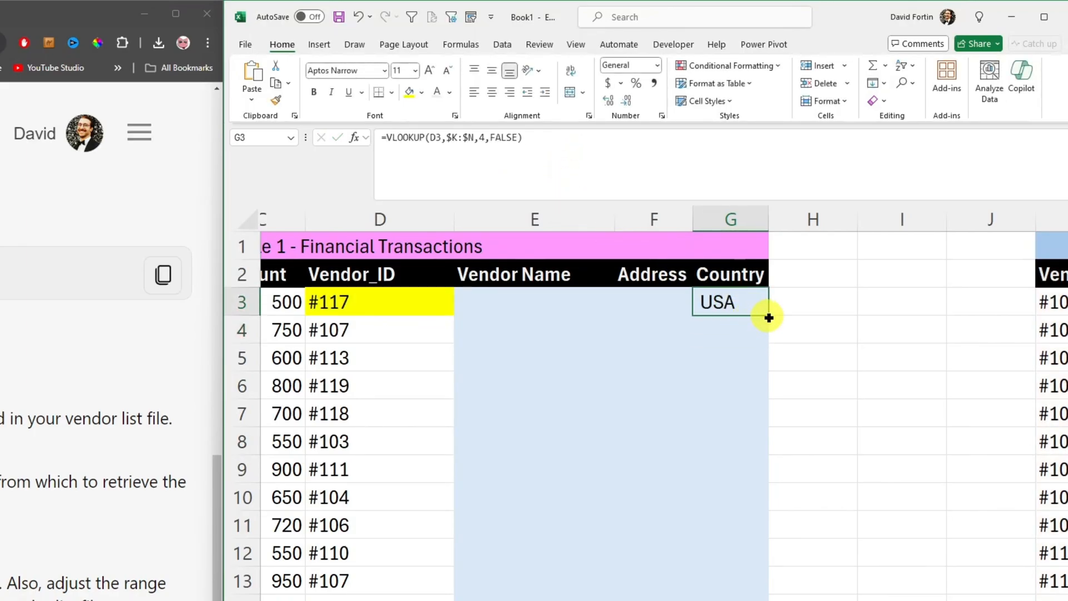
- Spot-check the filled VLOOKUP results for vendor #117 at D24 and G21
scroll(down, 3)
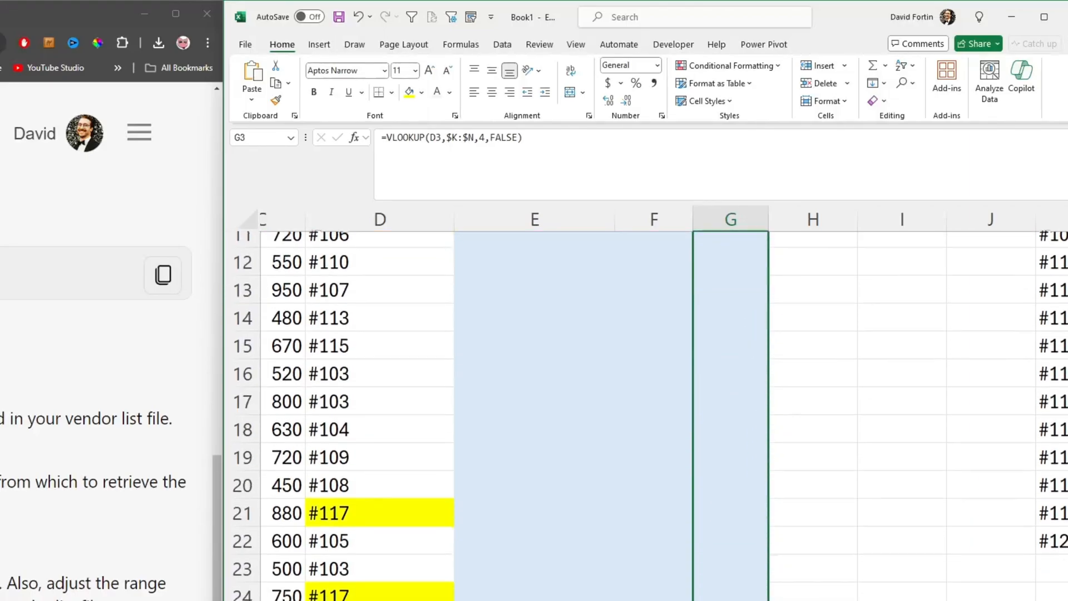
scroll(down, 3)
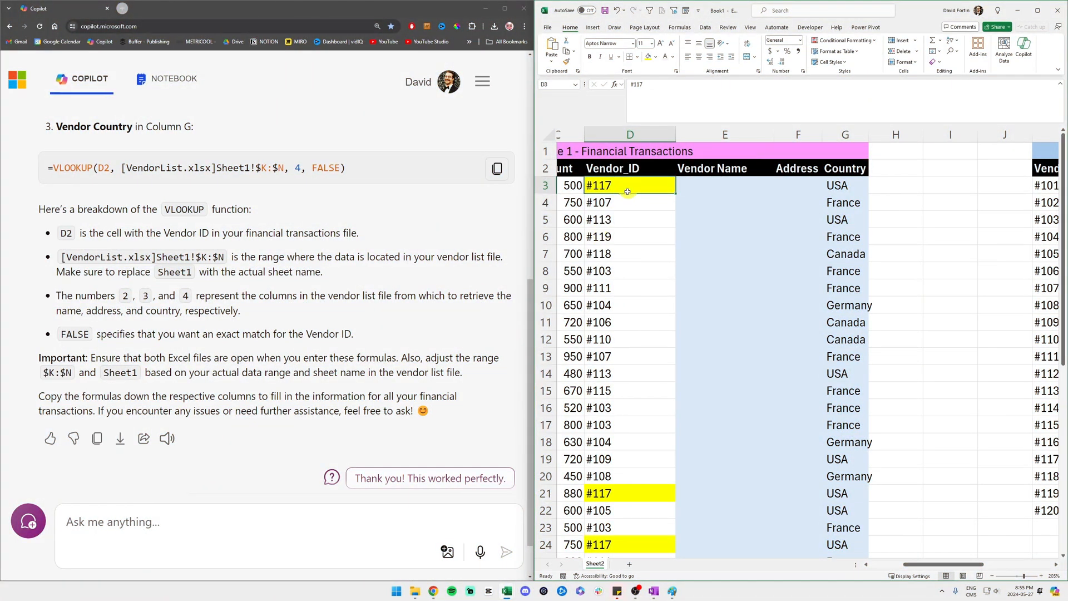
click(606, 544)
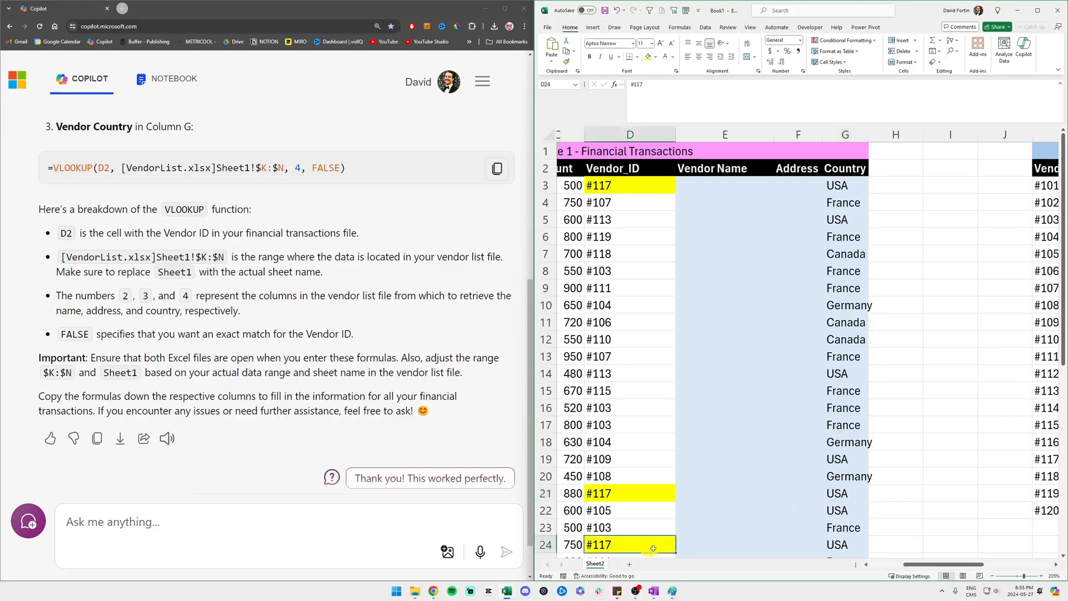
click(845, 492)
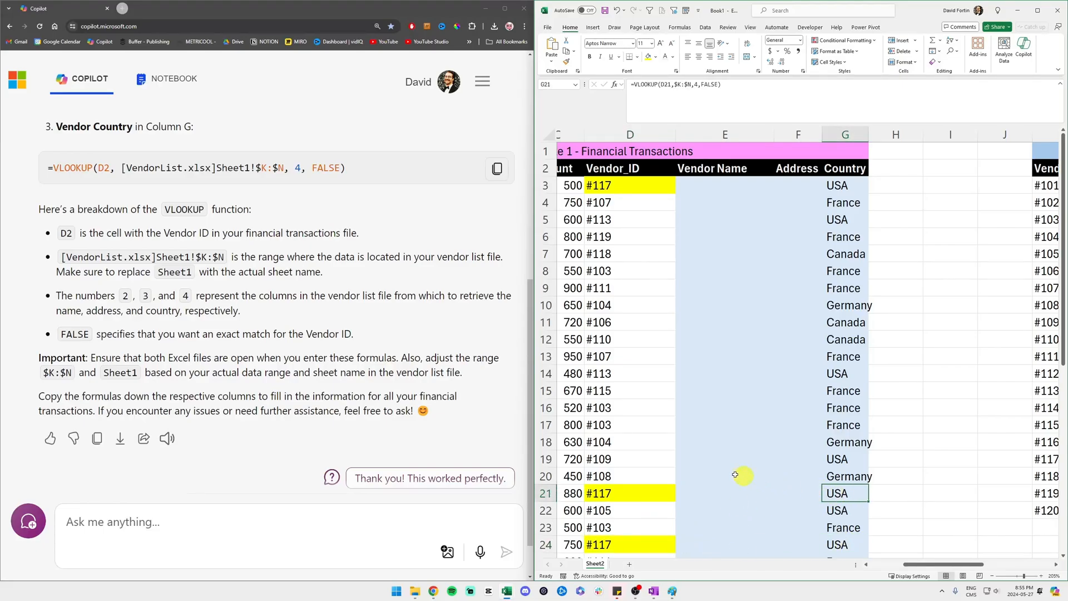
mouse_move(579, 380)
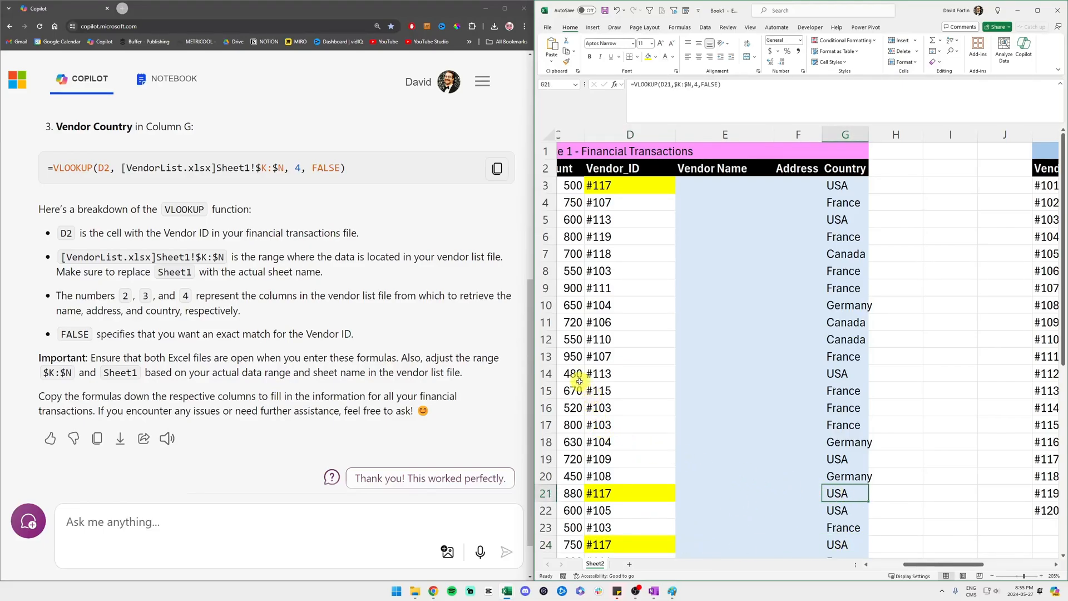